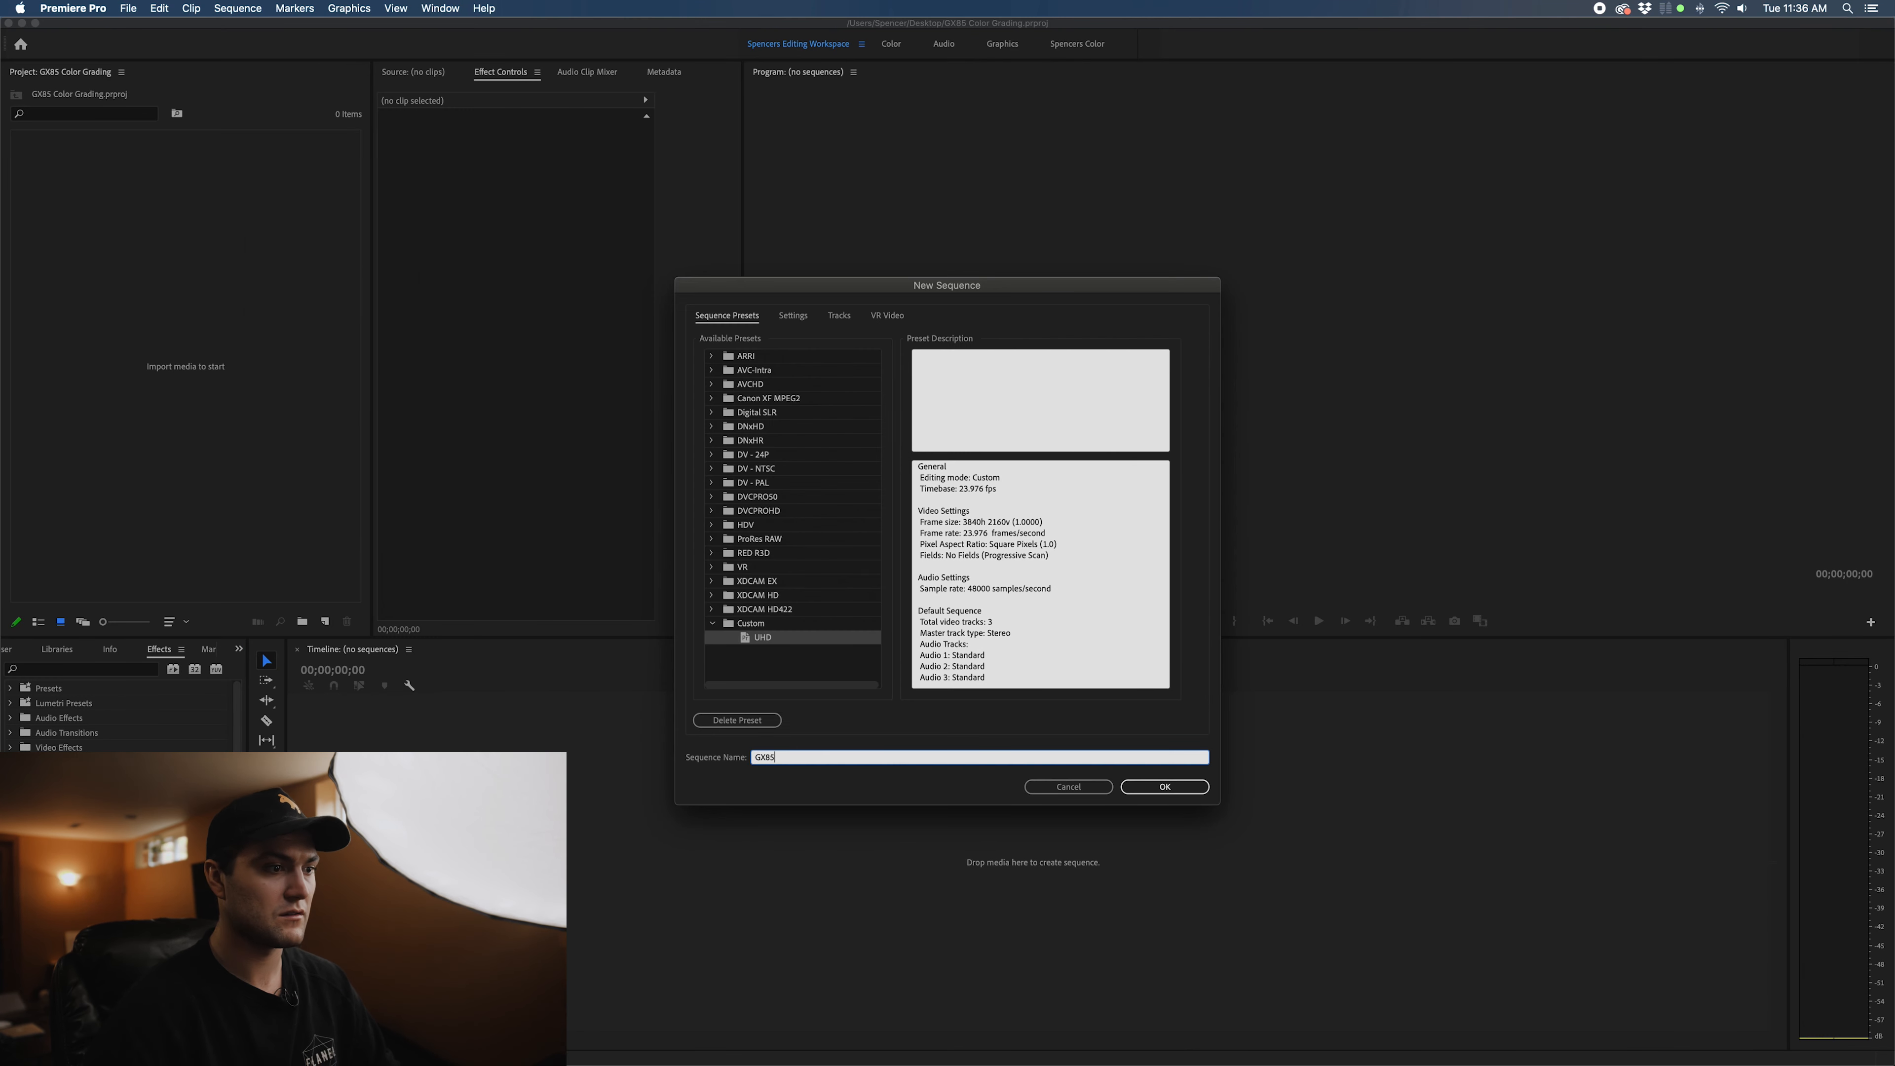
Confirm the Custom UHD sequence GX85 and lay the GX85 clips on its timeline
click(1162, 787)
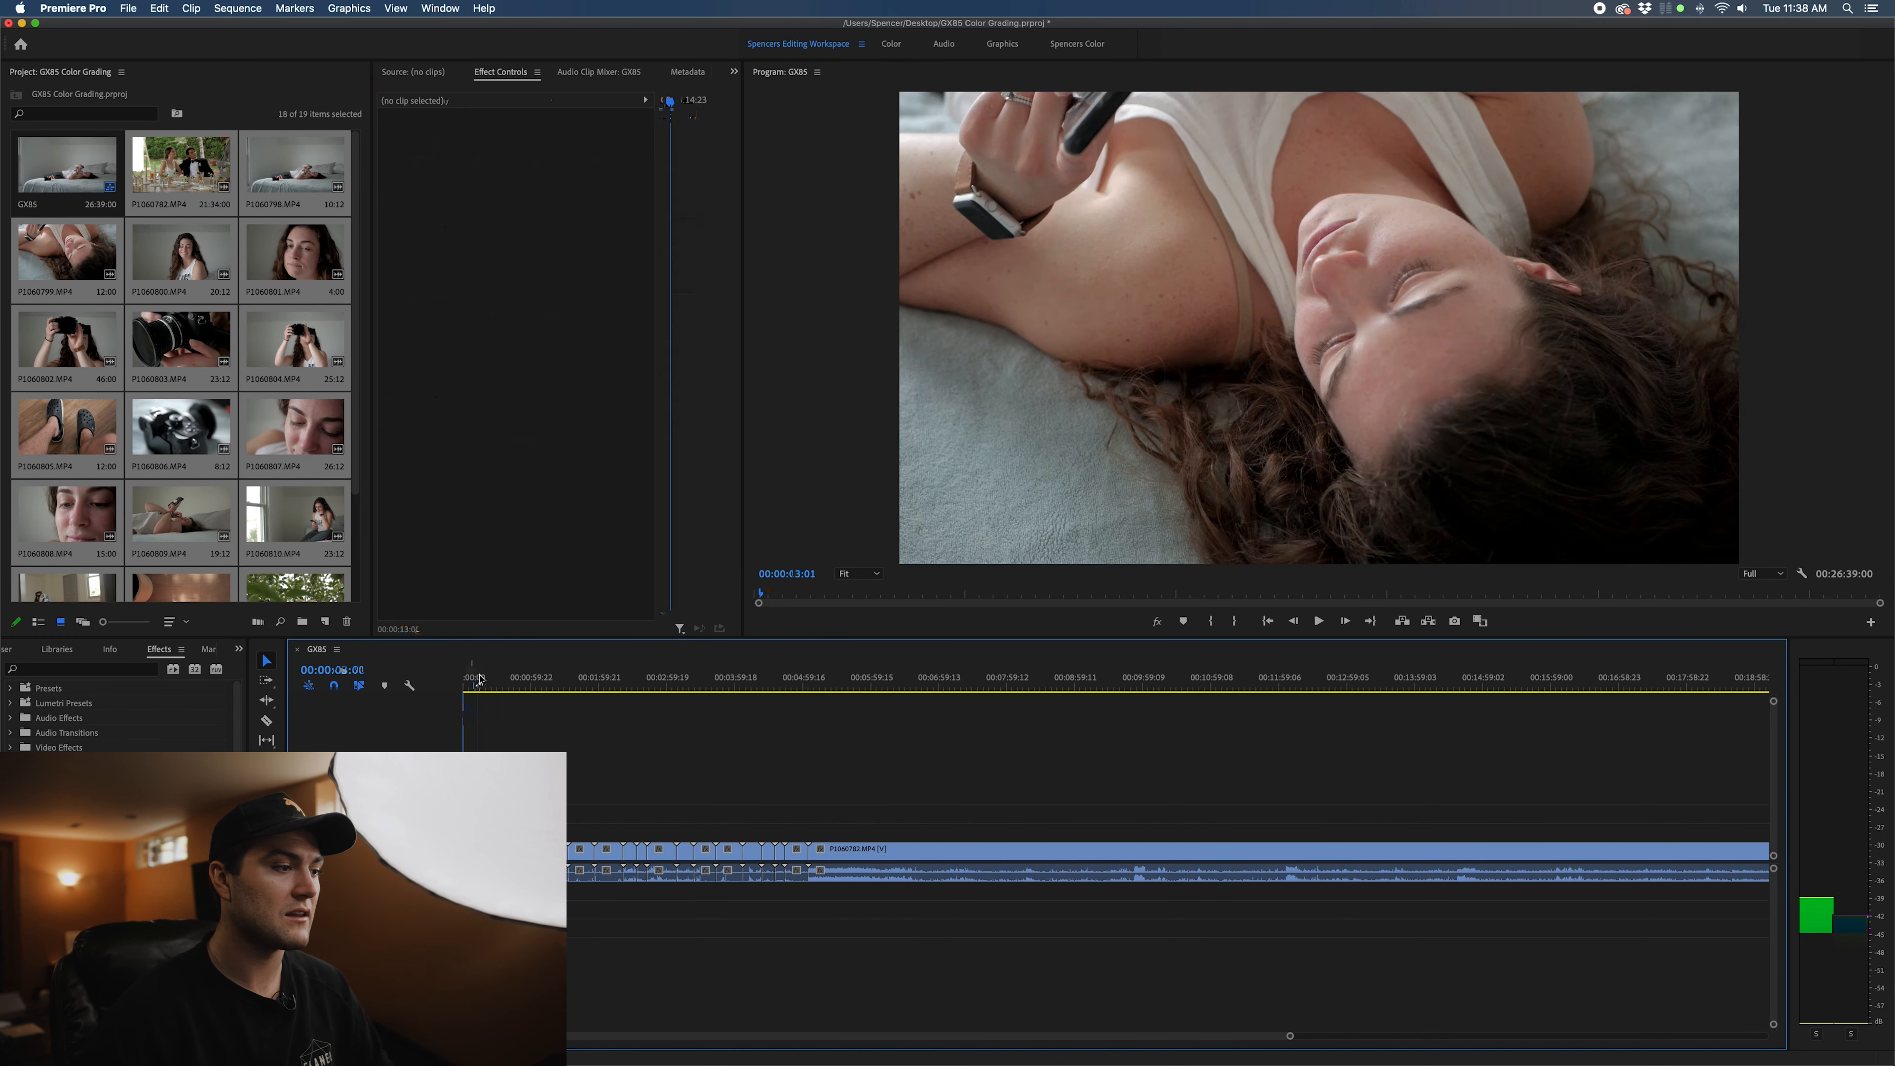
Switch to the Spencers Color workspace with scopes and Lumetri on clip P1060807
click(1076, 45)
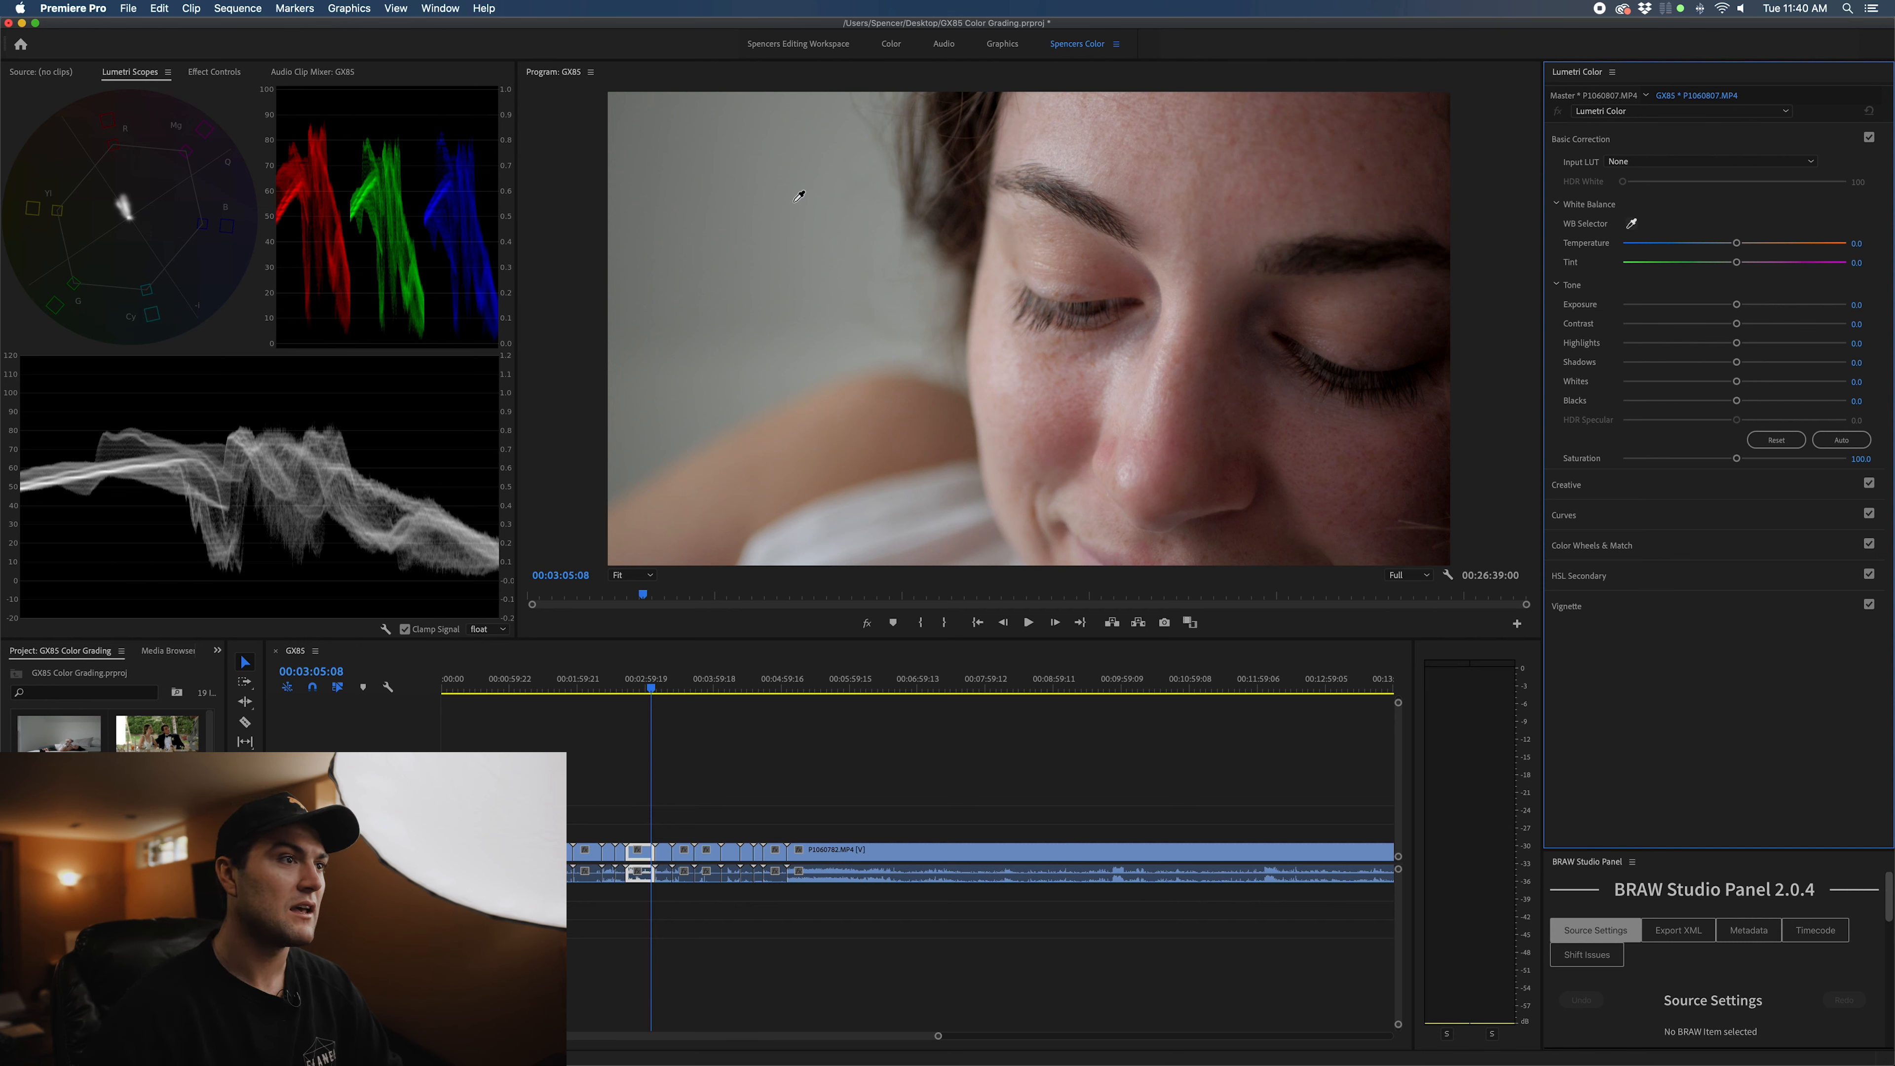
mouse_move(851, 316)
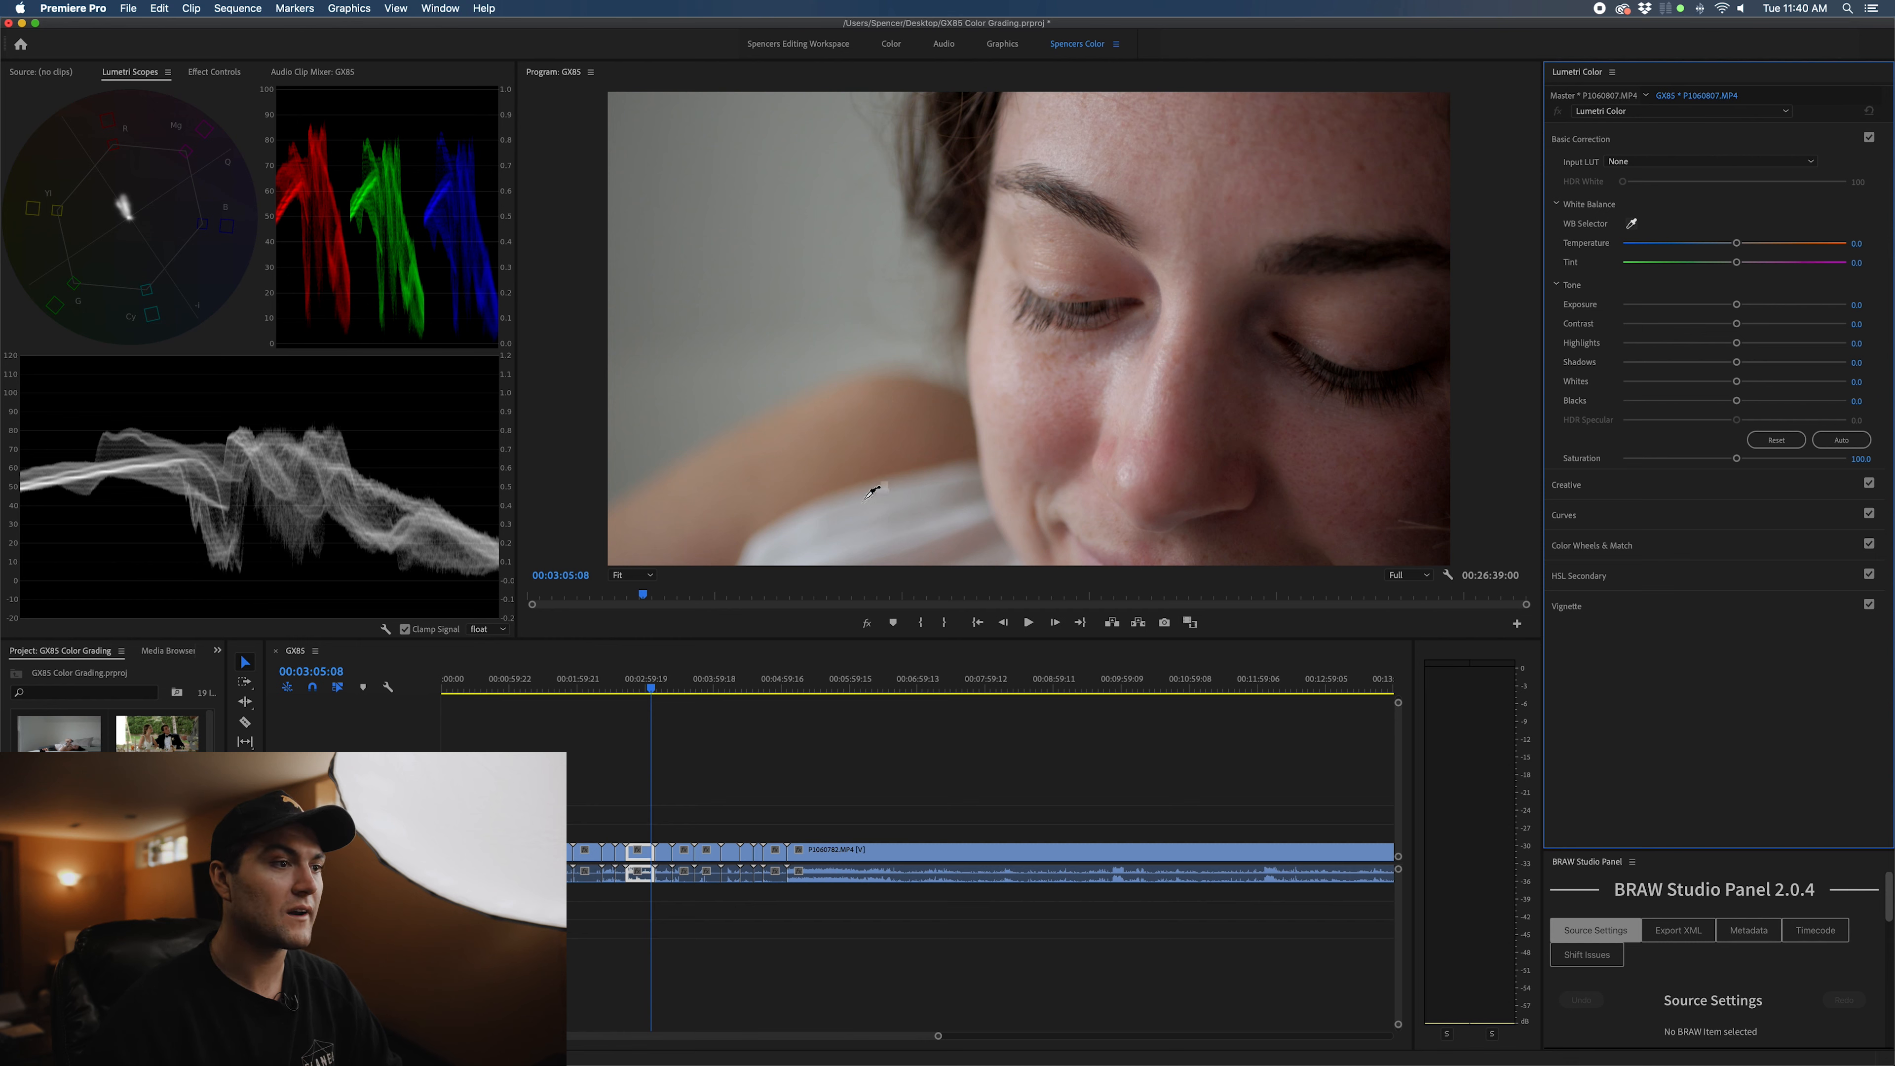
mouse_move(819, 513)
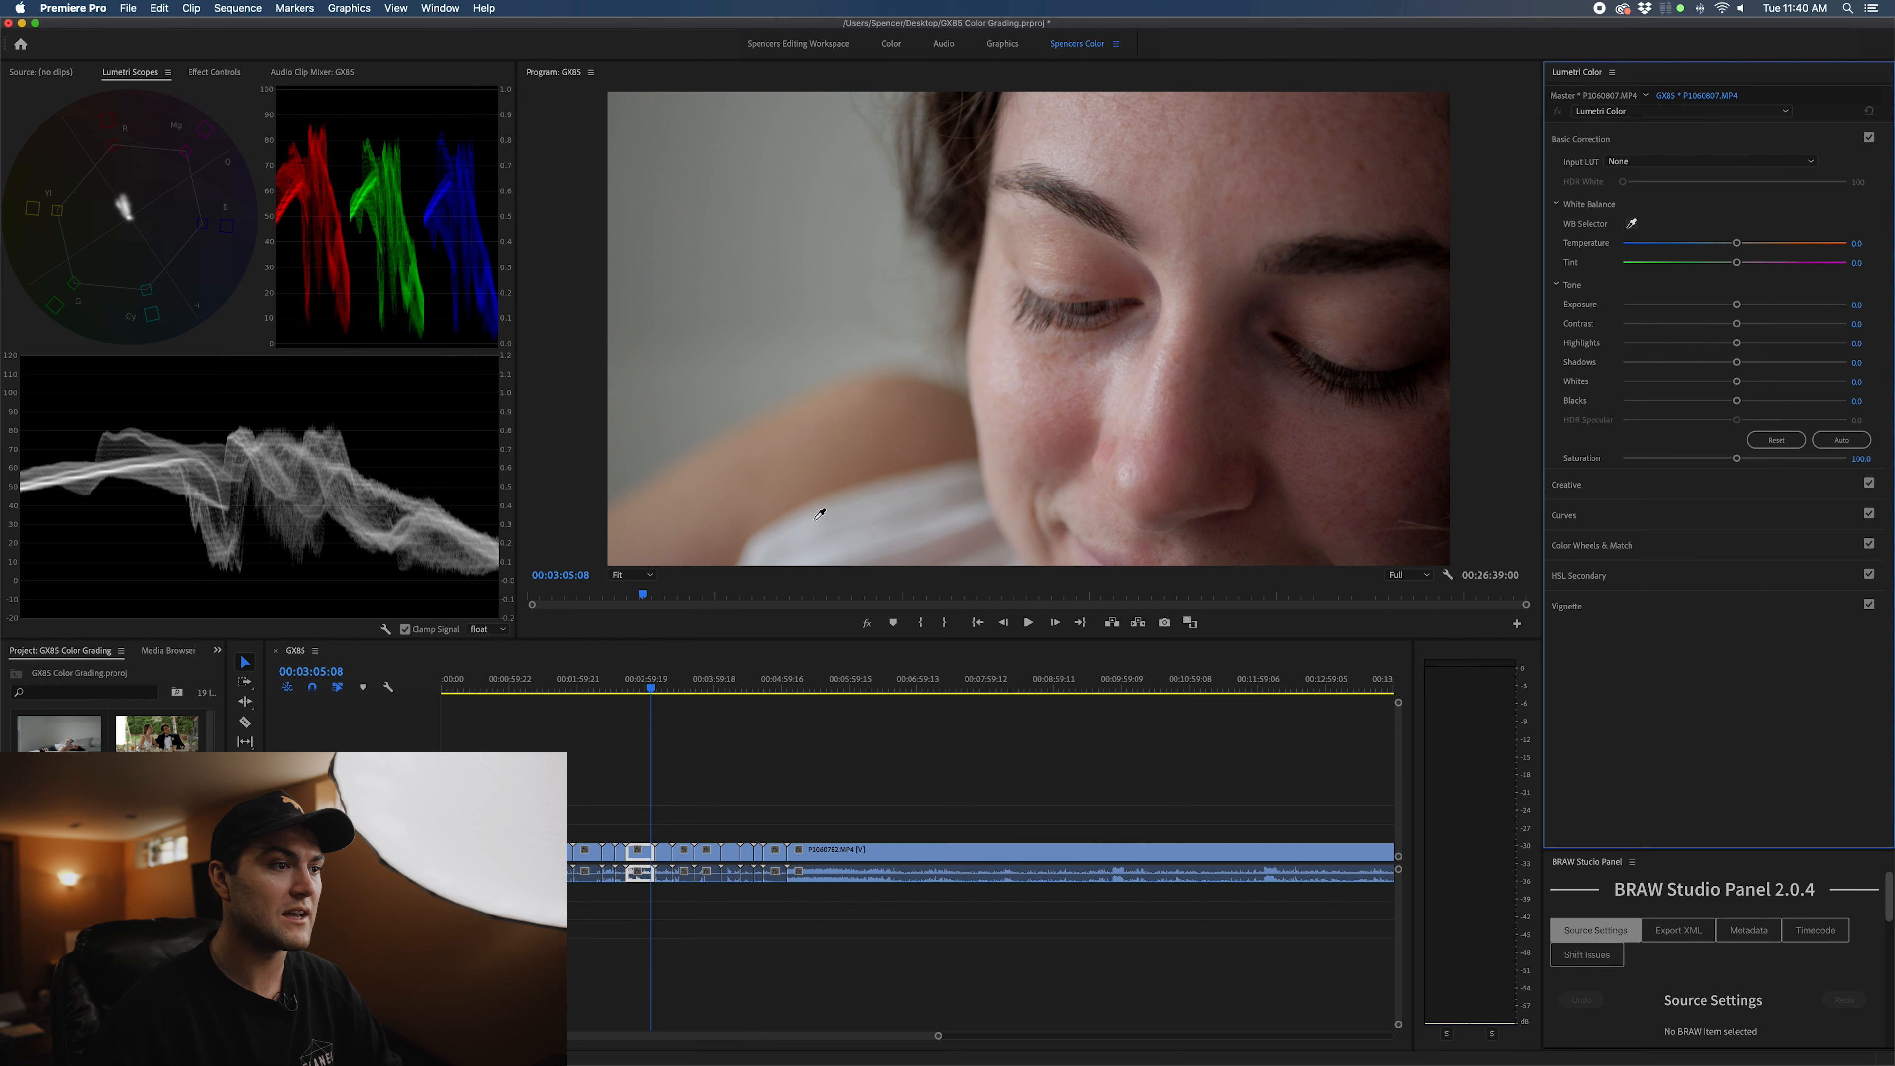
Drag Temperature to 4.8 with Tint at -1.0 for a slightly warmer face shot
drag(1737, 243, 1744, 243)
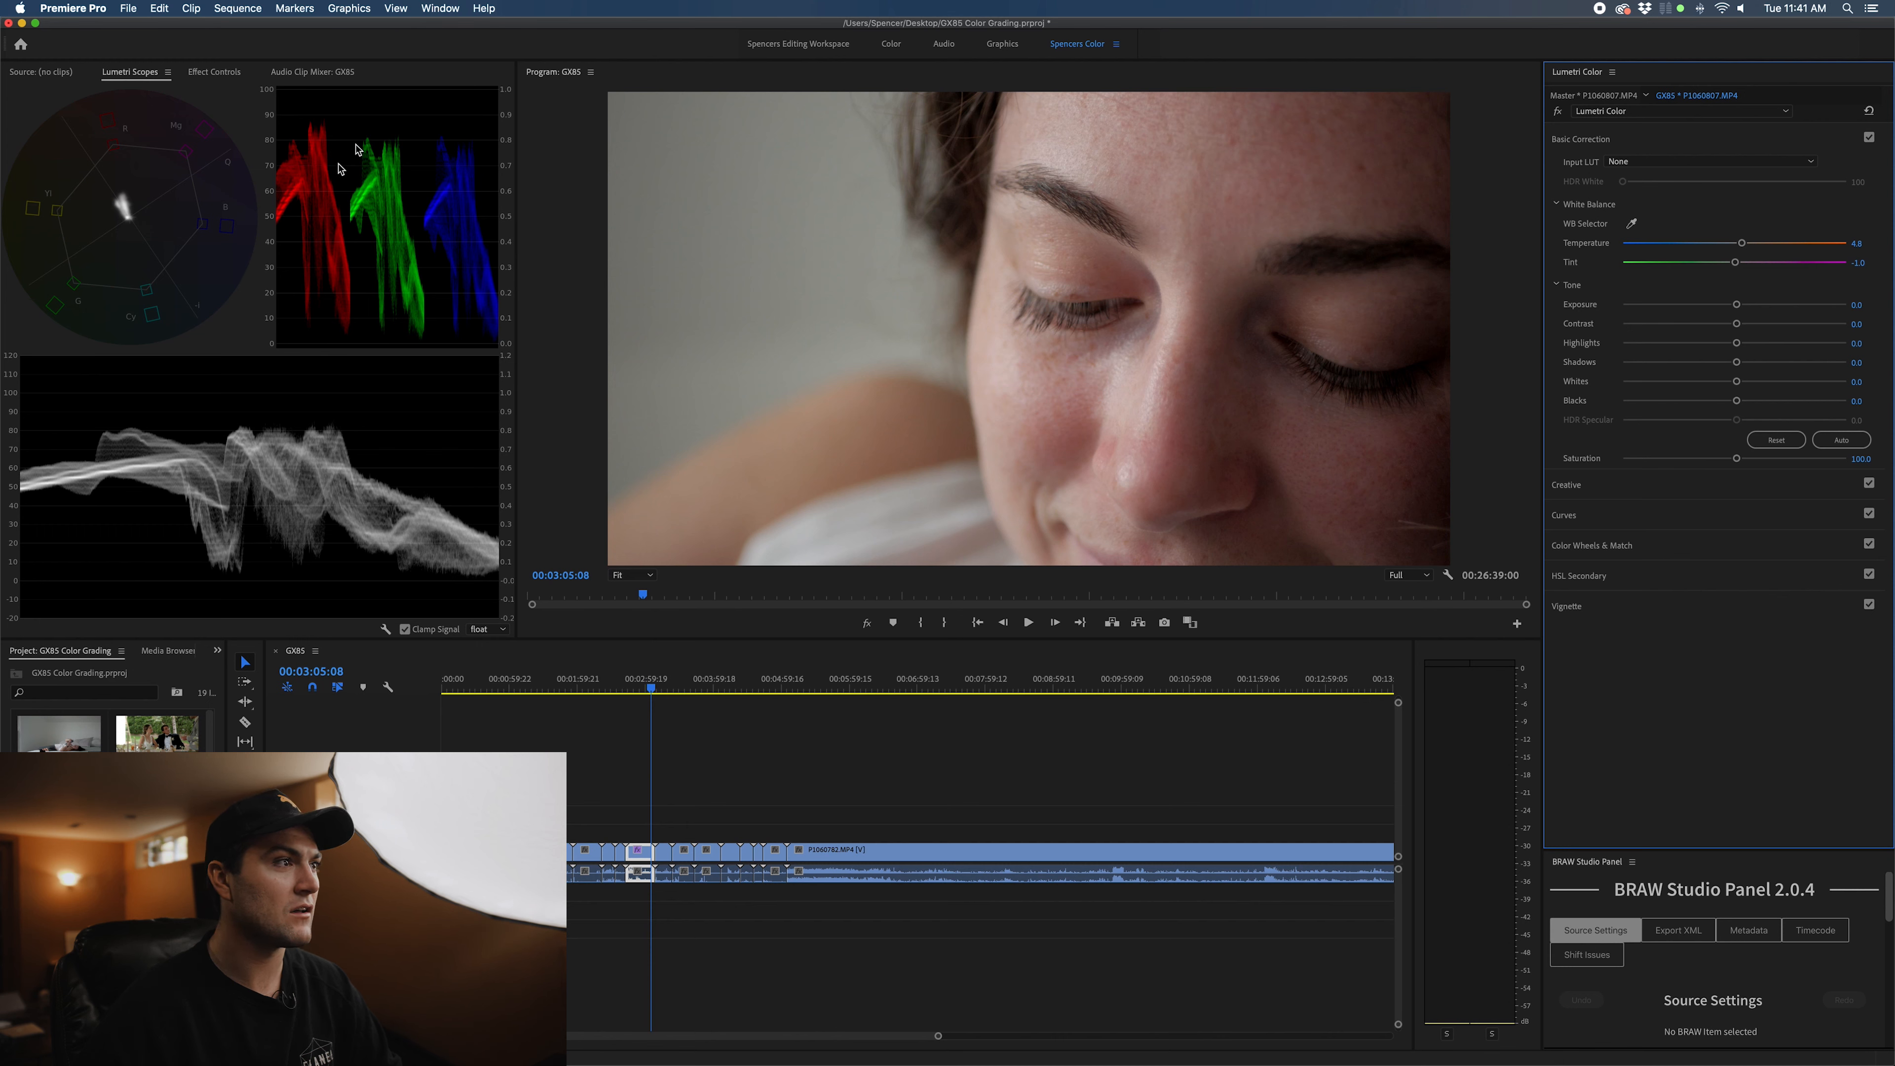
mouse_move(1740, 307)
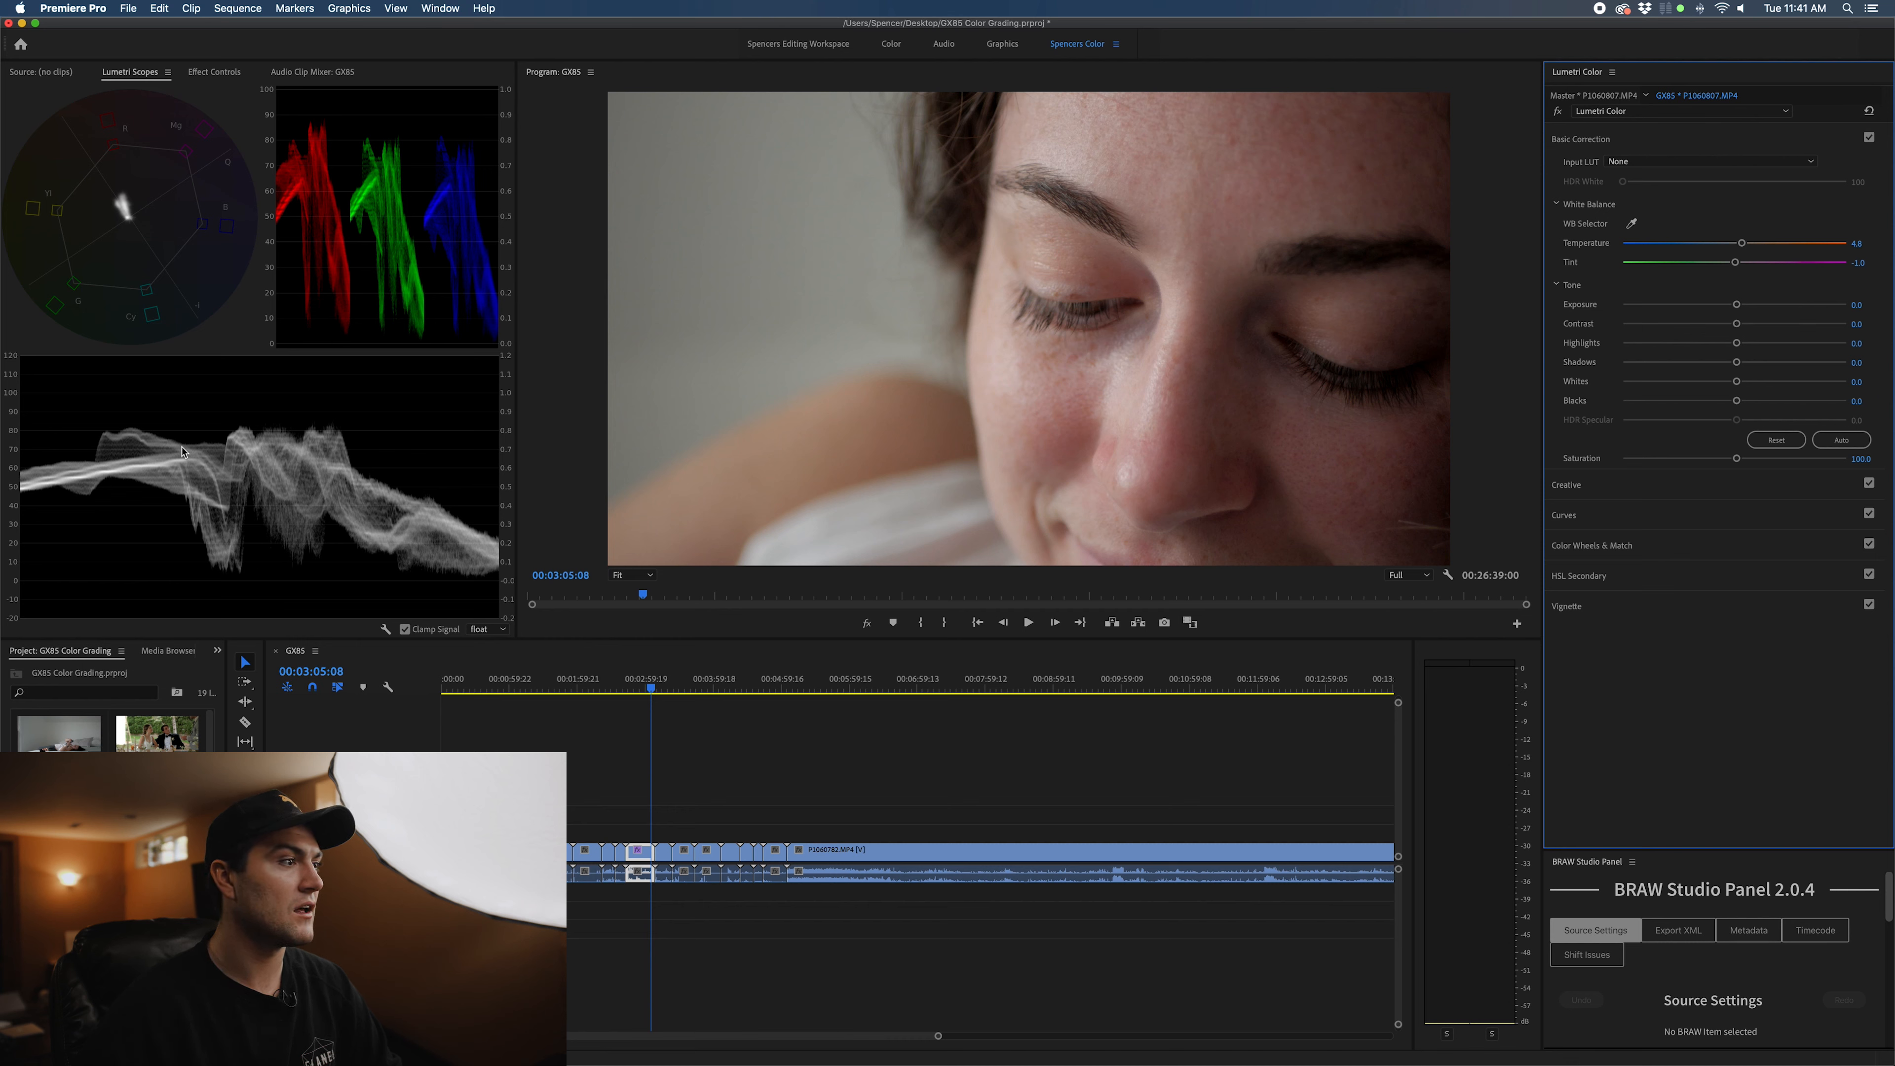
mouse_move(246, 472)
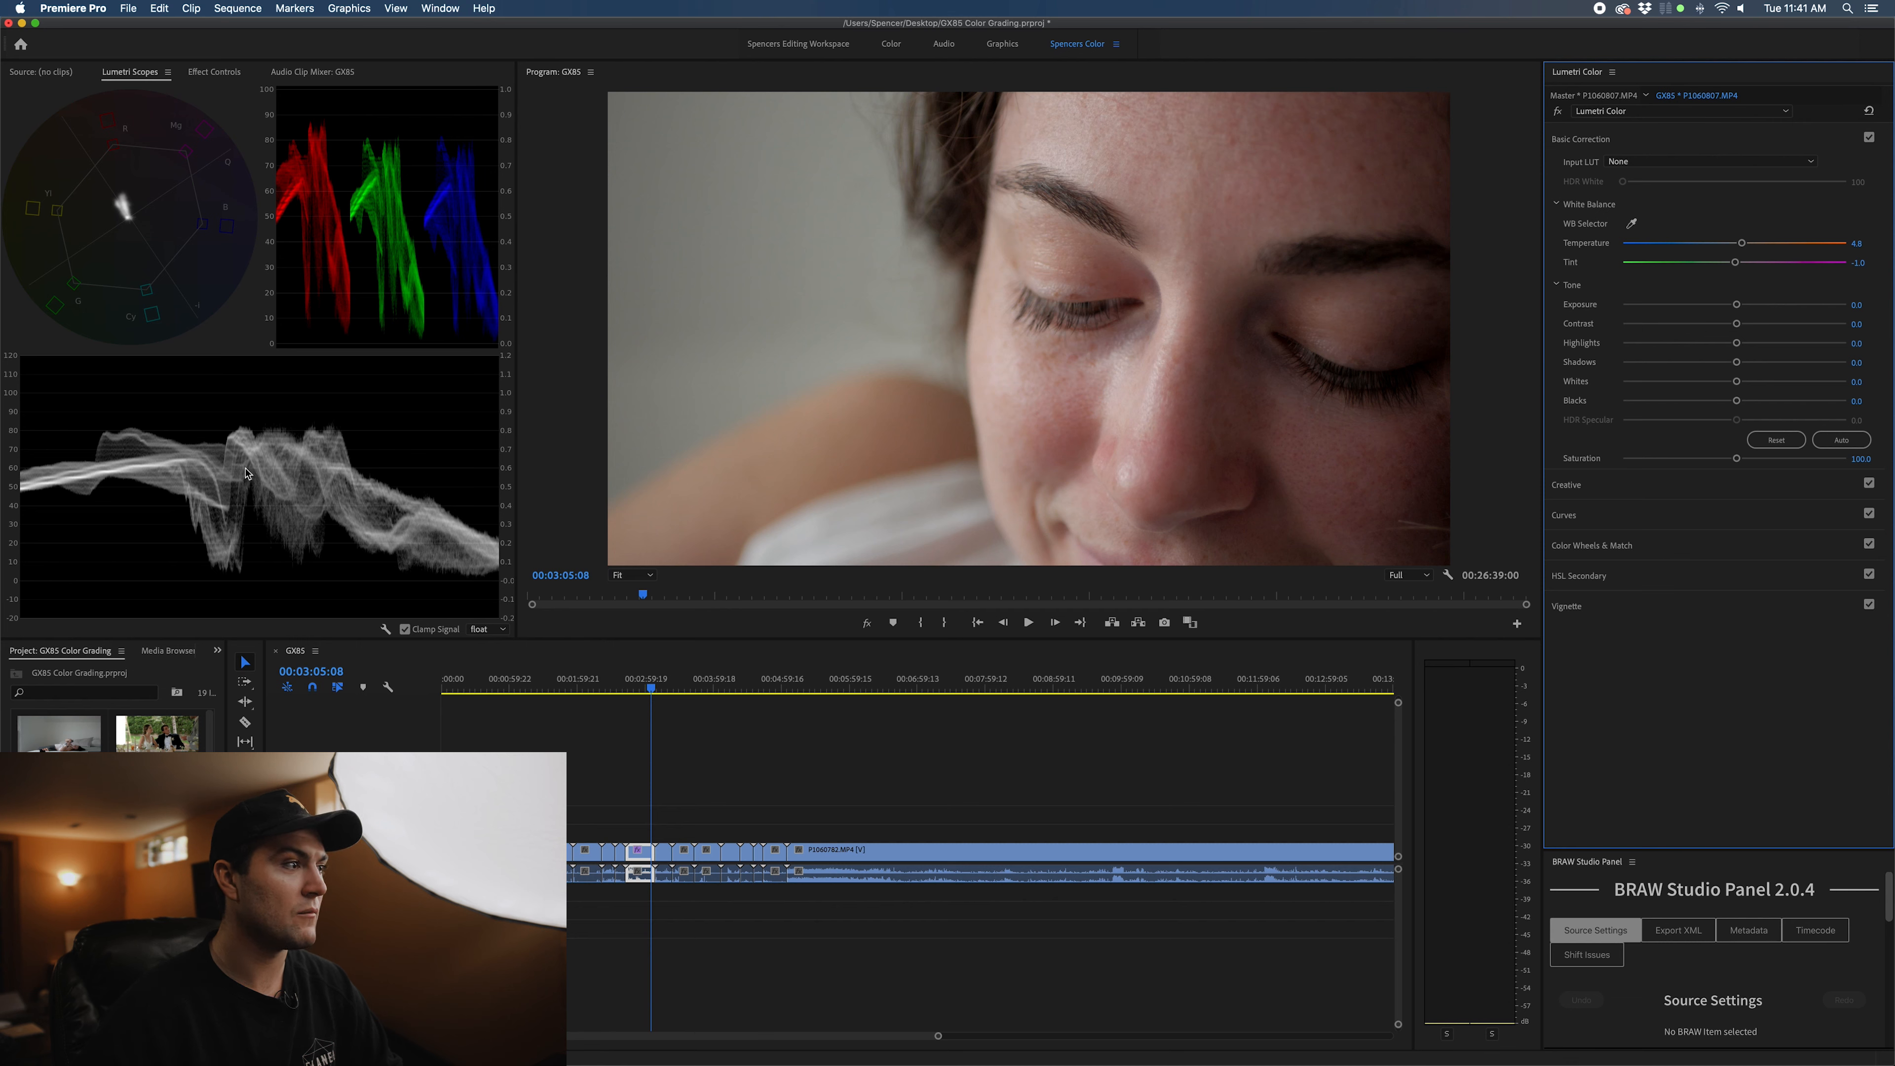
mouse_move(248, 430)
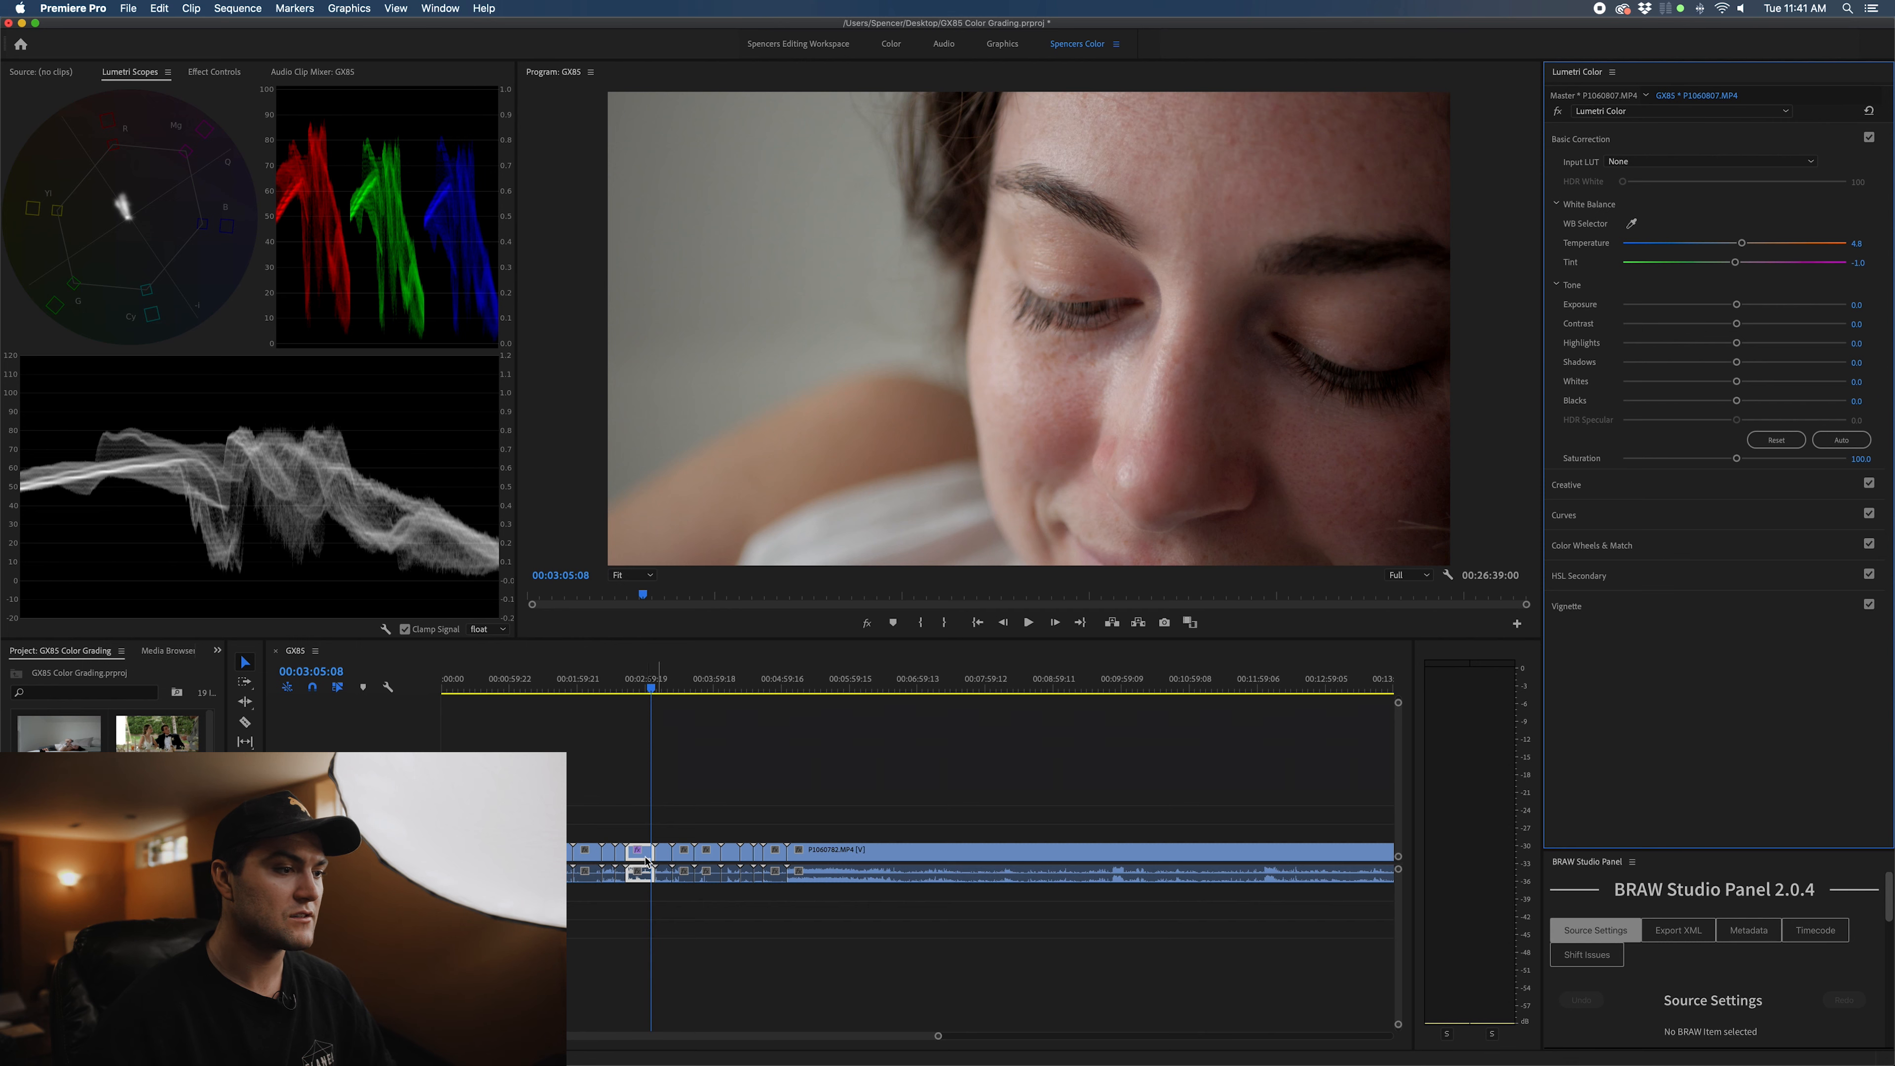
Apply the Fuji Pro 400_FPE creative look to the face shot at 40 intensity
click(1566, 169)
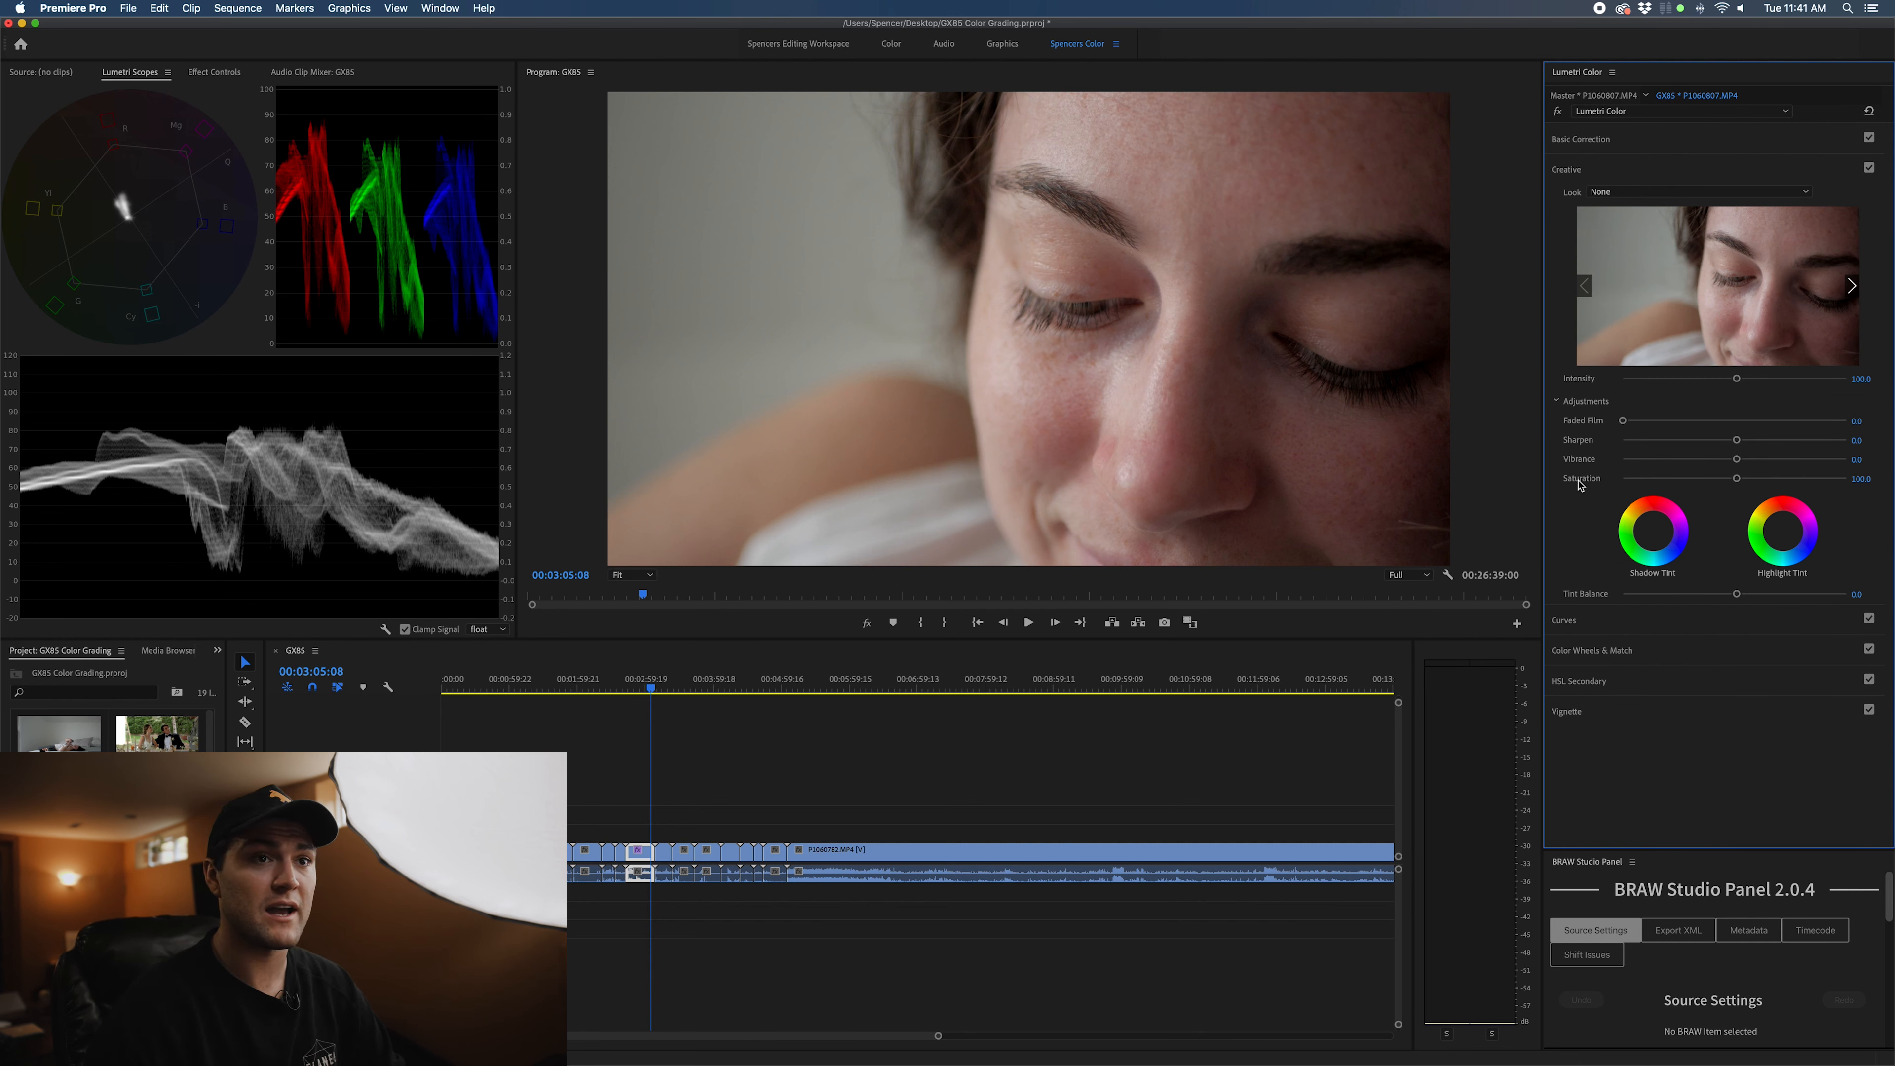
click(1697, 190)
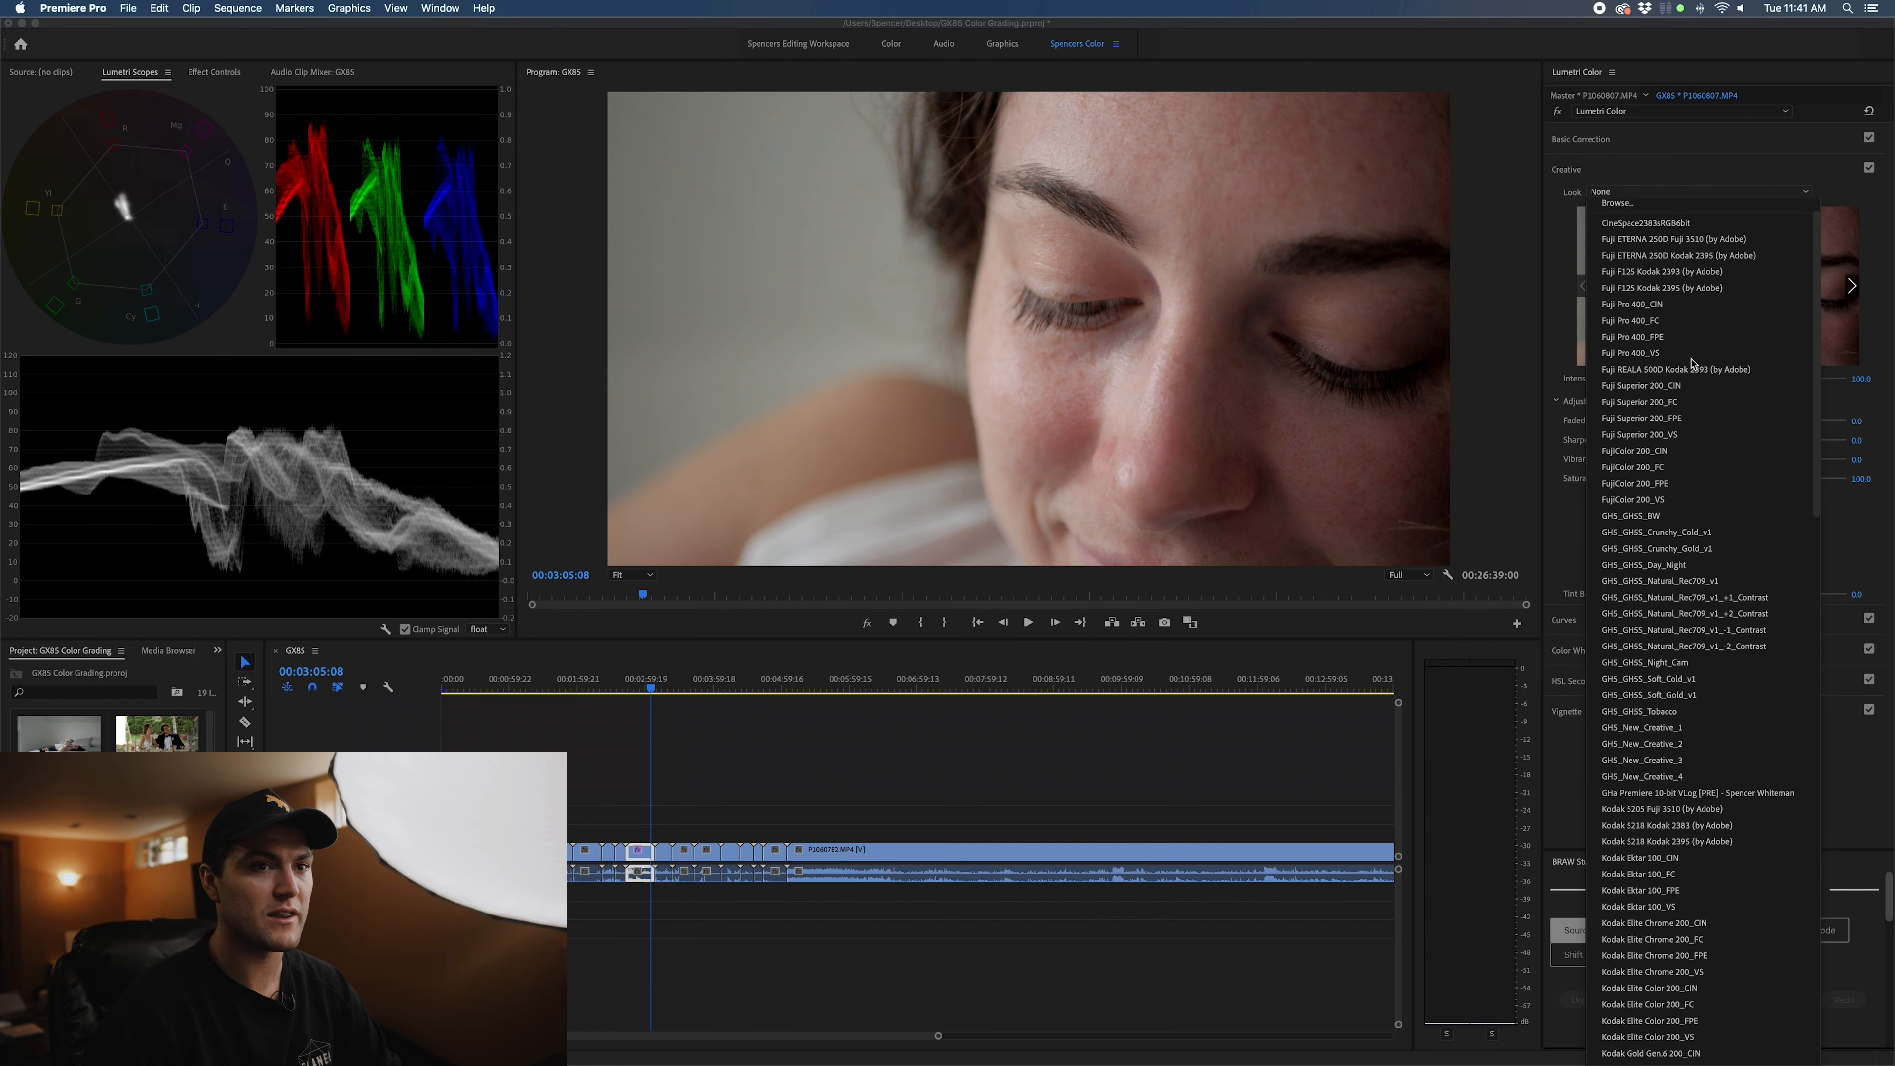
mouse_move(1678, 368)
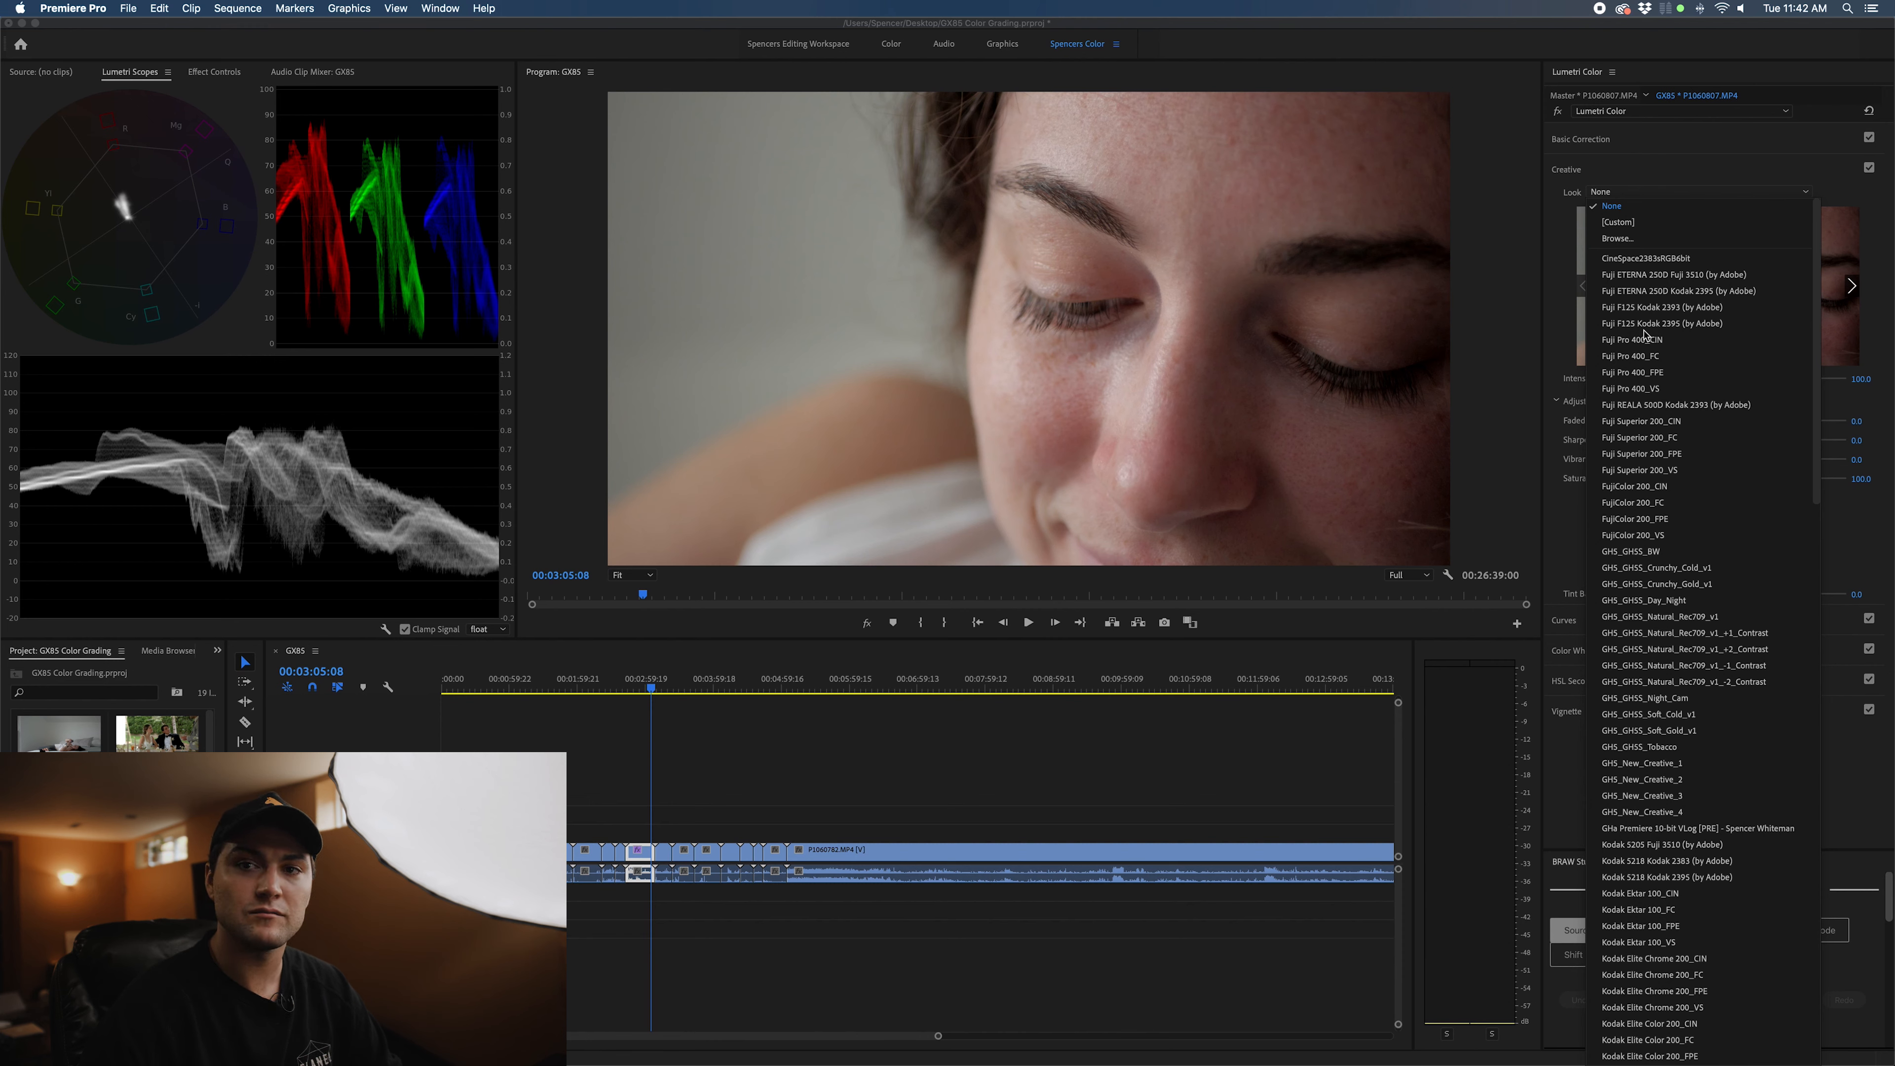
click(1632, 372)
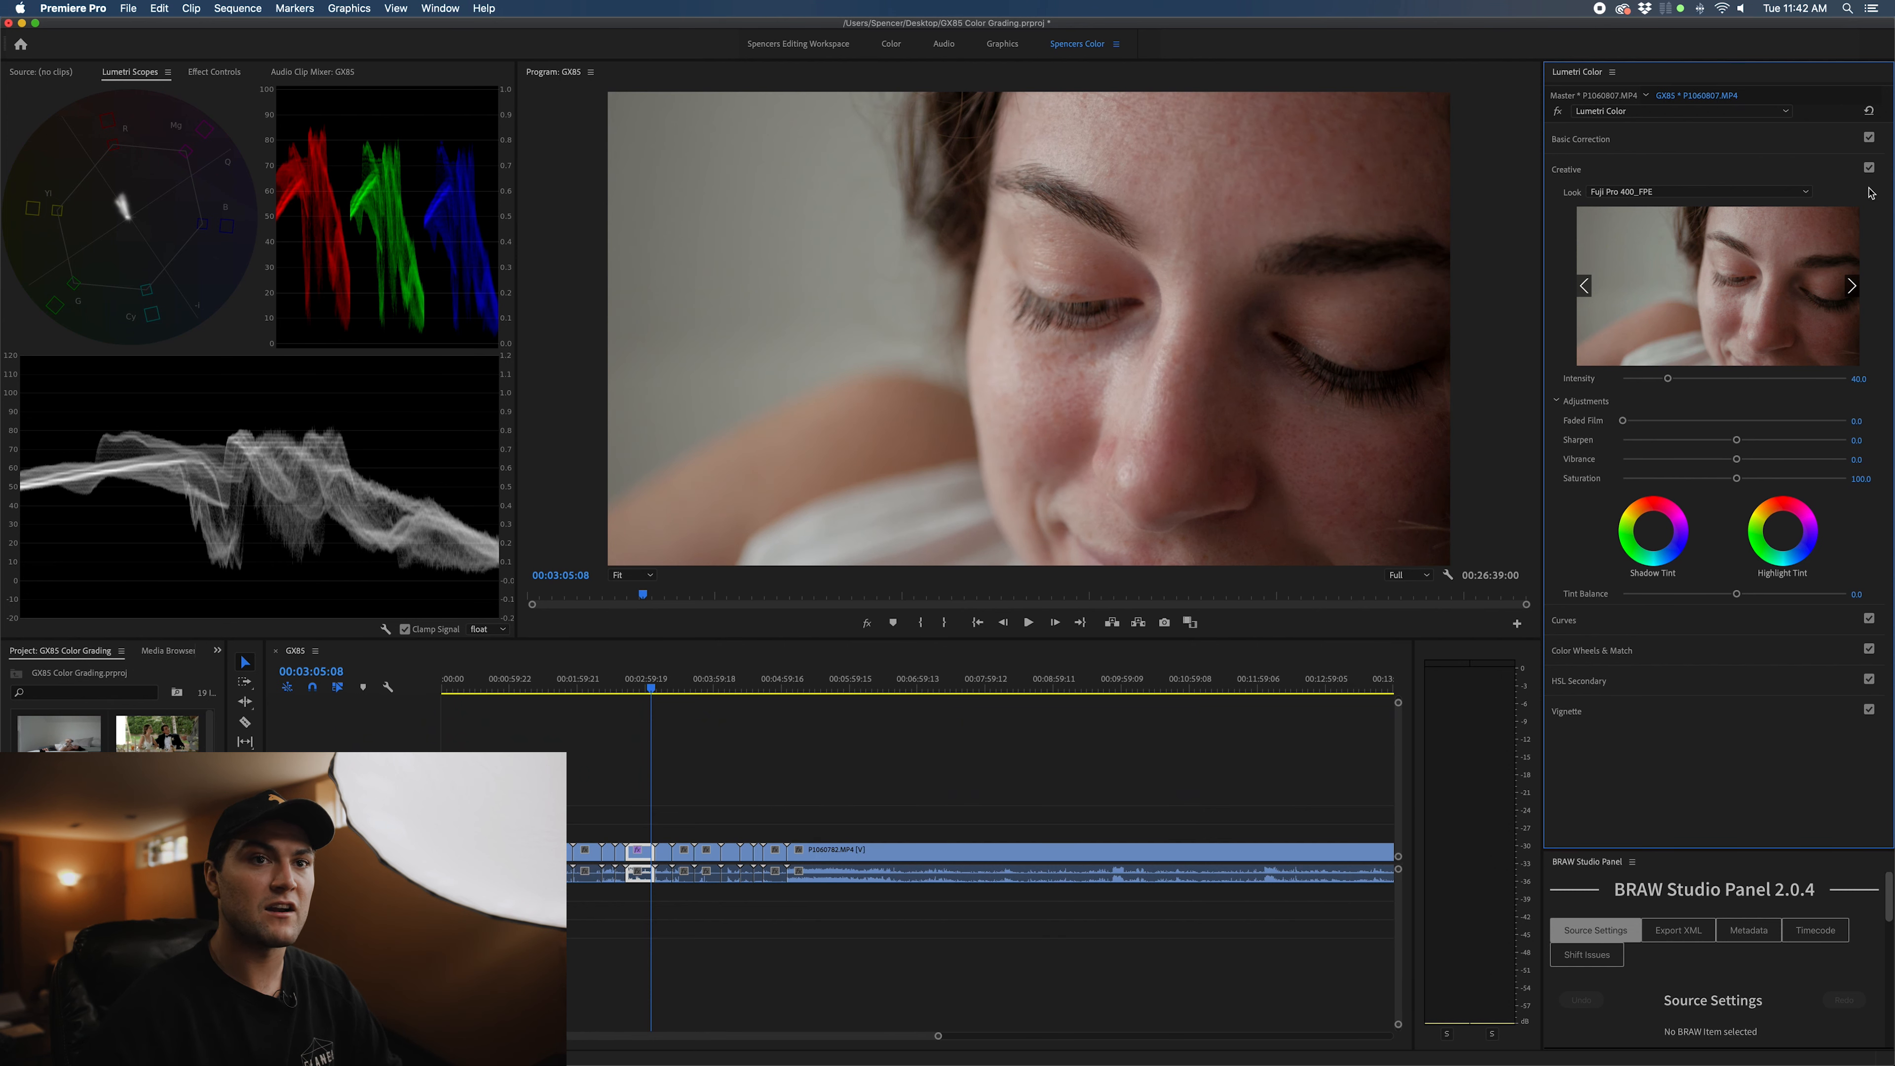
Toggle the Creative section off and on to compare the look before and after
click(1867, 169)
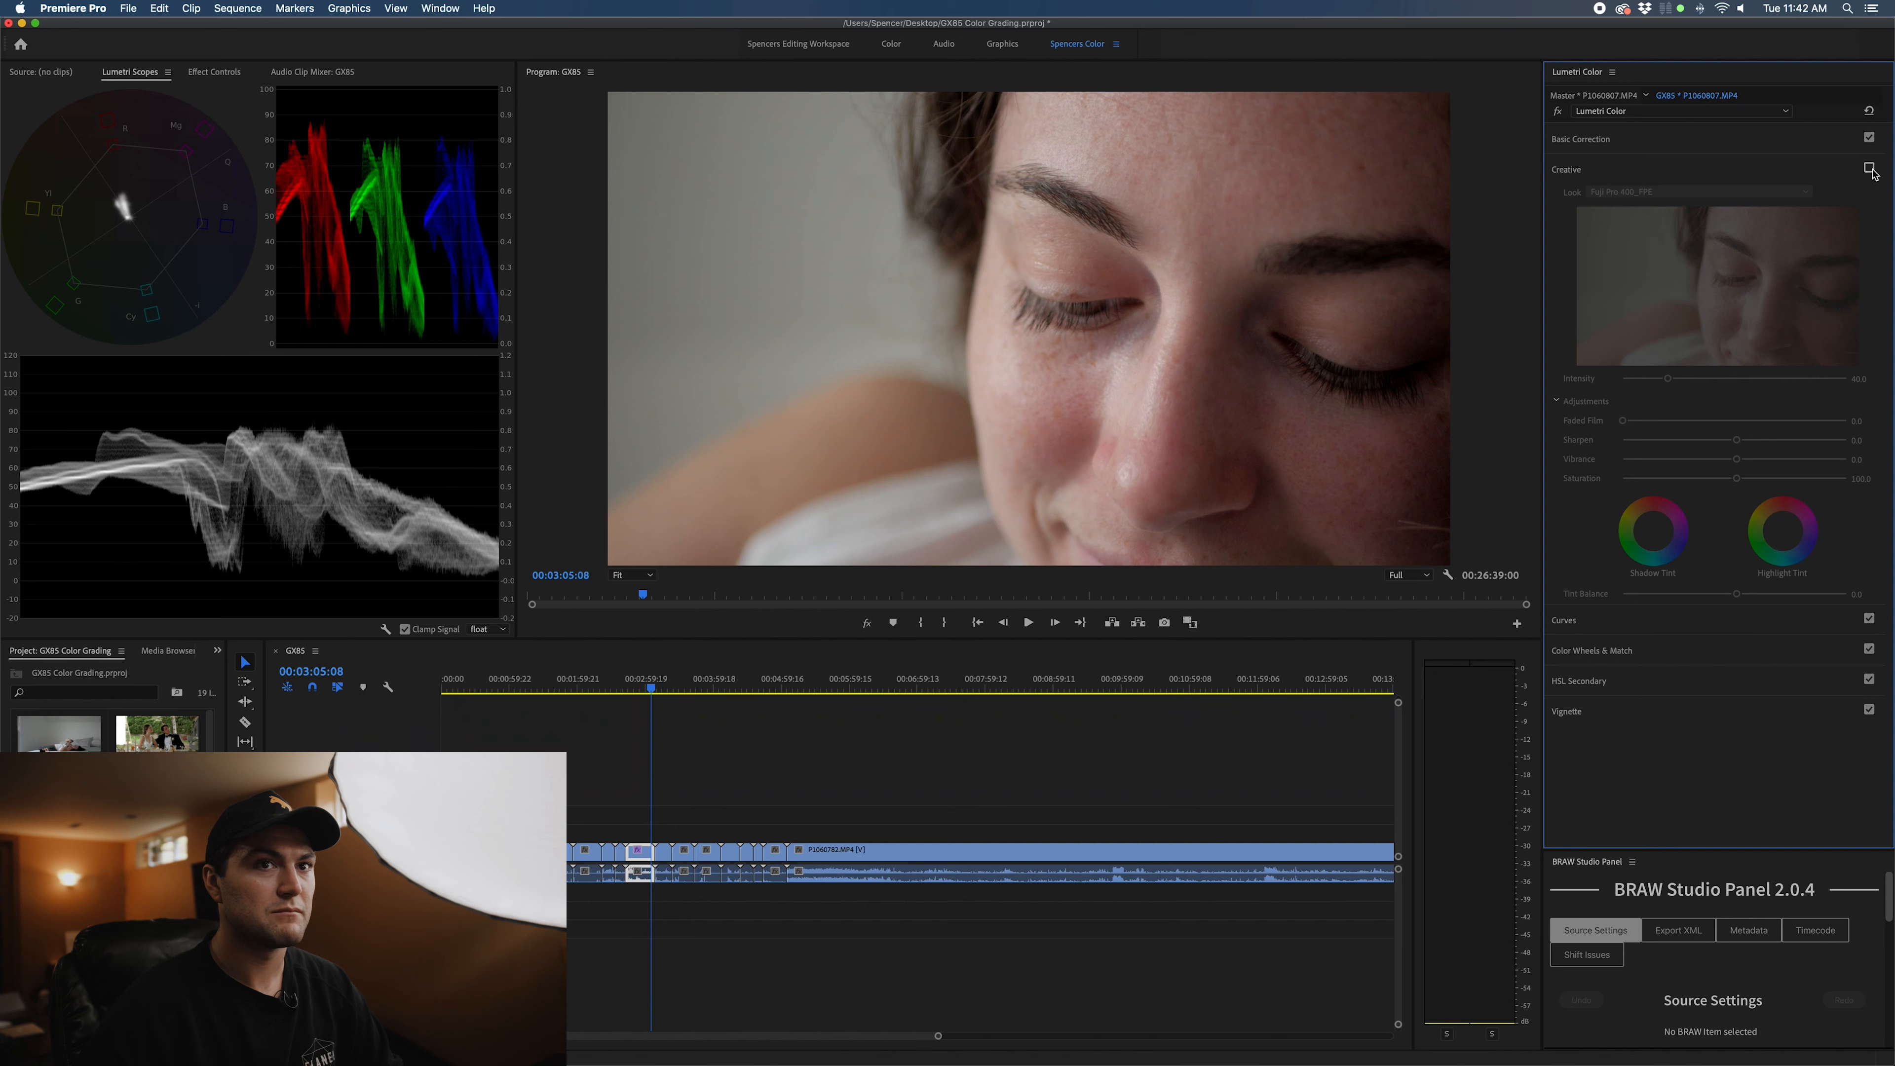
click(1869, 169)
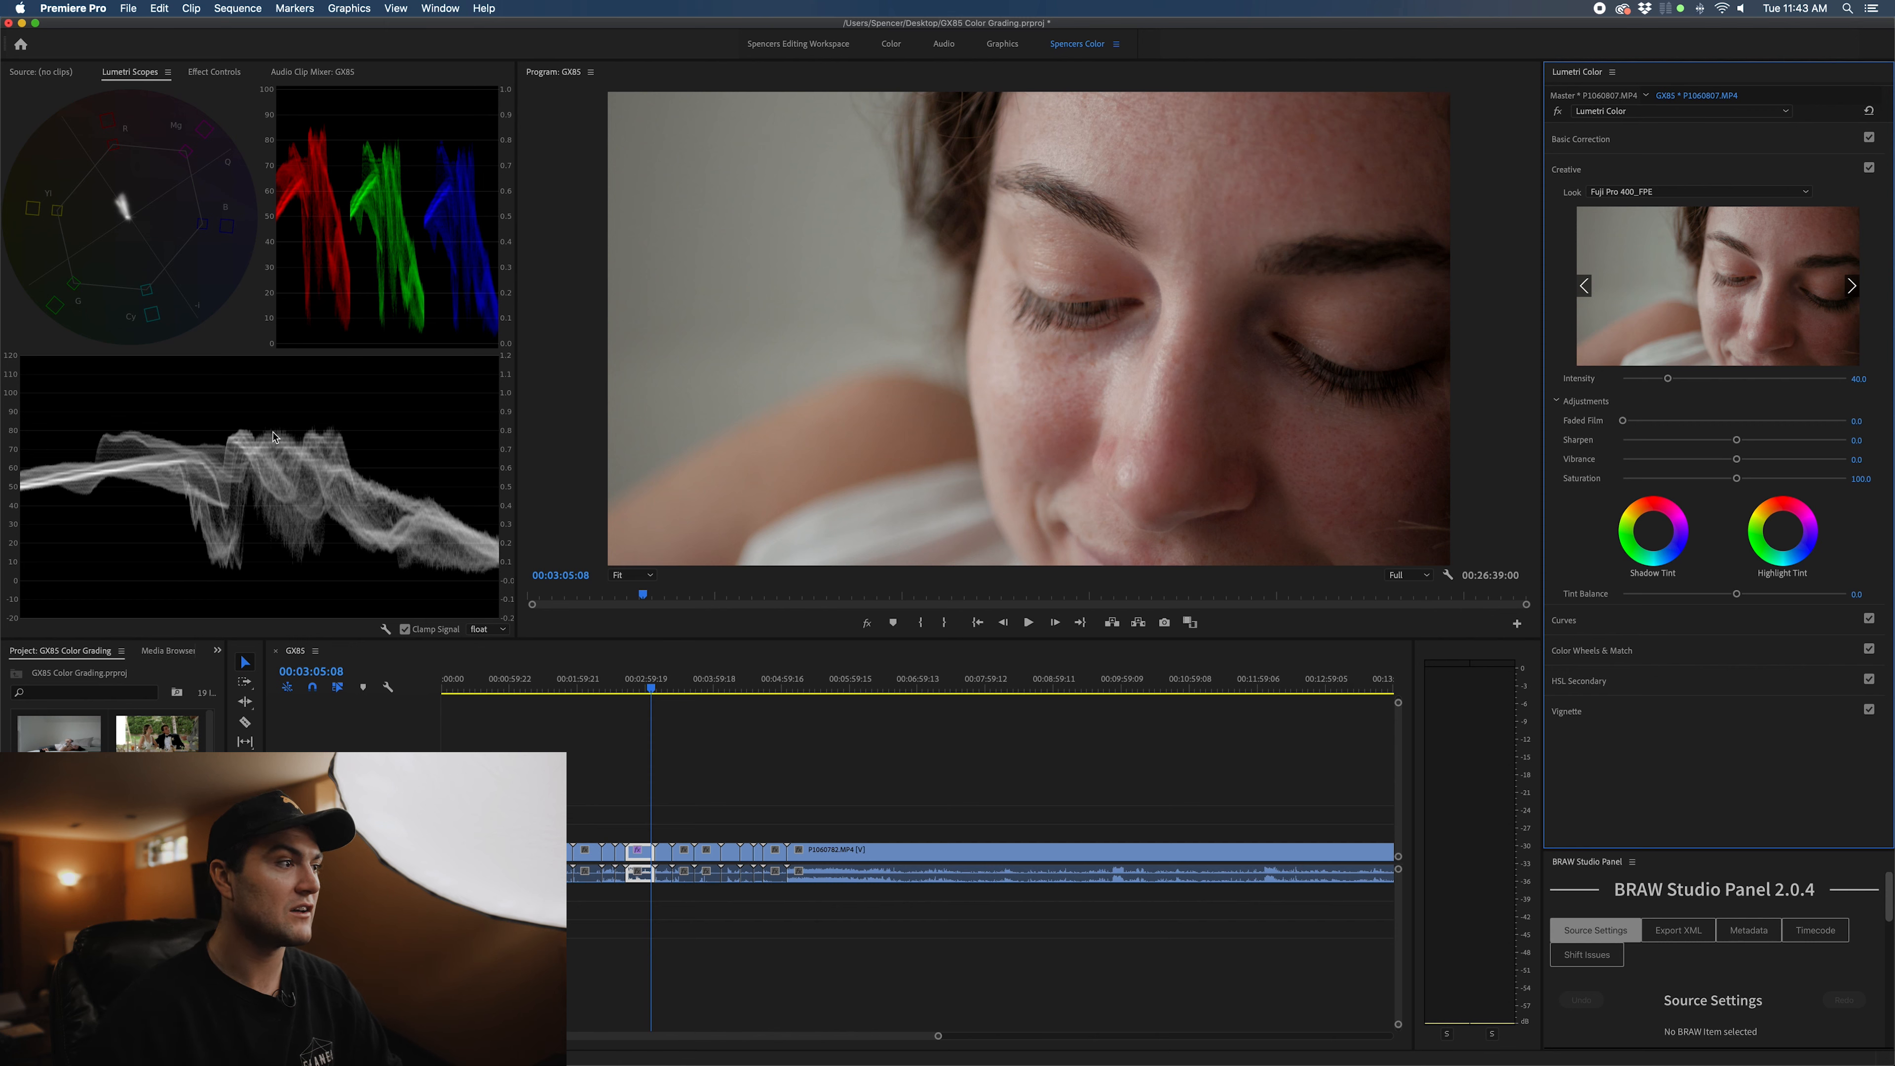
mouse_move(242, 462)
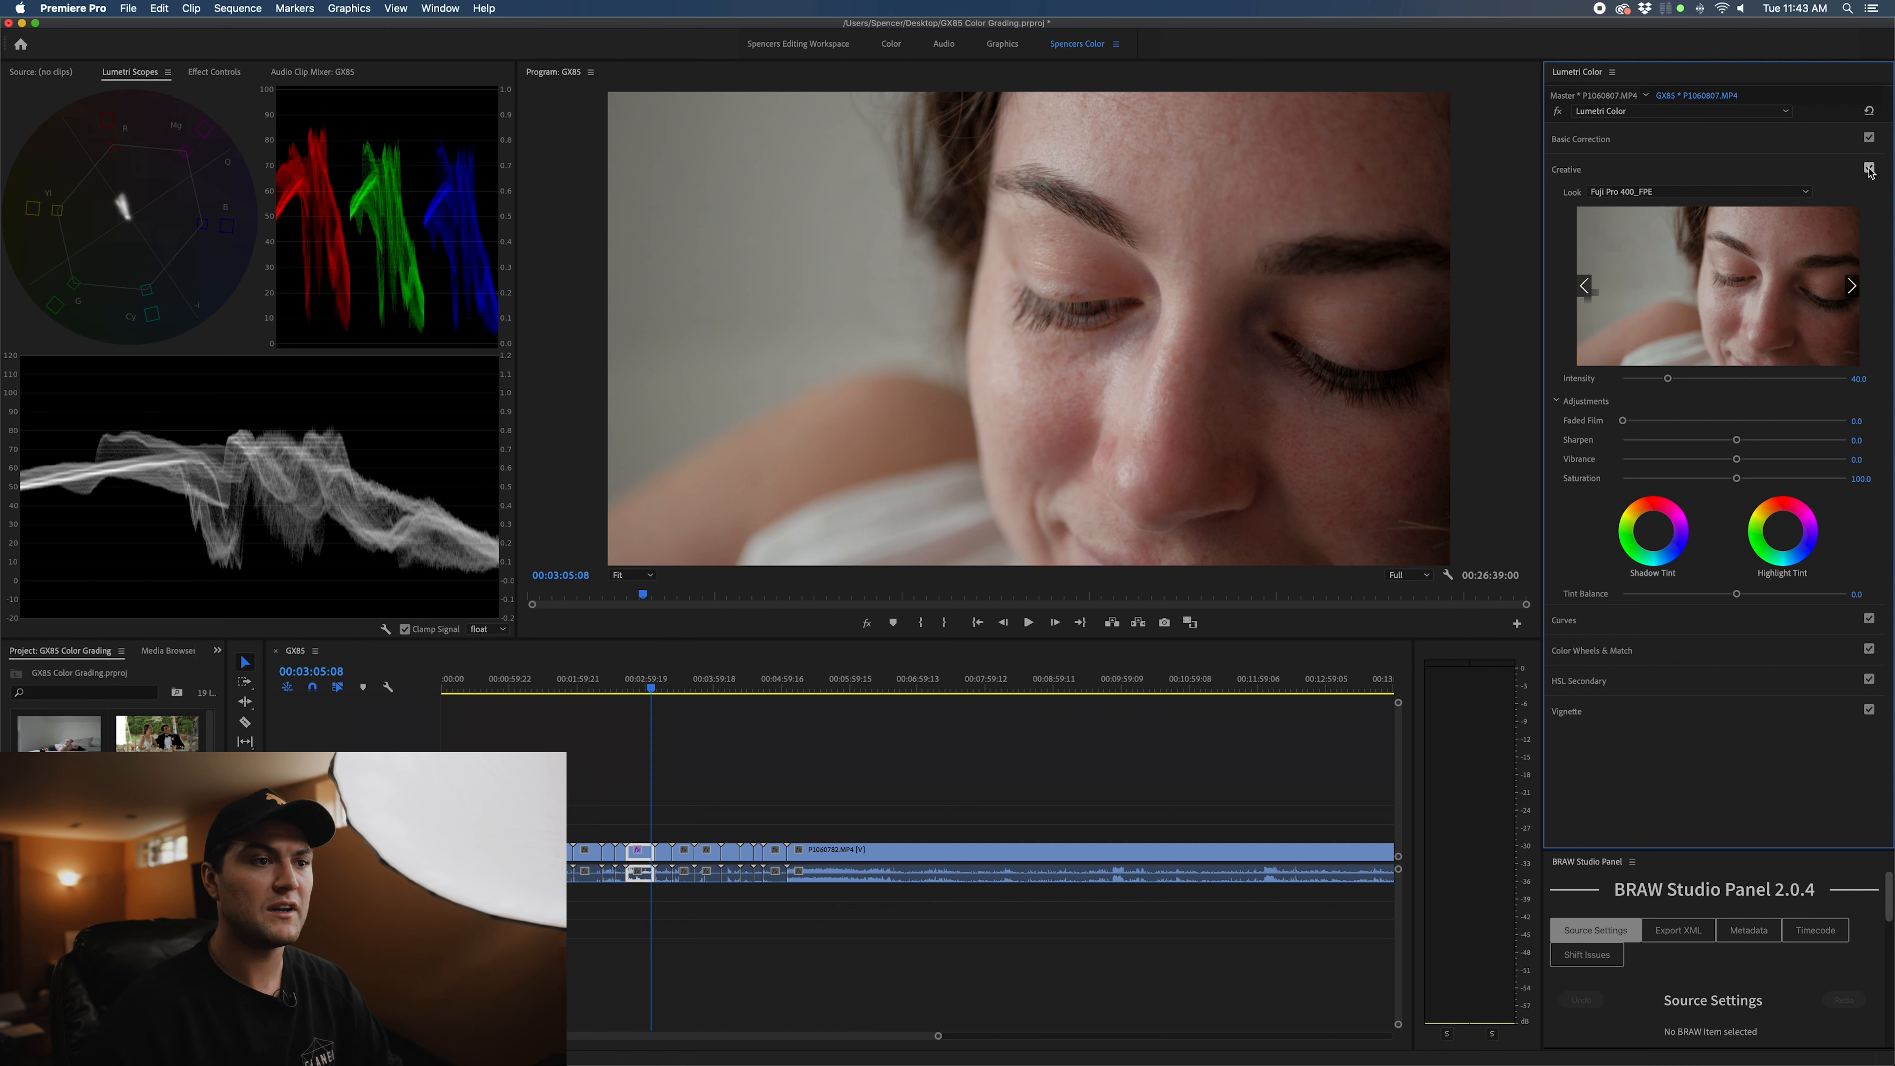
click(1867, 168)
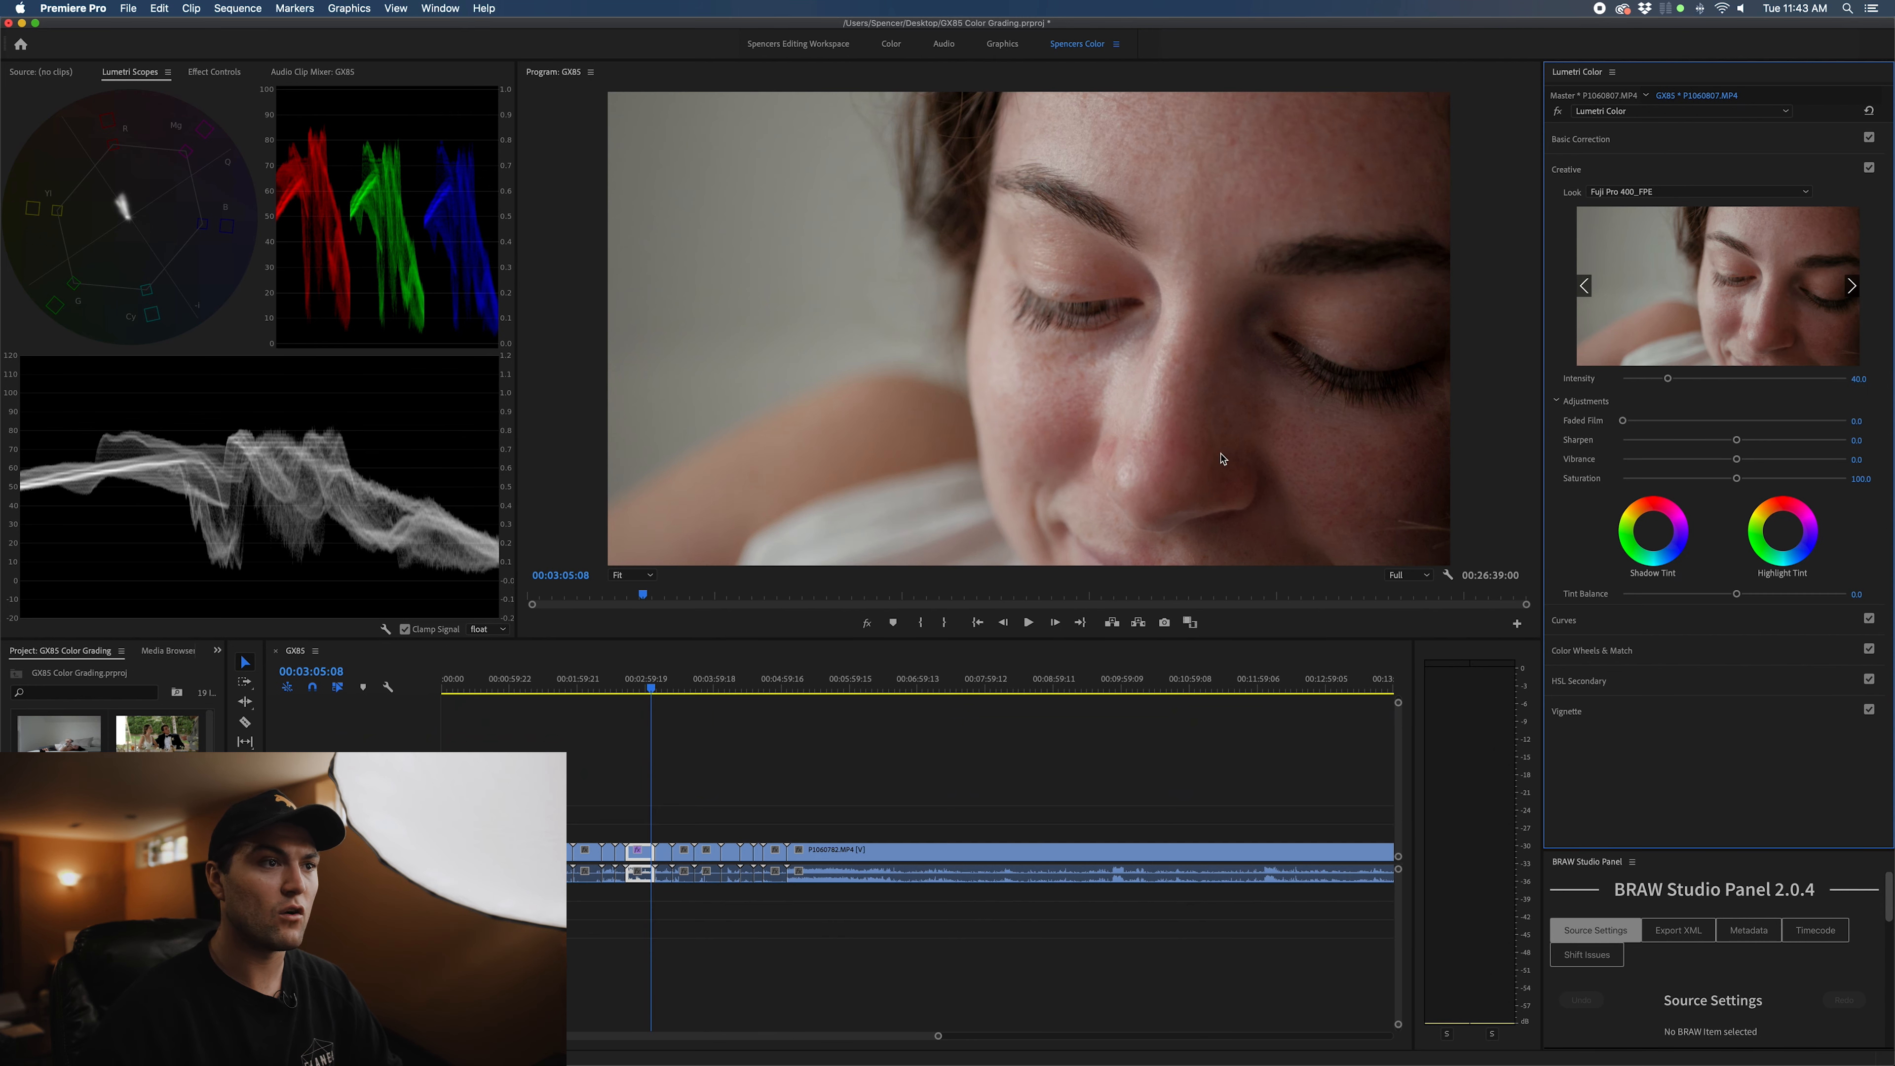
mouse_move(1147, 652)
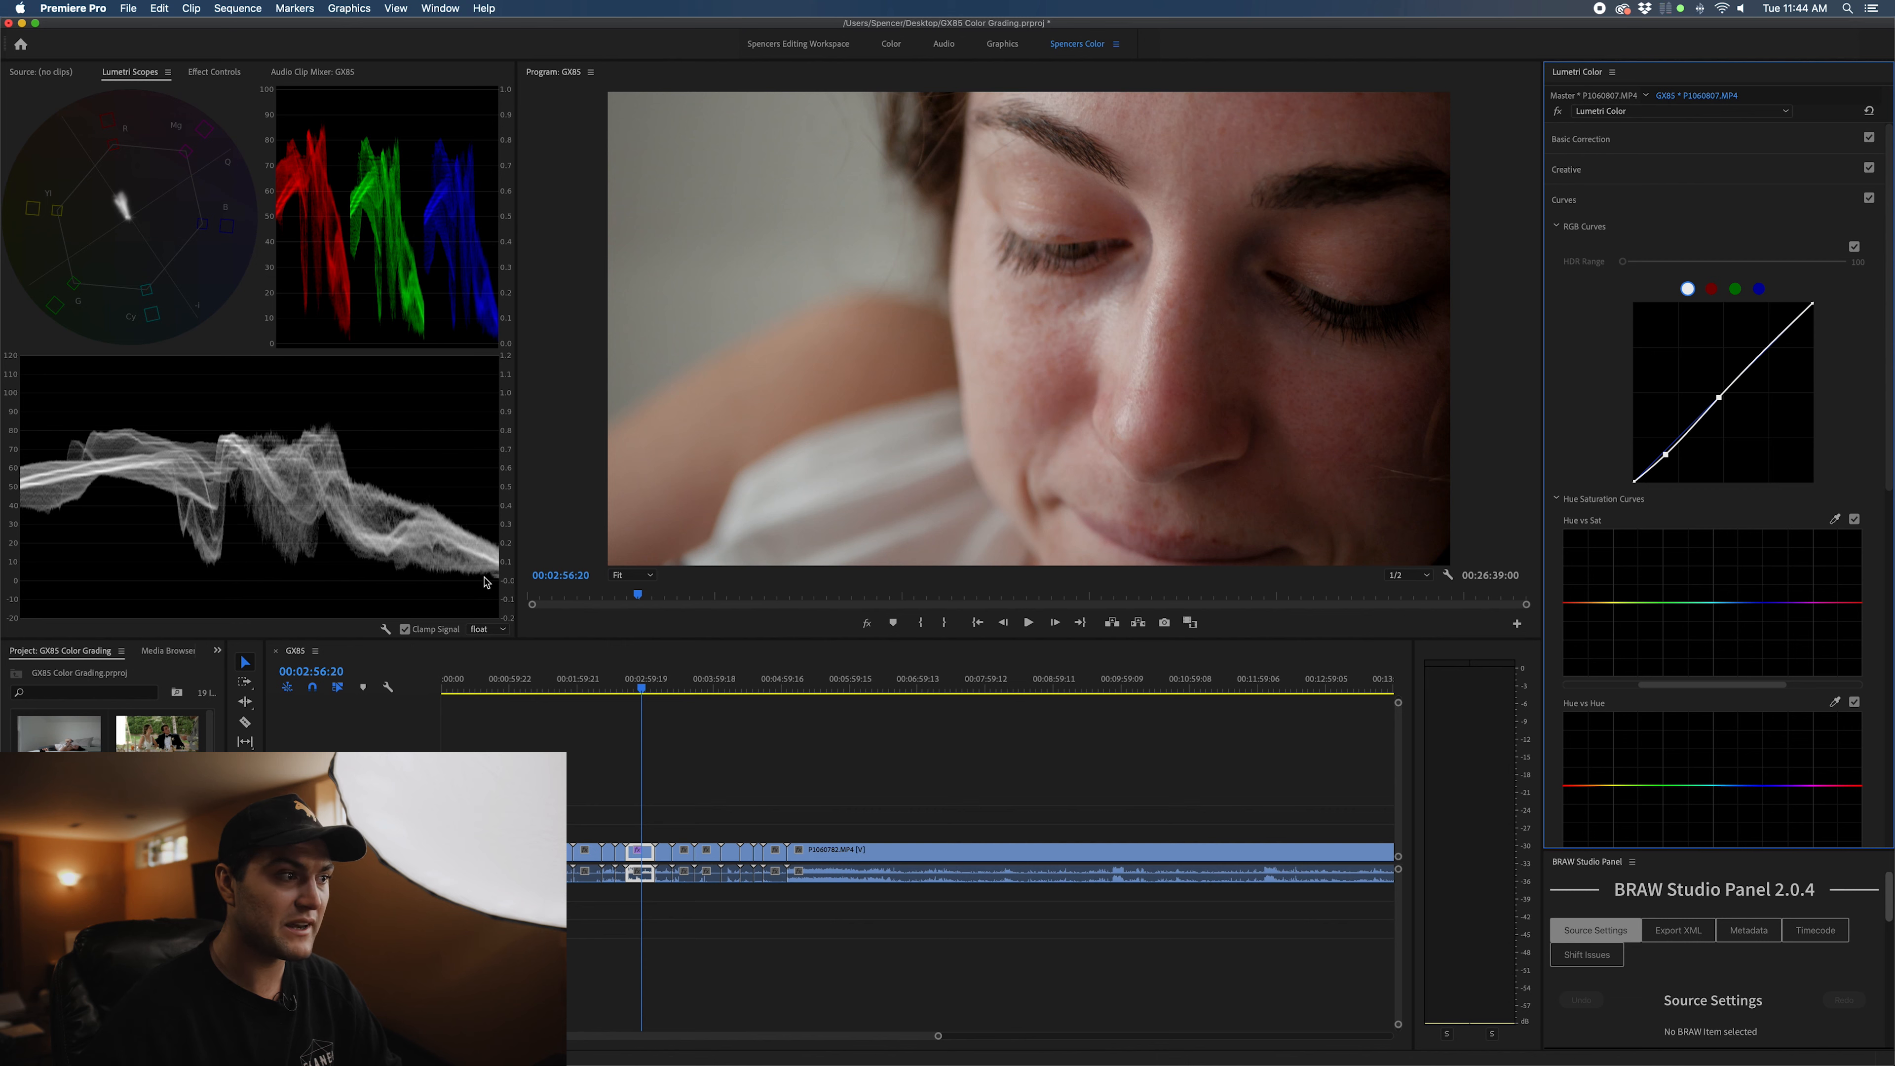
mouse_move(1634, 487)
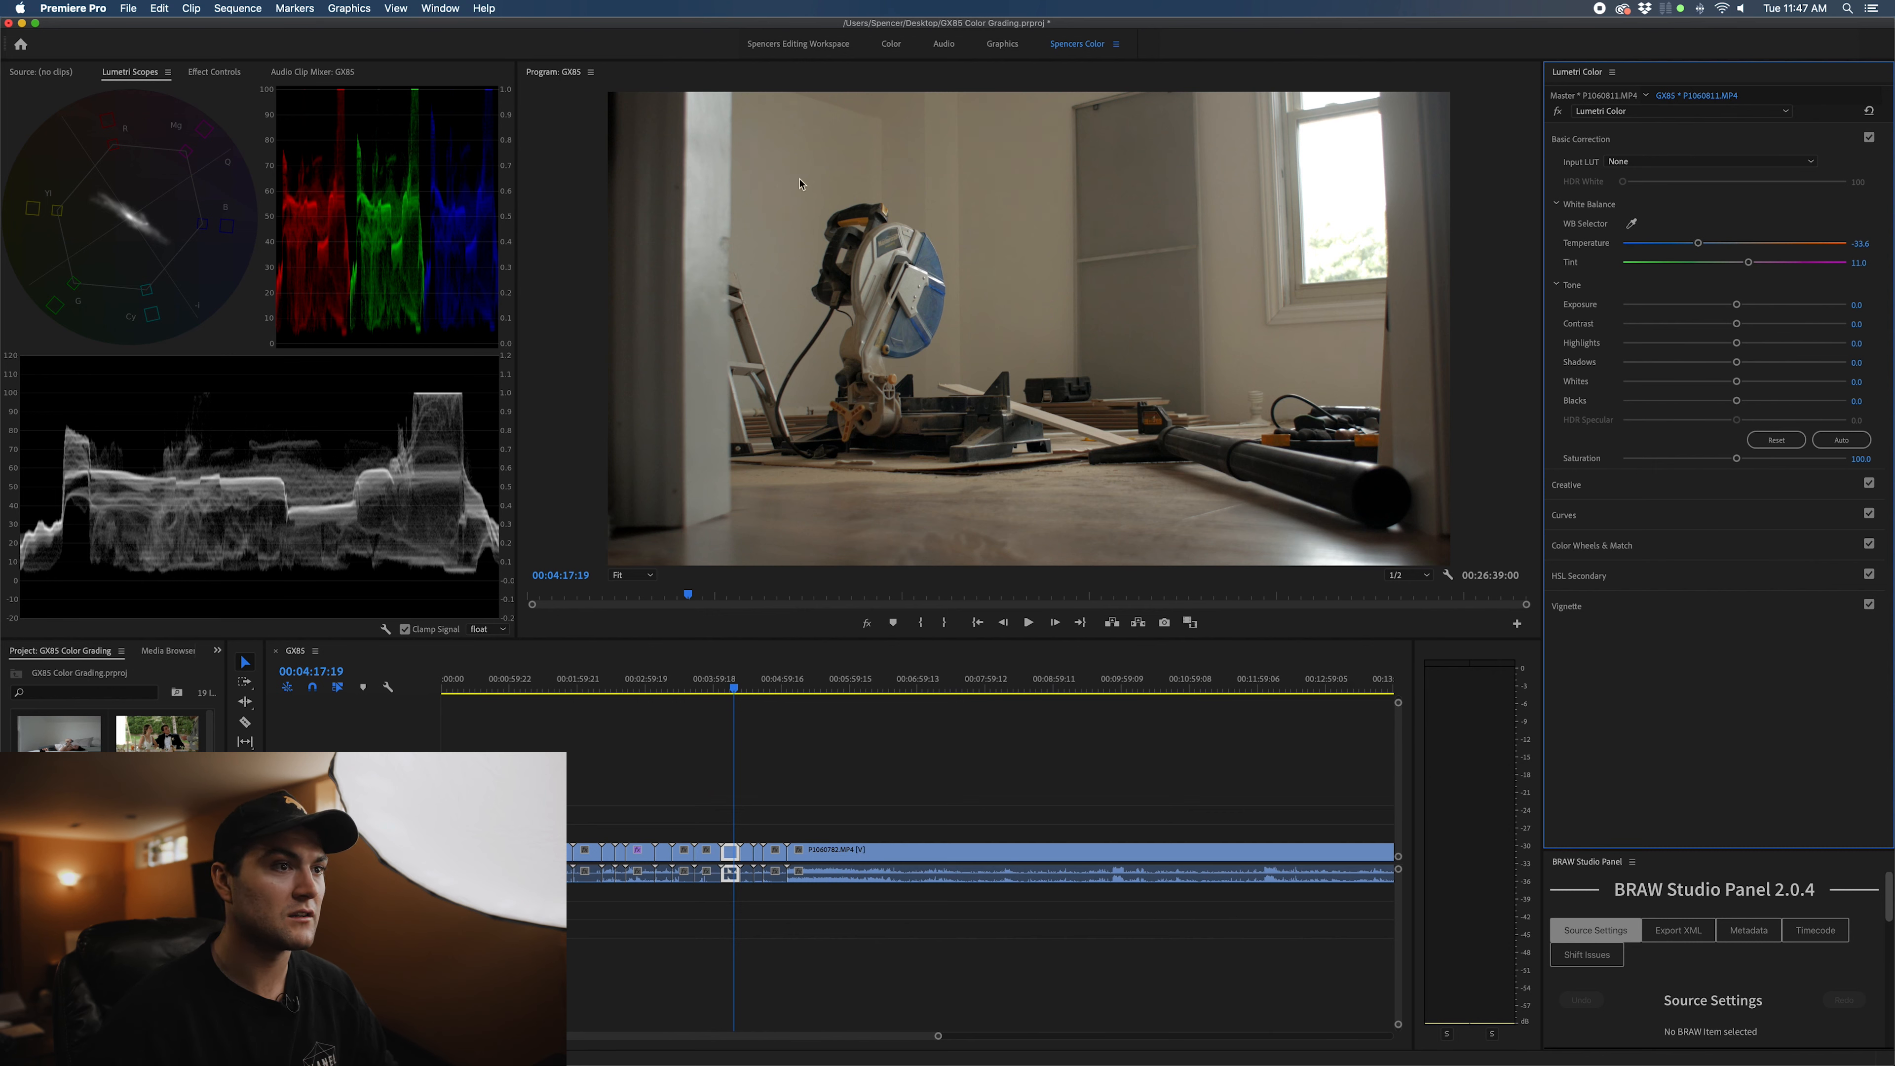
Apply the Fuji Pro 400_FPE look to the miter saw shot at 50 intensity and compare it
drag(1669, 243, 1695, 242)
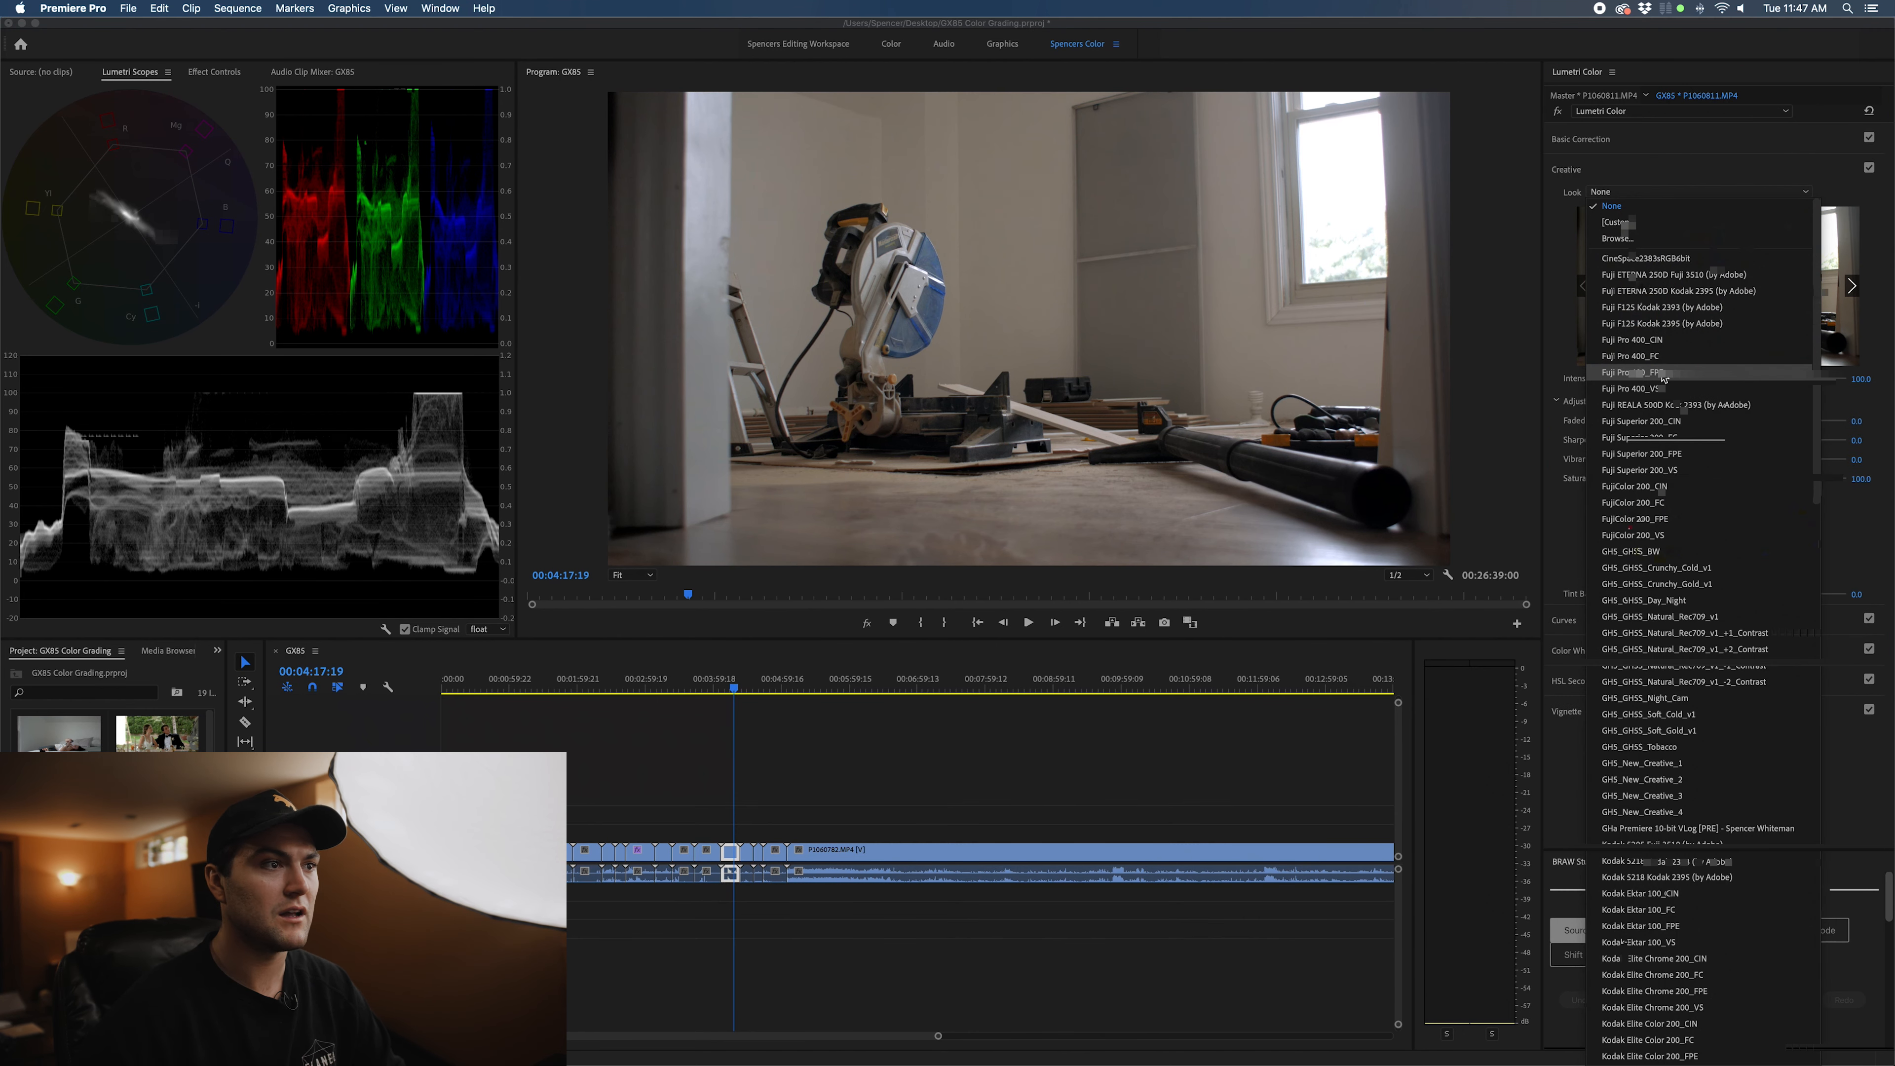
click(1634, 372)
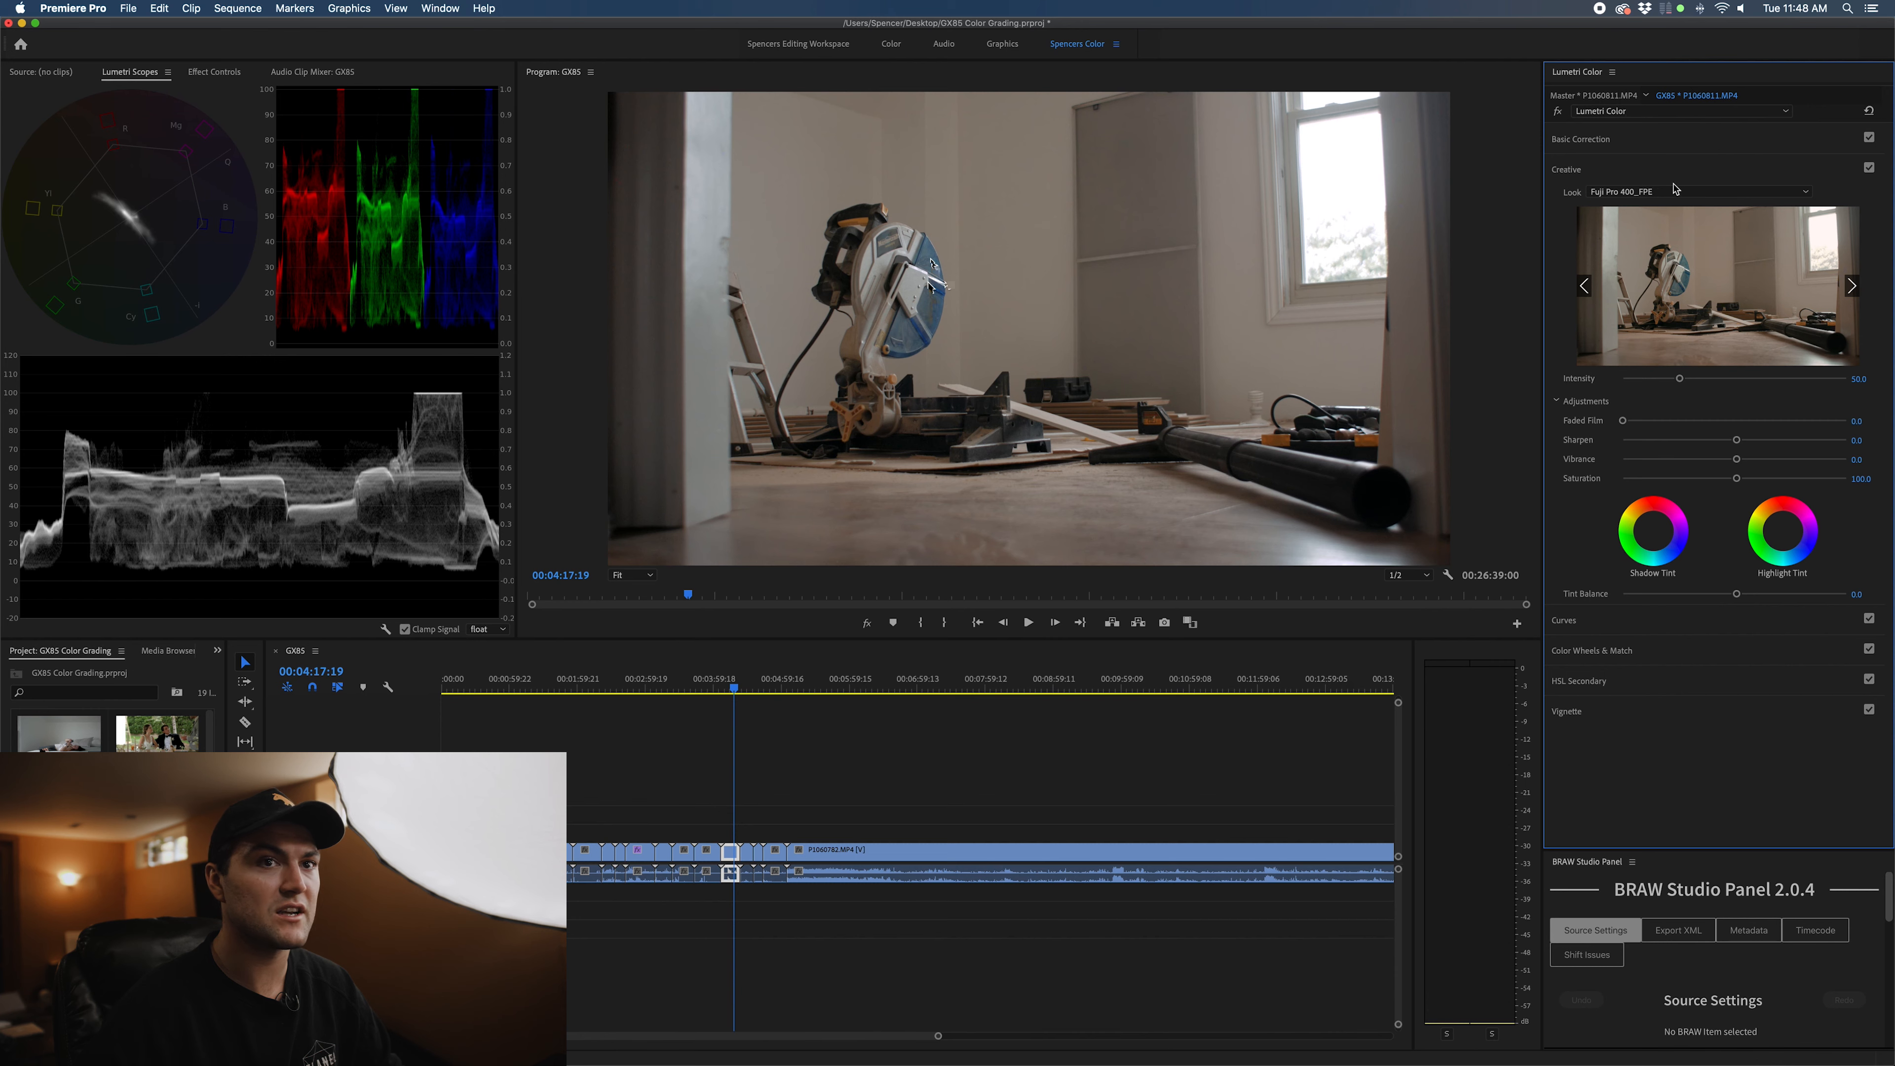
click(1868, 167)
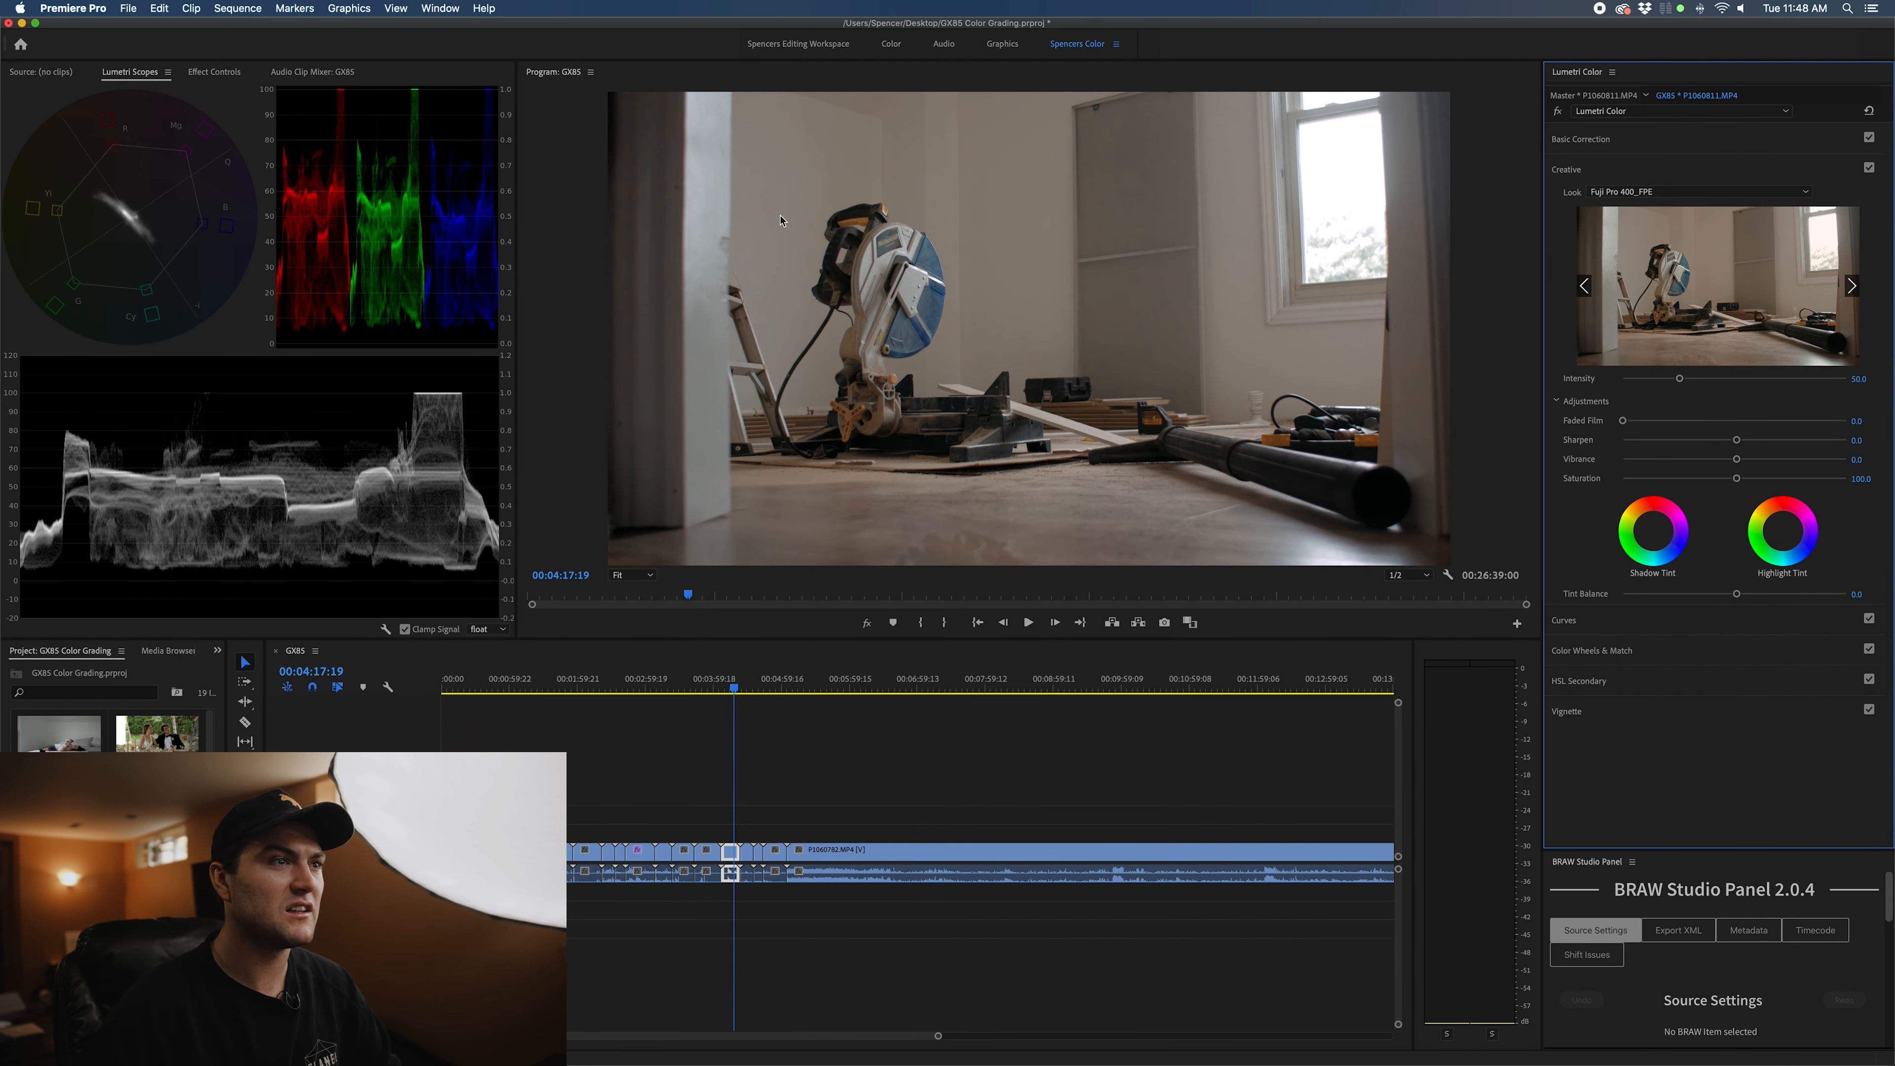
click(1563, 199)
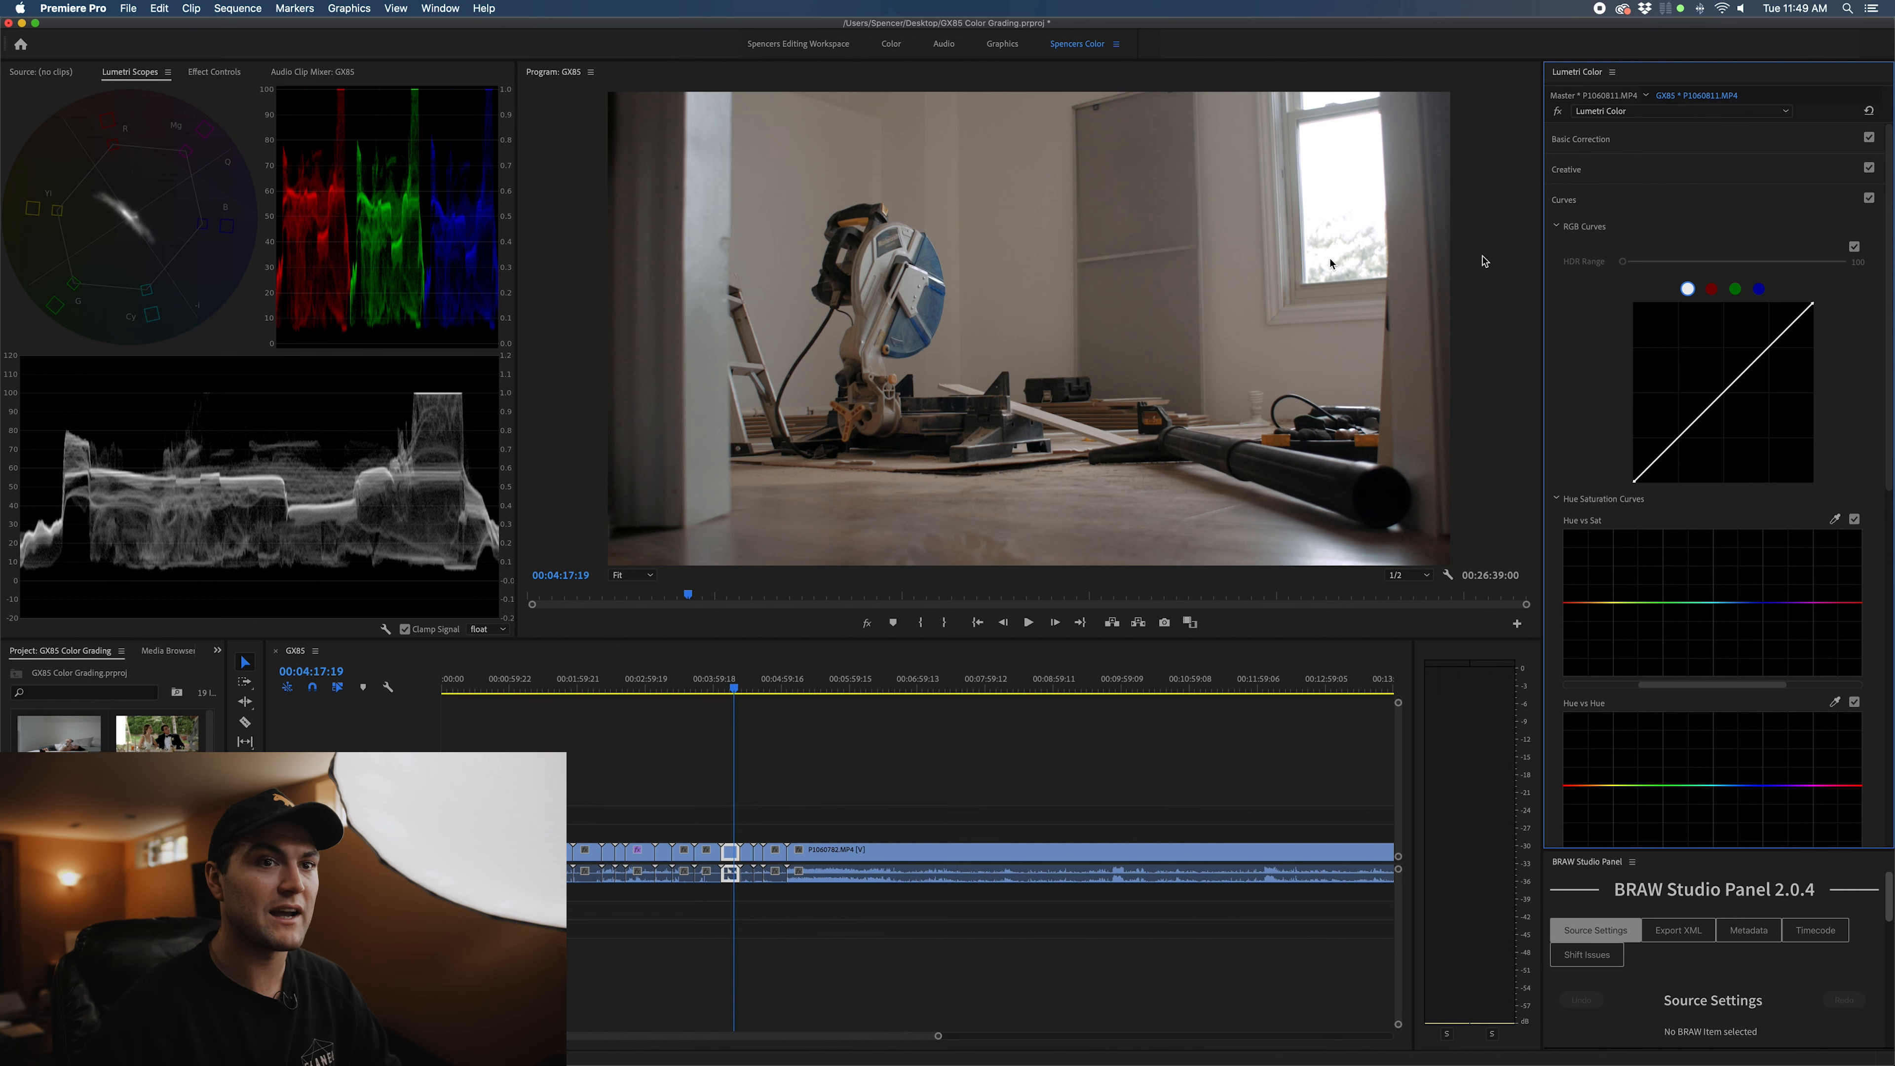
mouse_move(1734, 318)
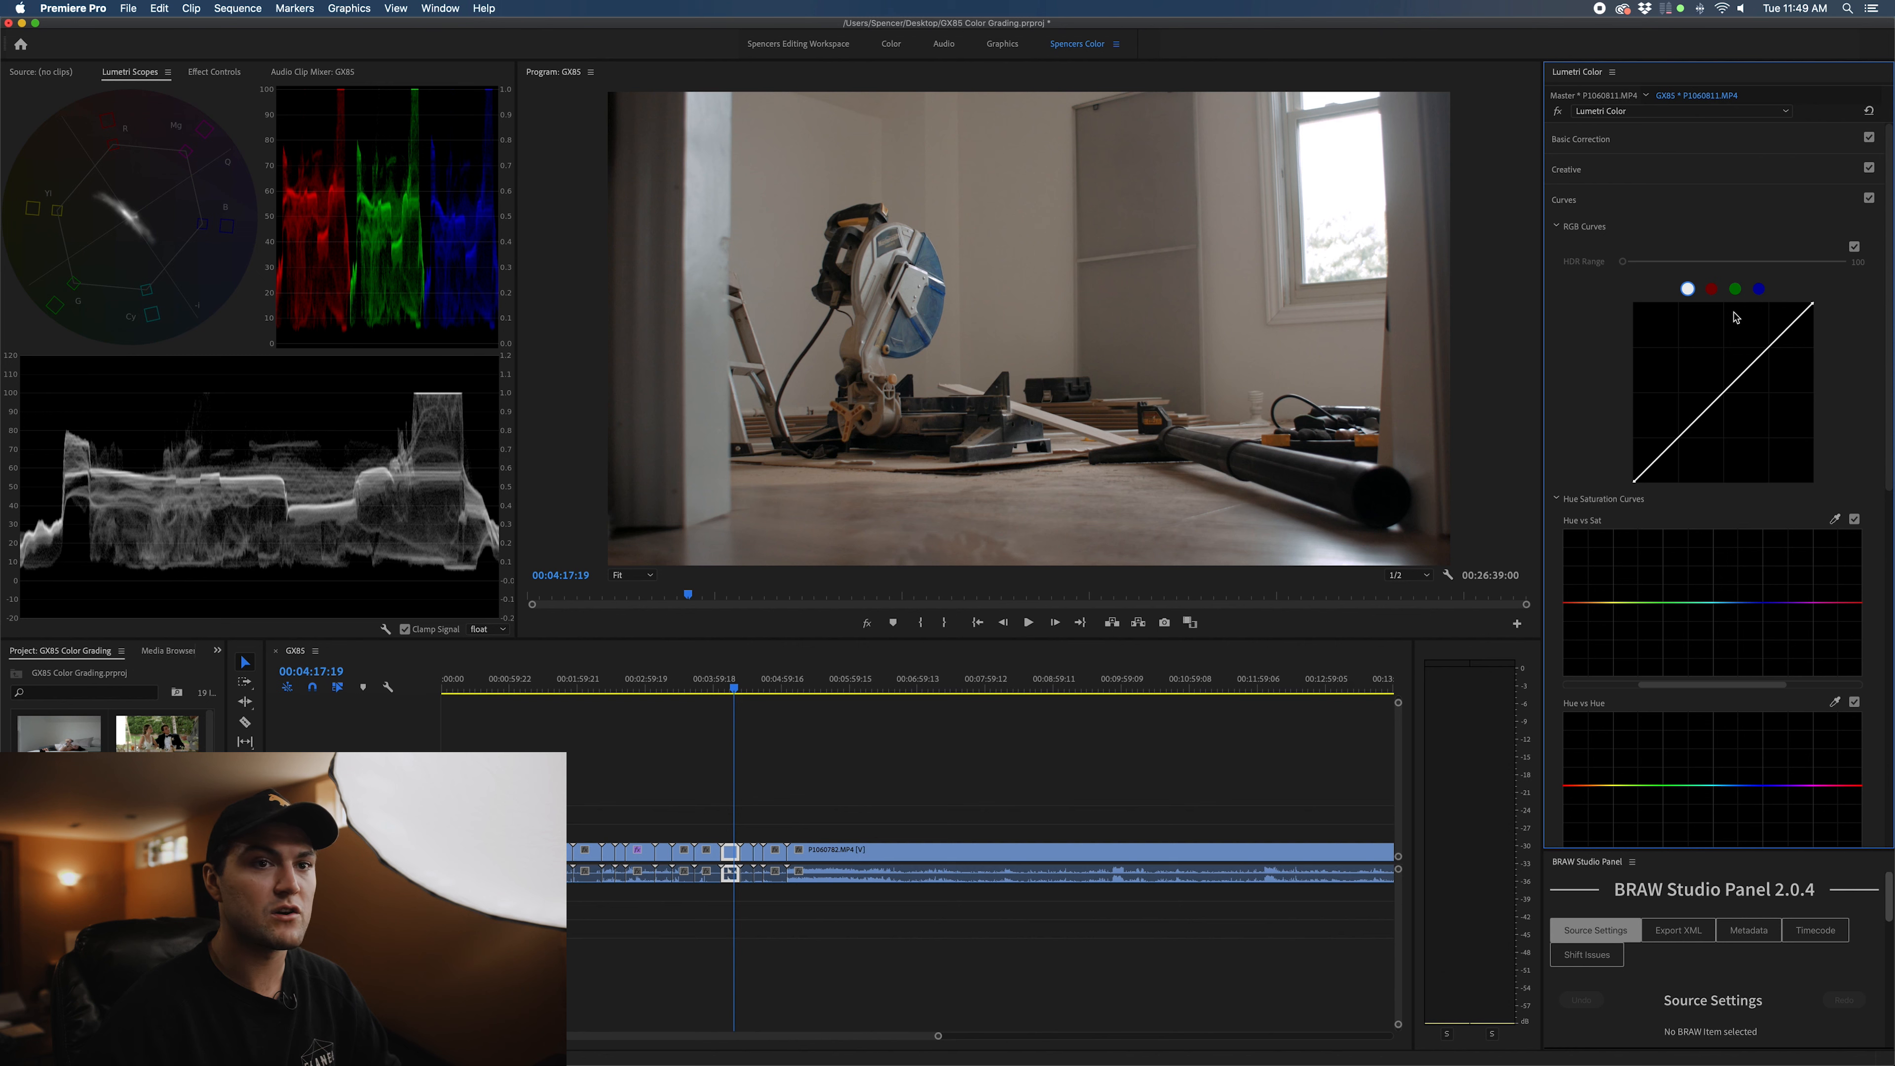
mouse_move(1319, 312)
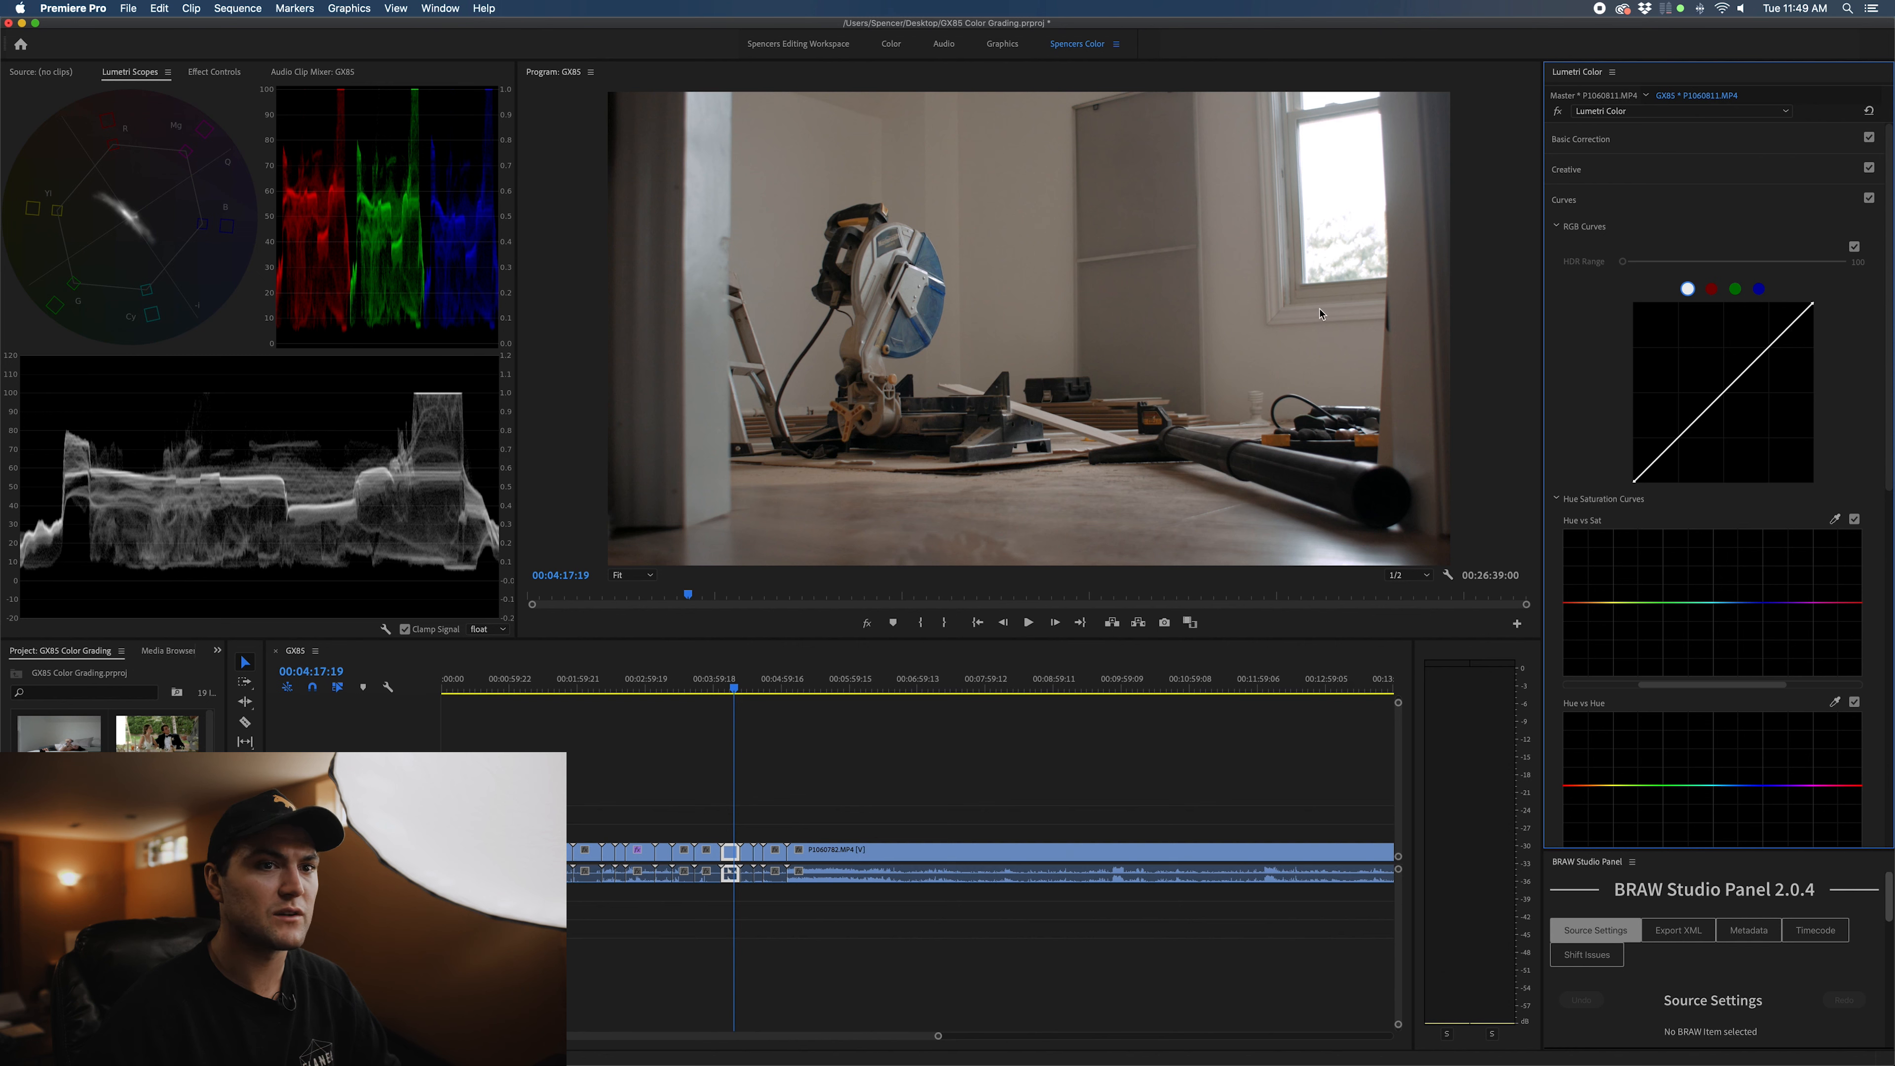
mouse_move(1303, 96)
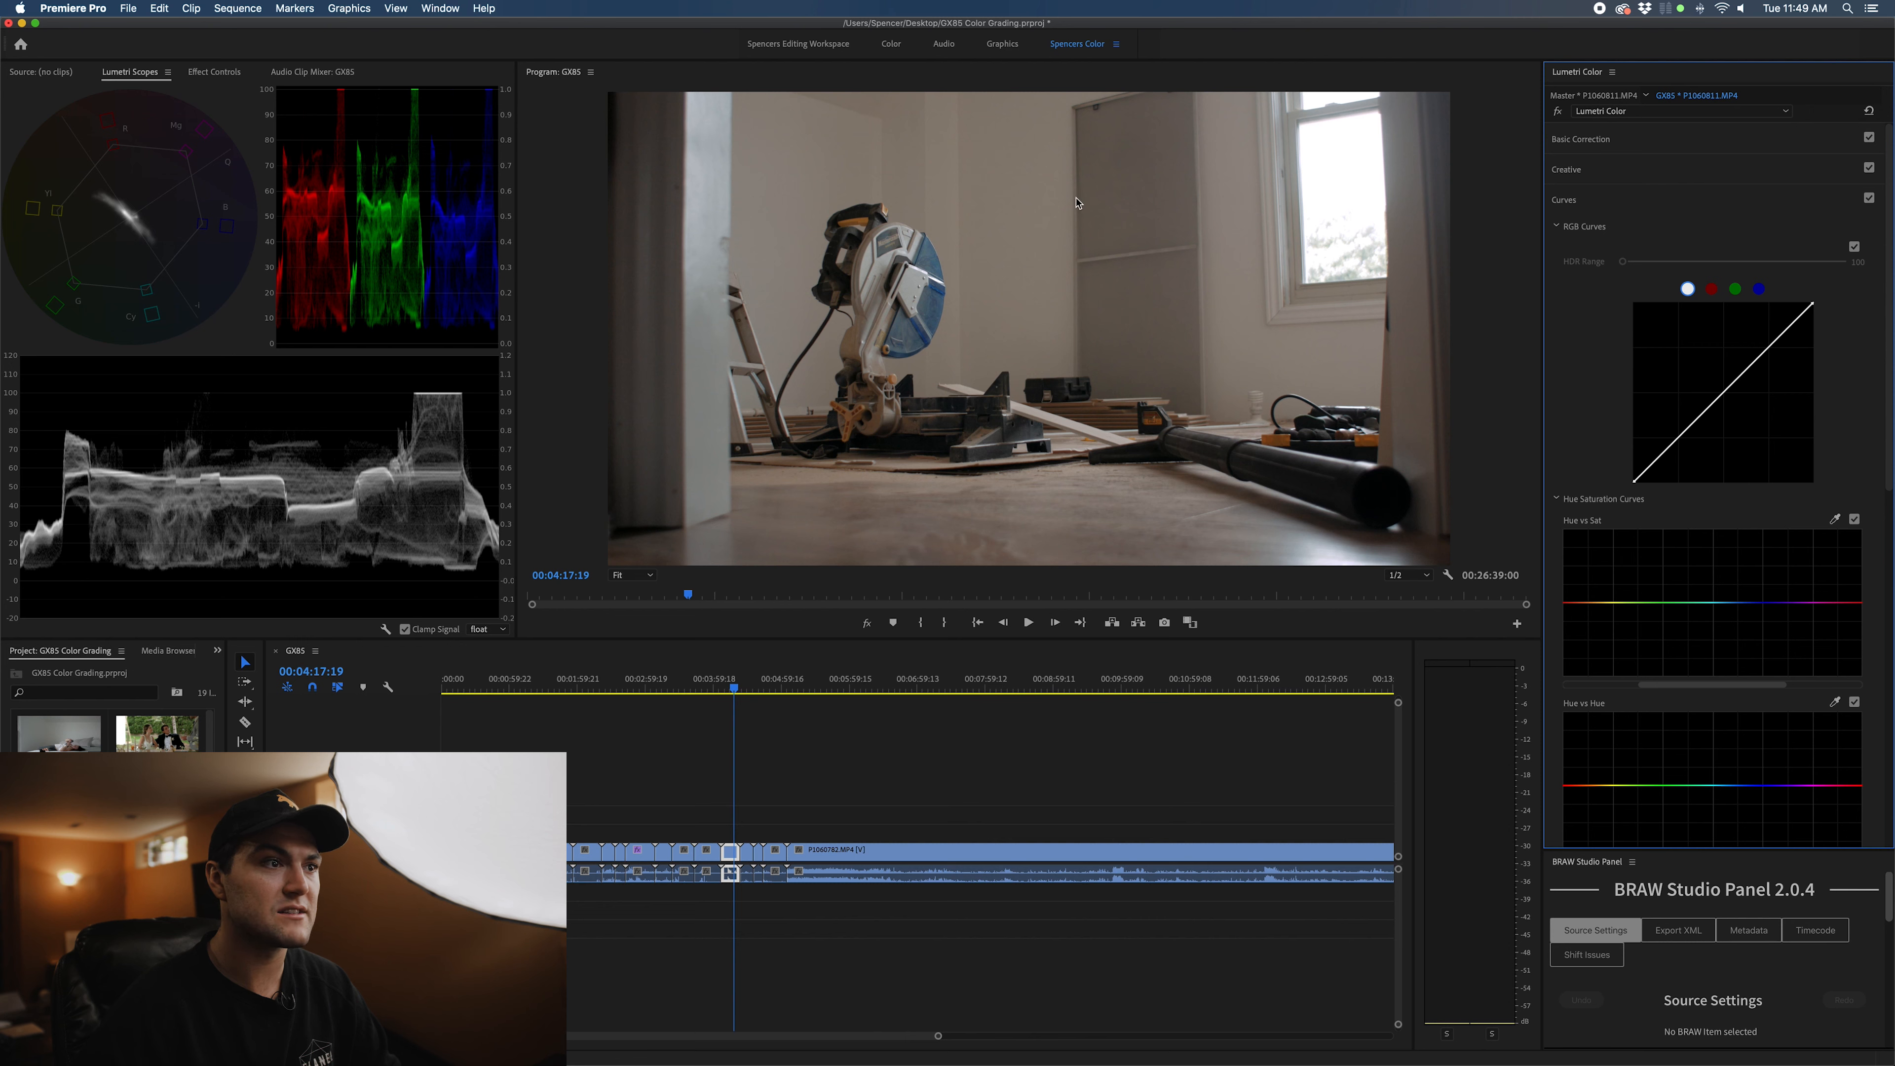
mouse_move(649, 214)
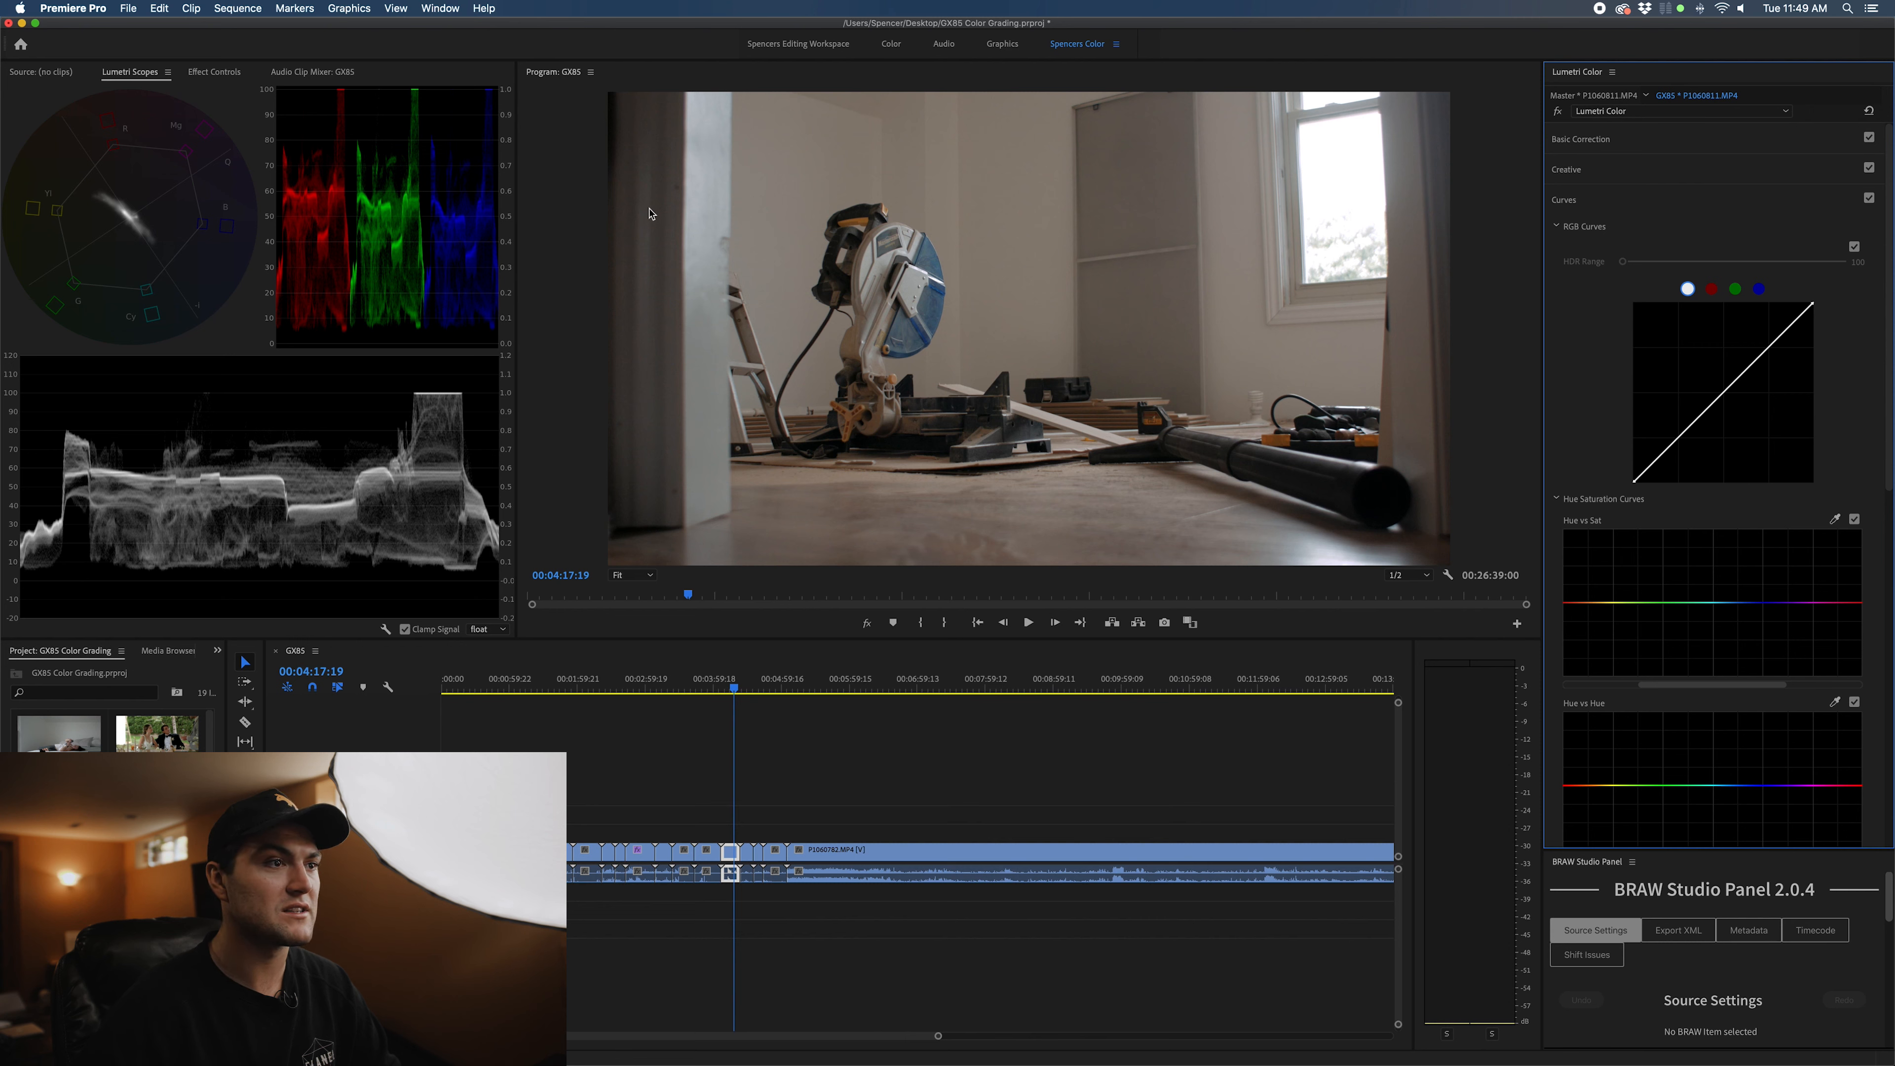
mouse_move(1008, 115)
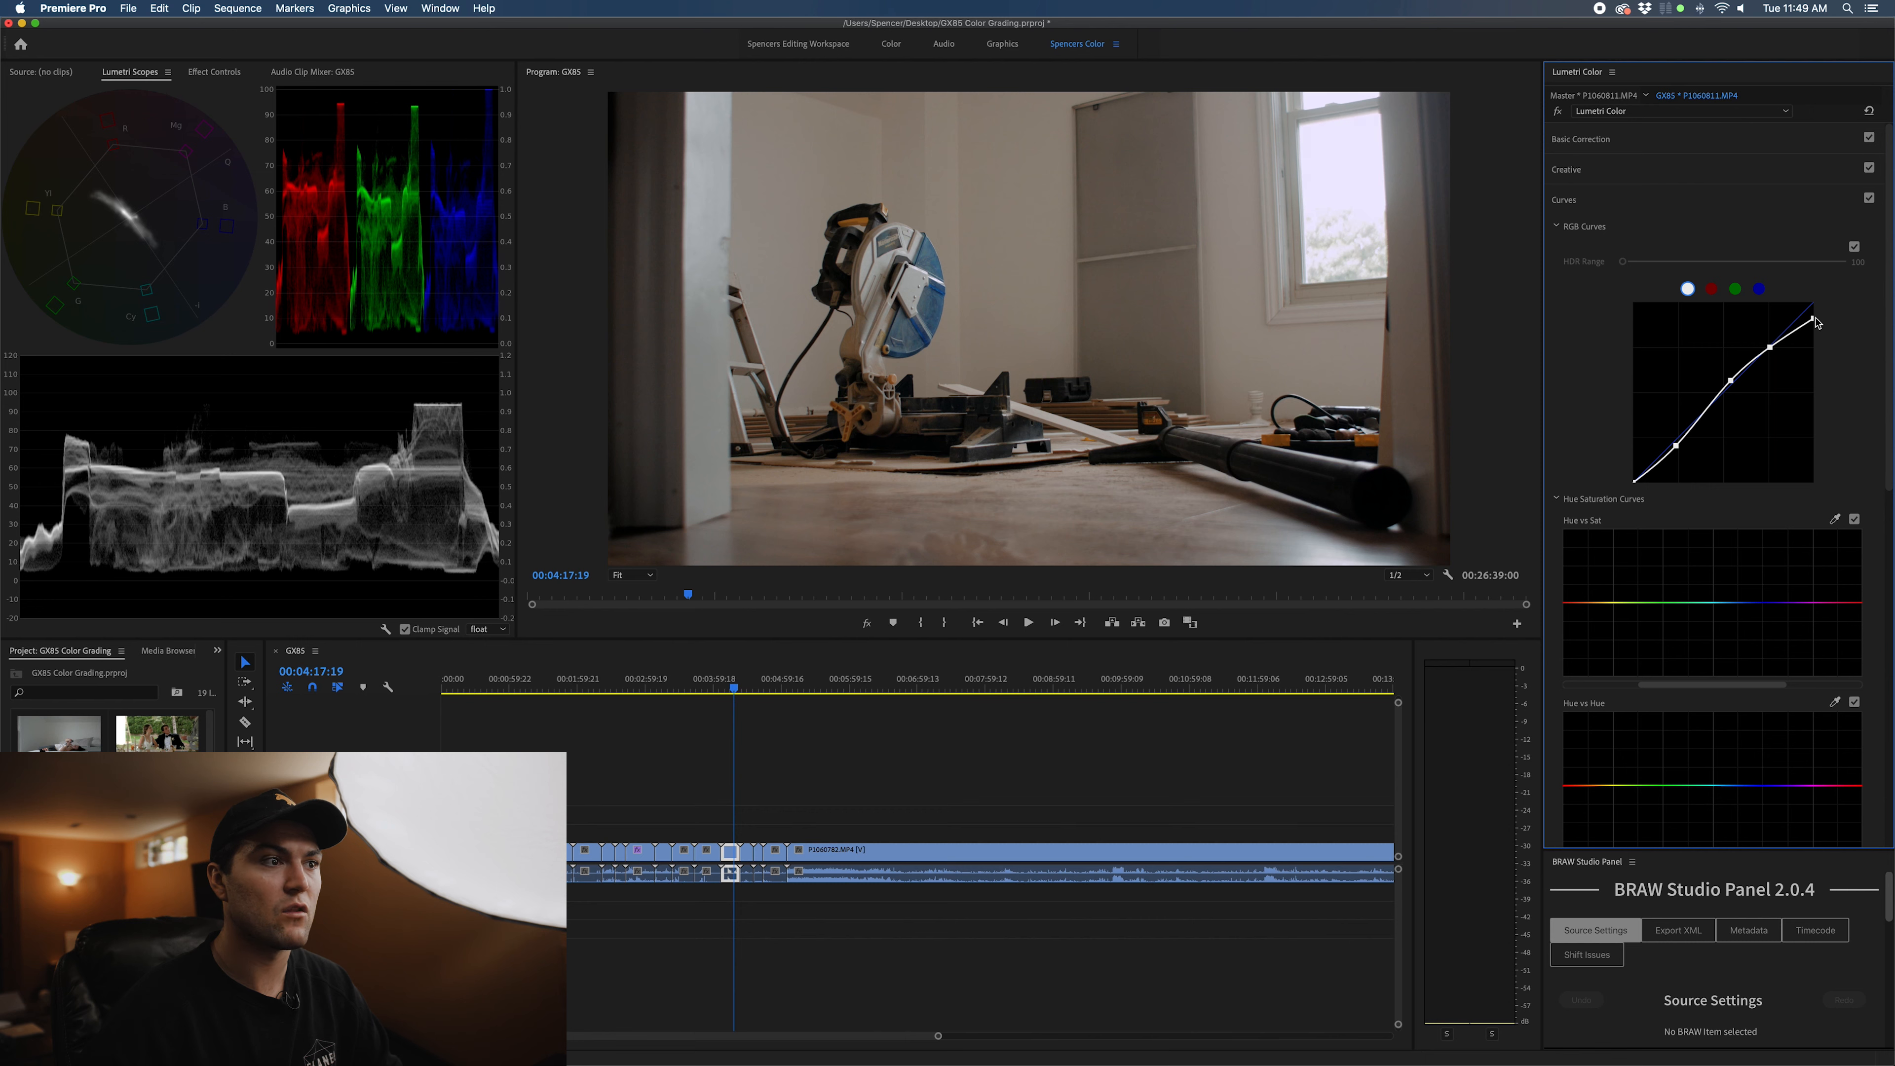
Shape an S-curve on the saw shot's RGB curve and nudge its Tint in Basic Correction
drag(1809, 317, 1772, 357)
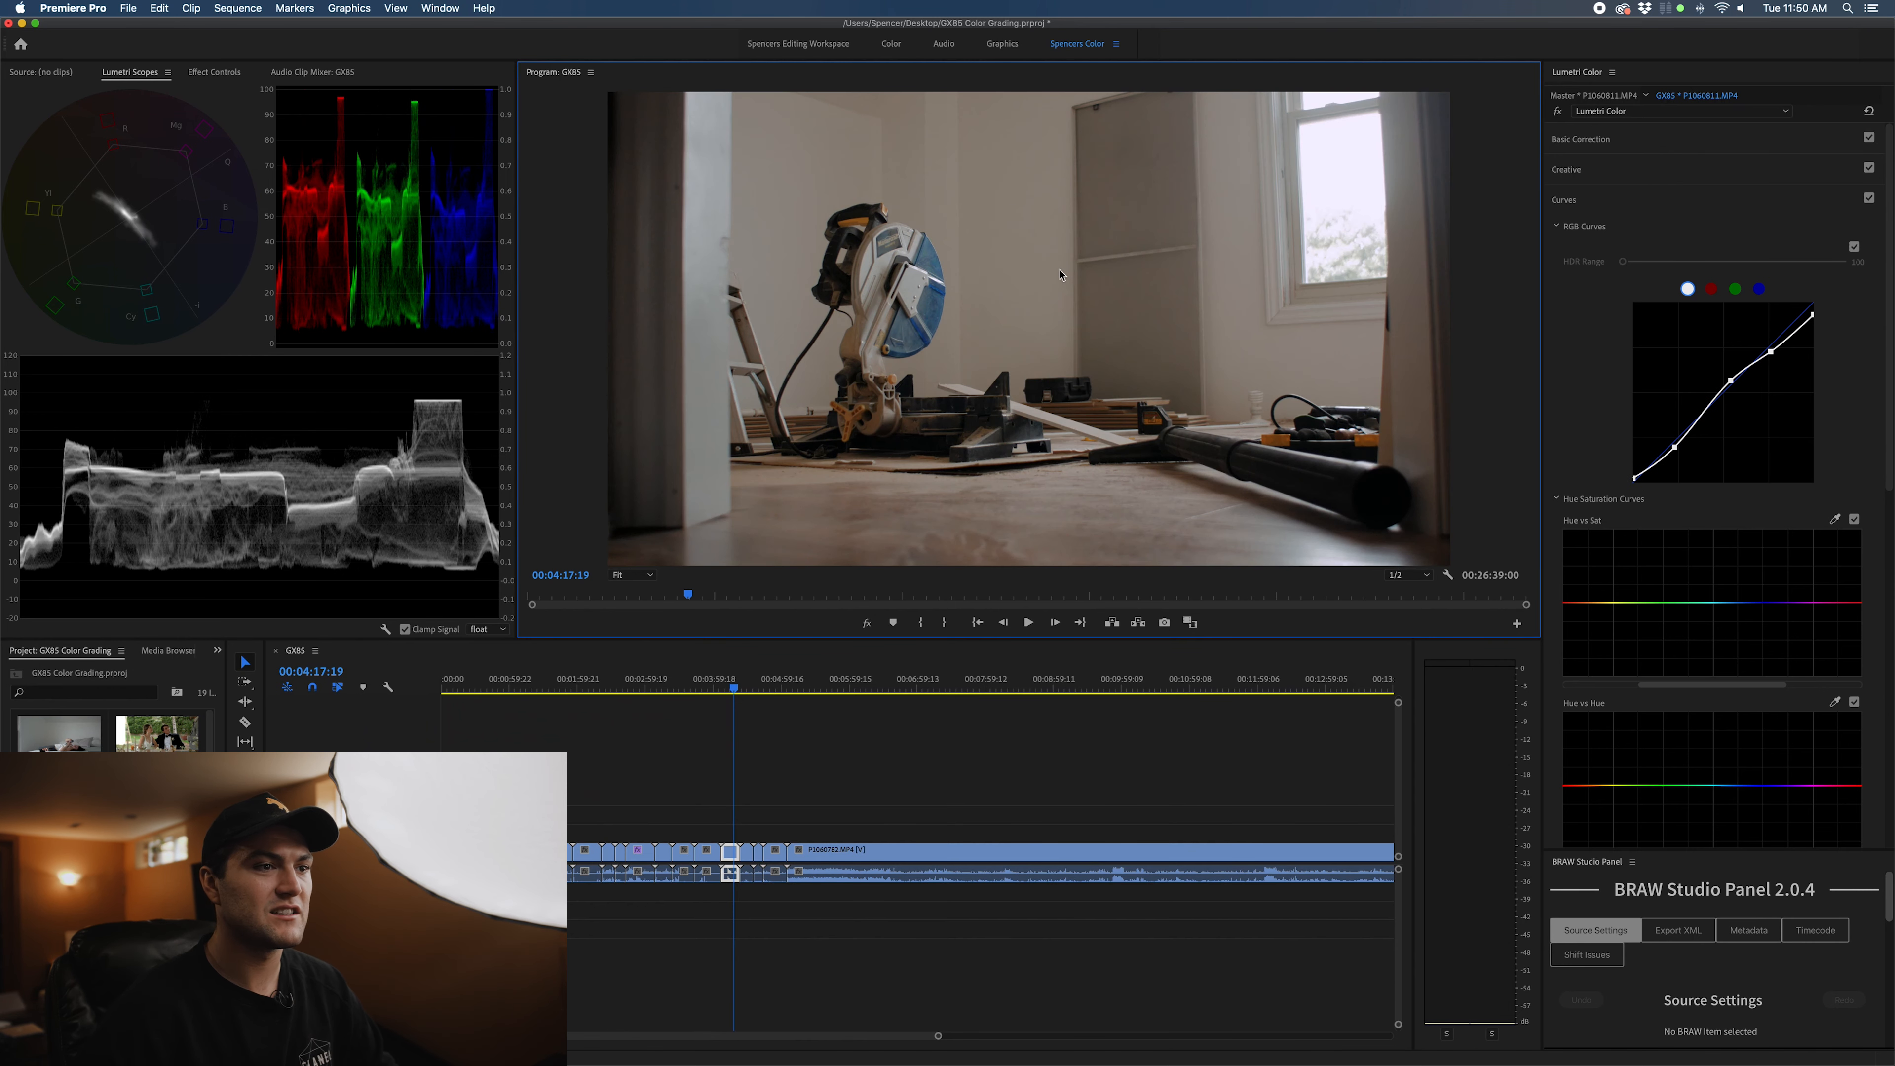
click(1579, 139)
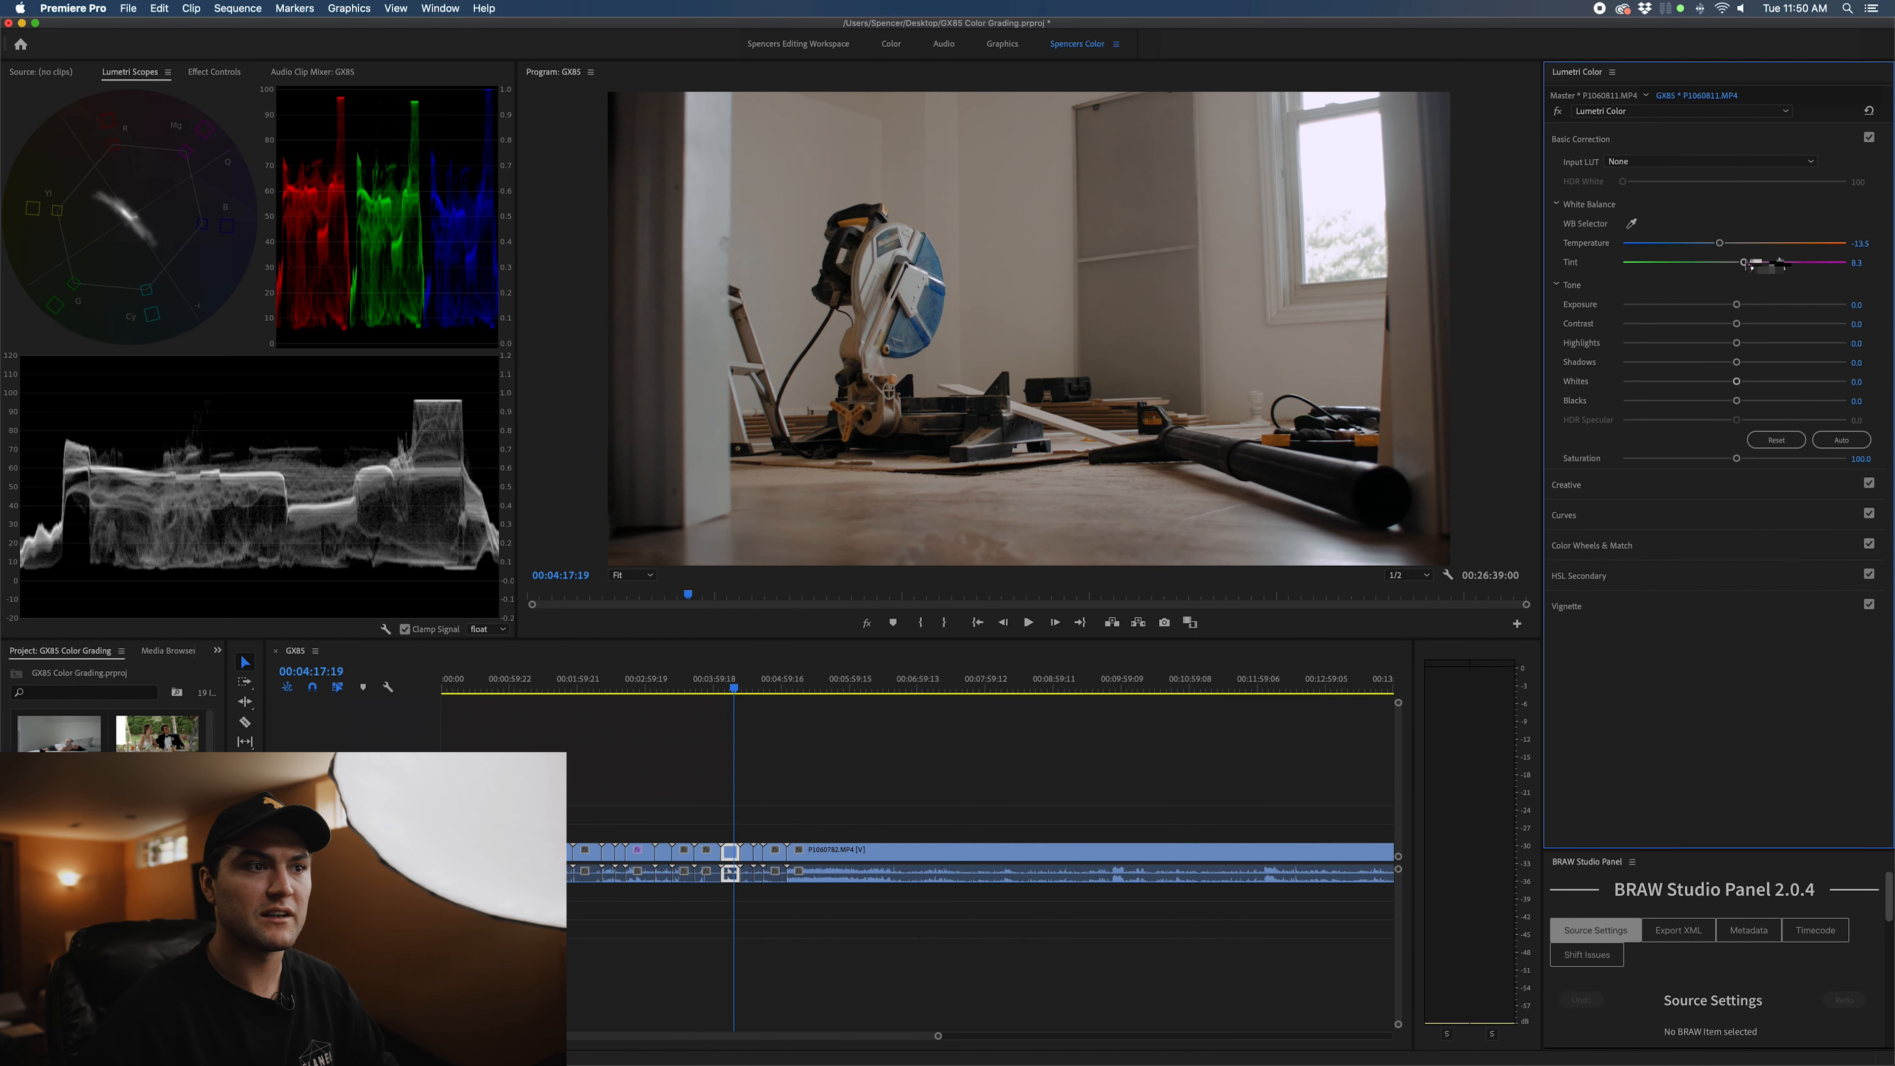
drag(1756, 262, 1740, 262)
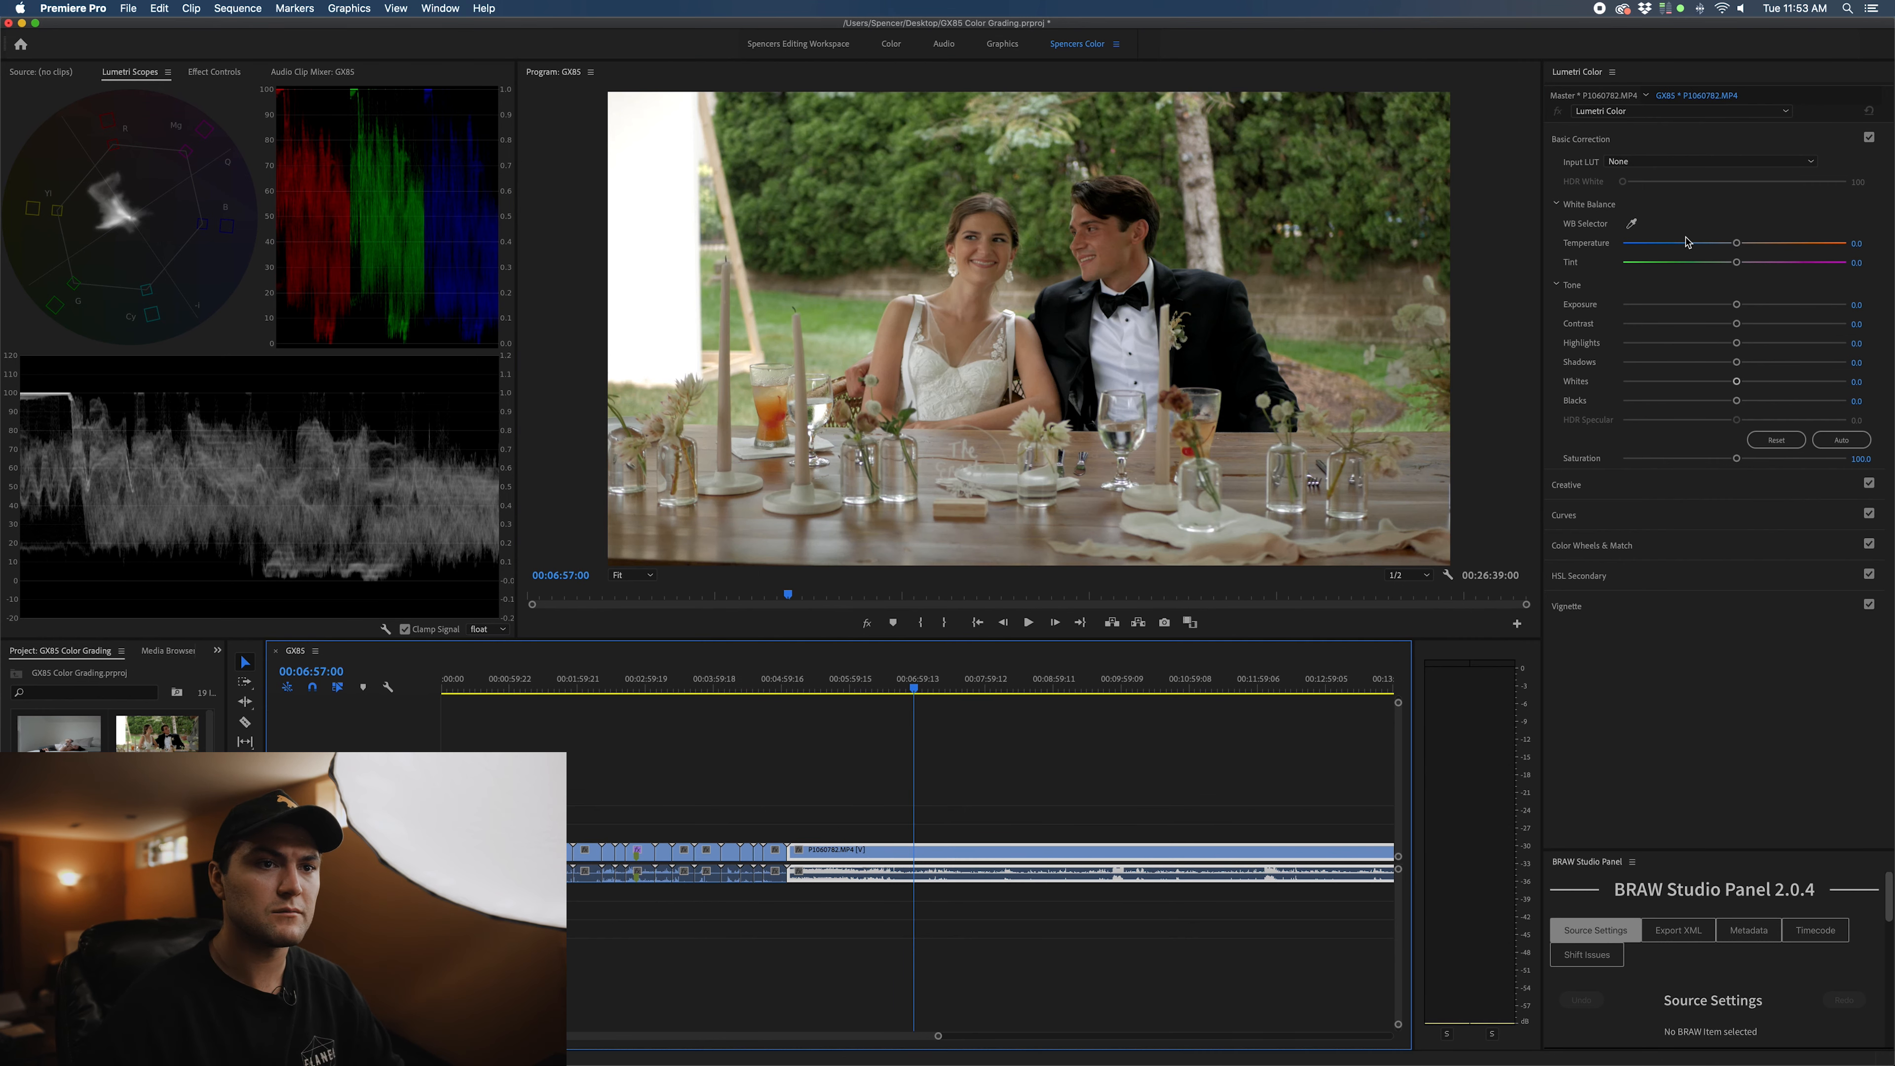
Cool the wedding shot's Temperature, raise its Tint toward magenta and compare the correction
click(1565, 138)
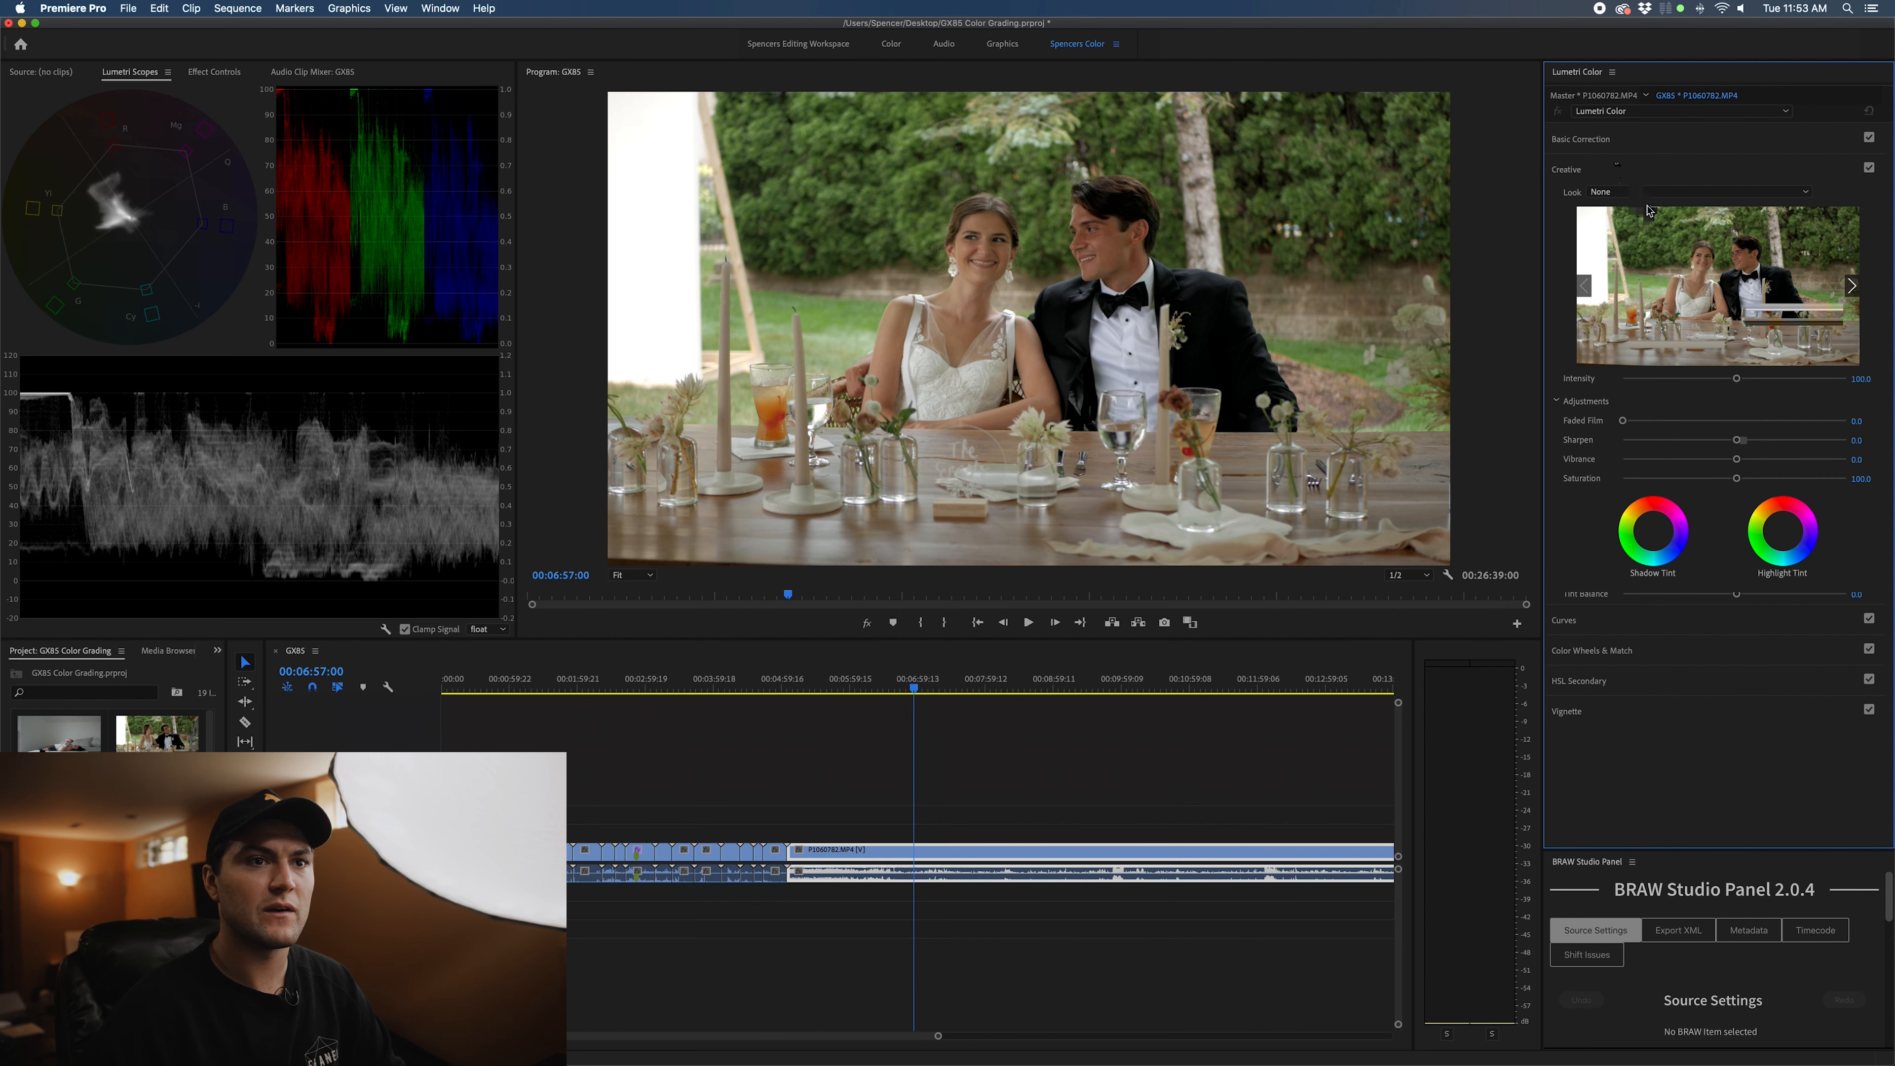
click(1581, 138)
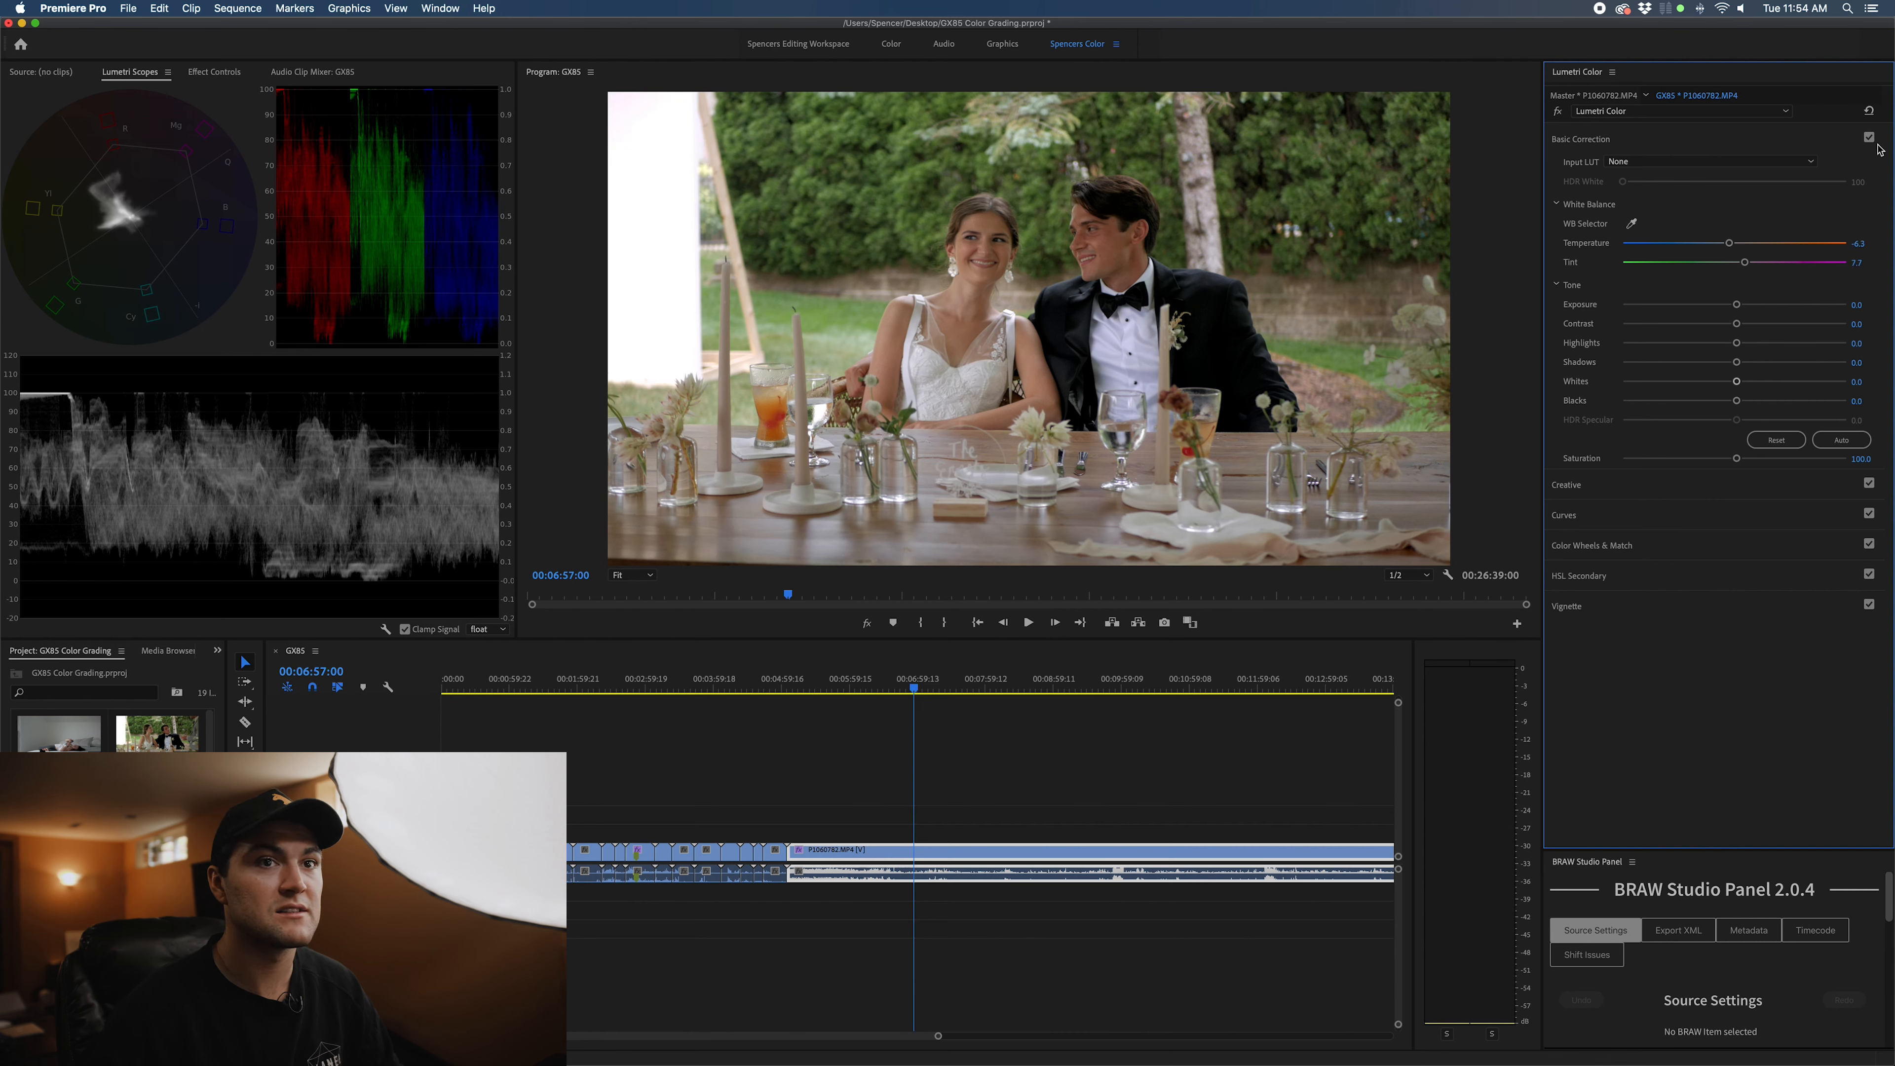
click(1566, 169)
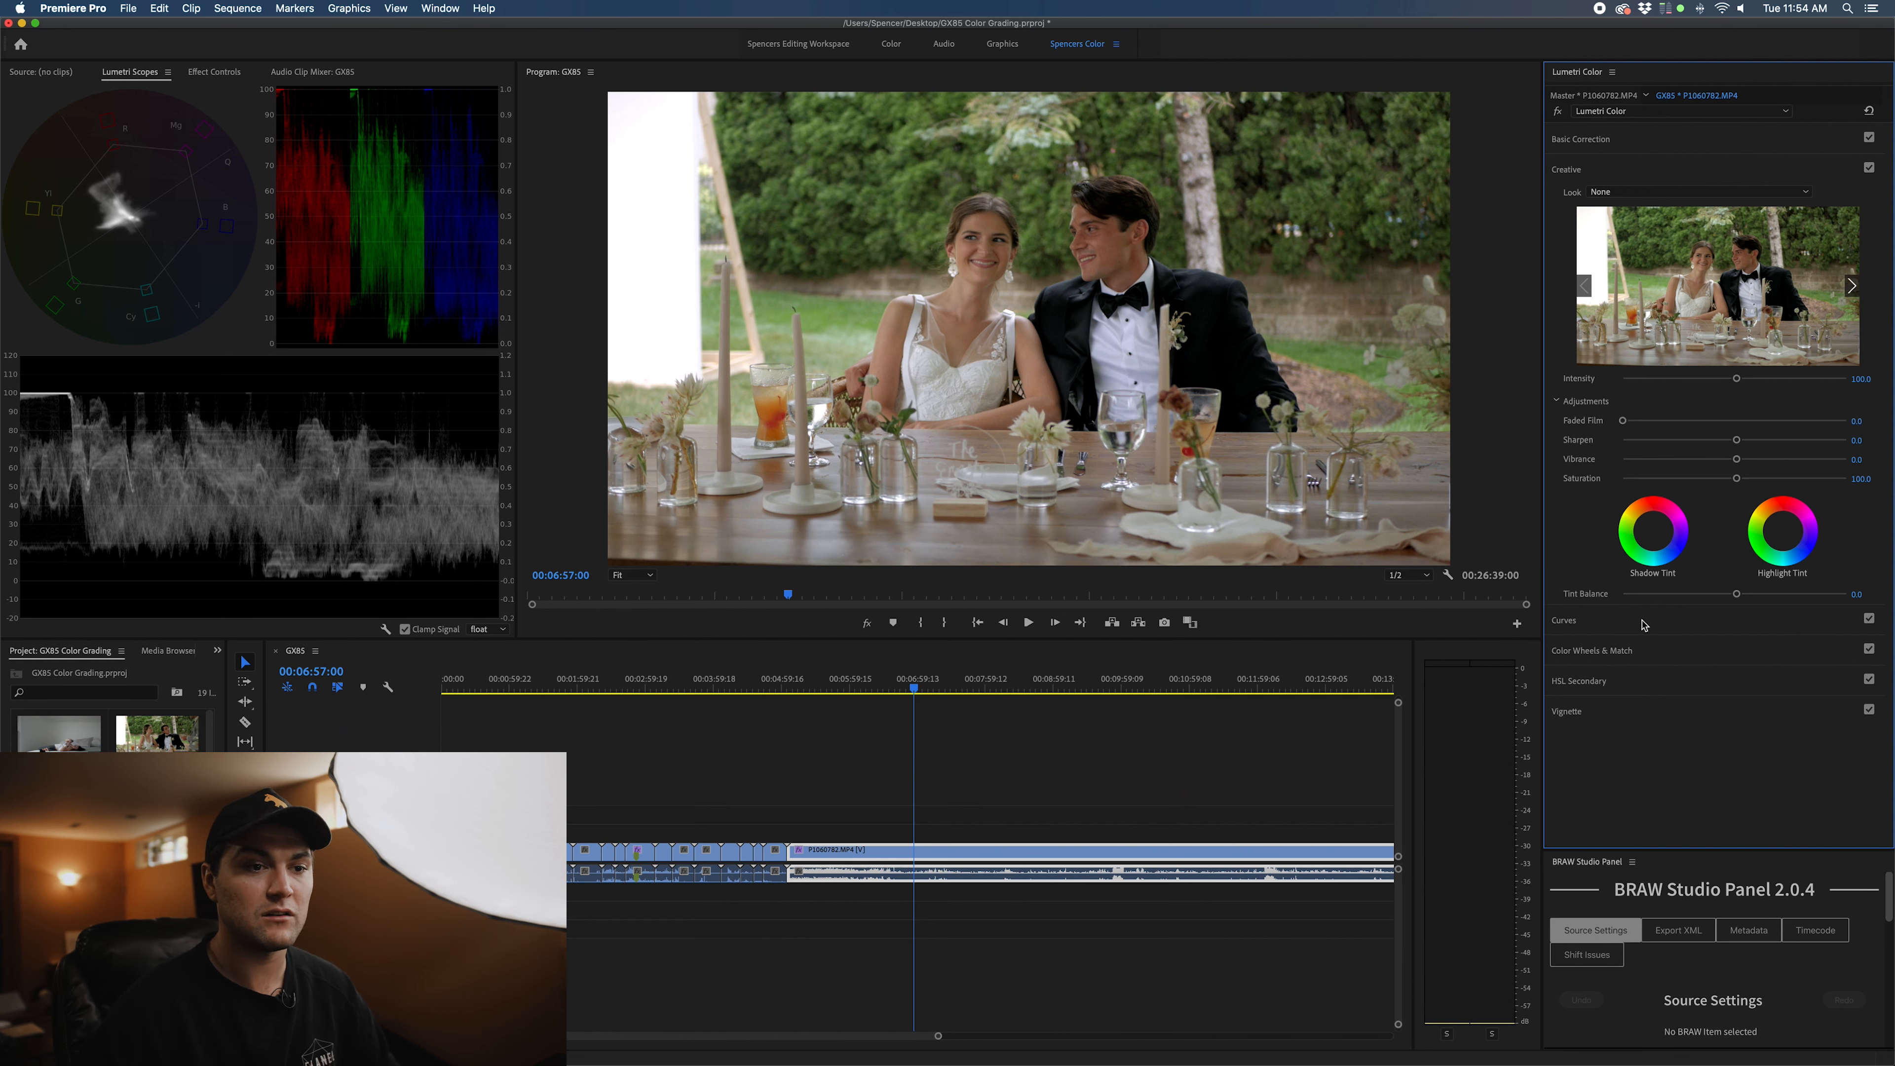
click(1563, 199)
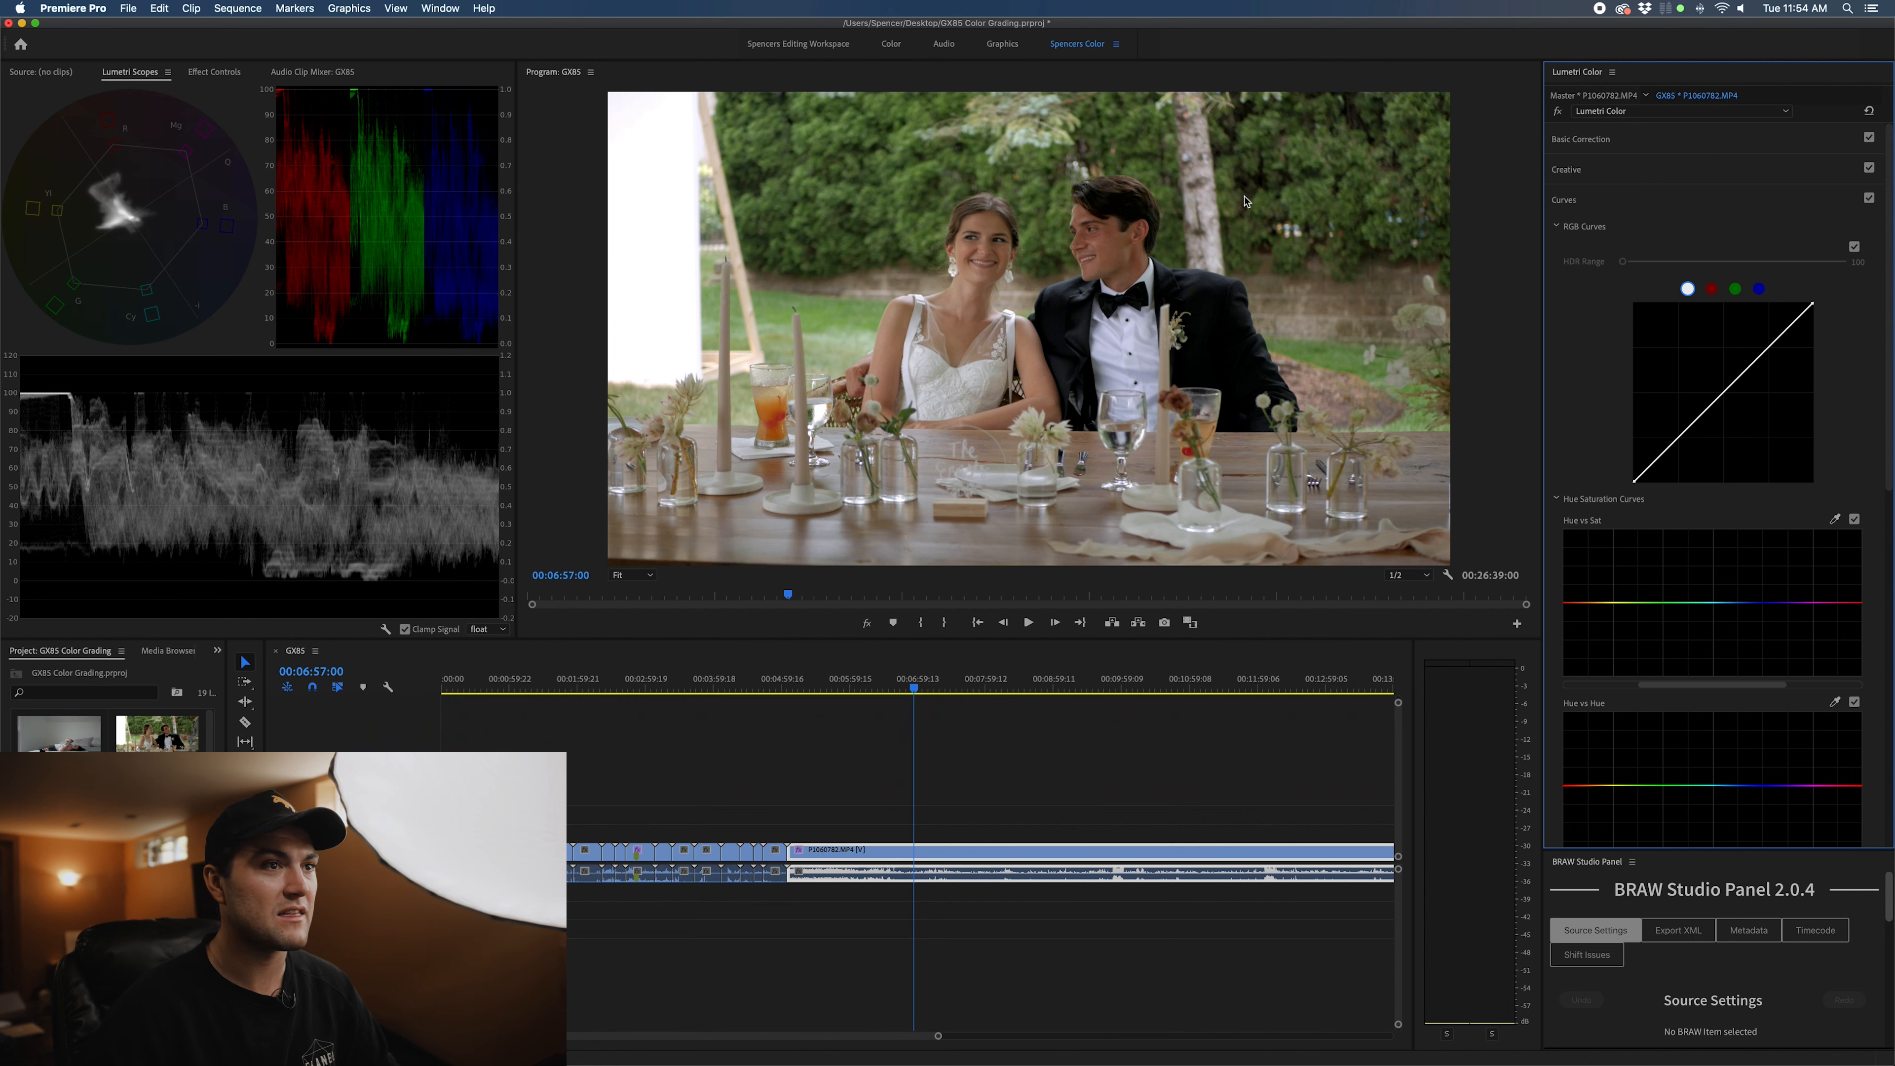
mouse_move(290, 117)
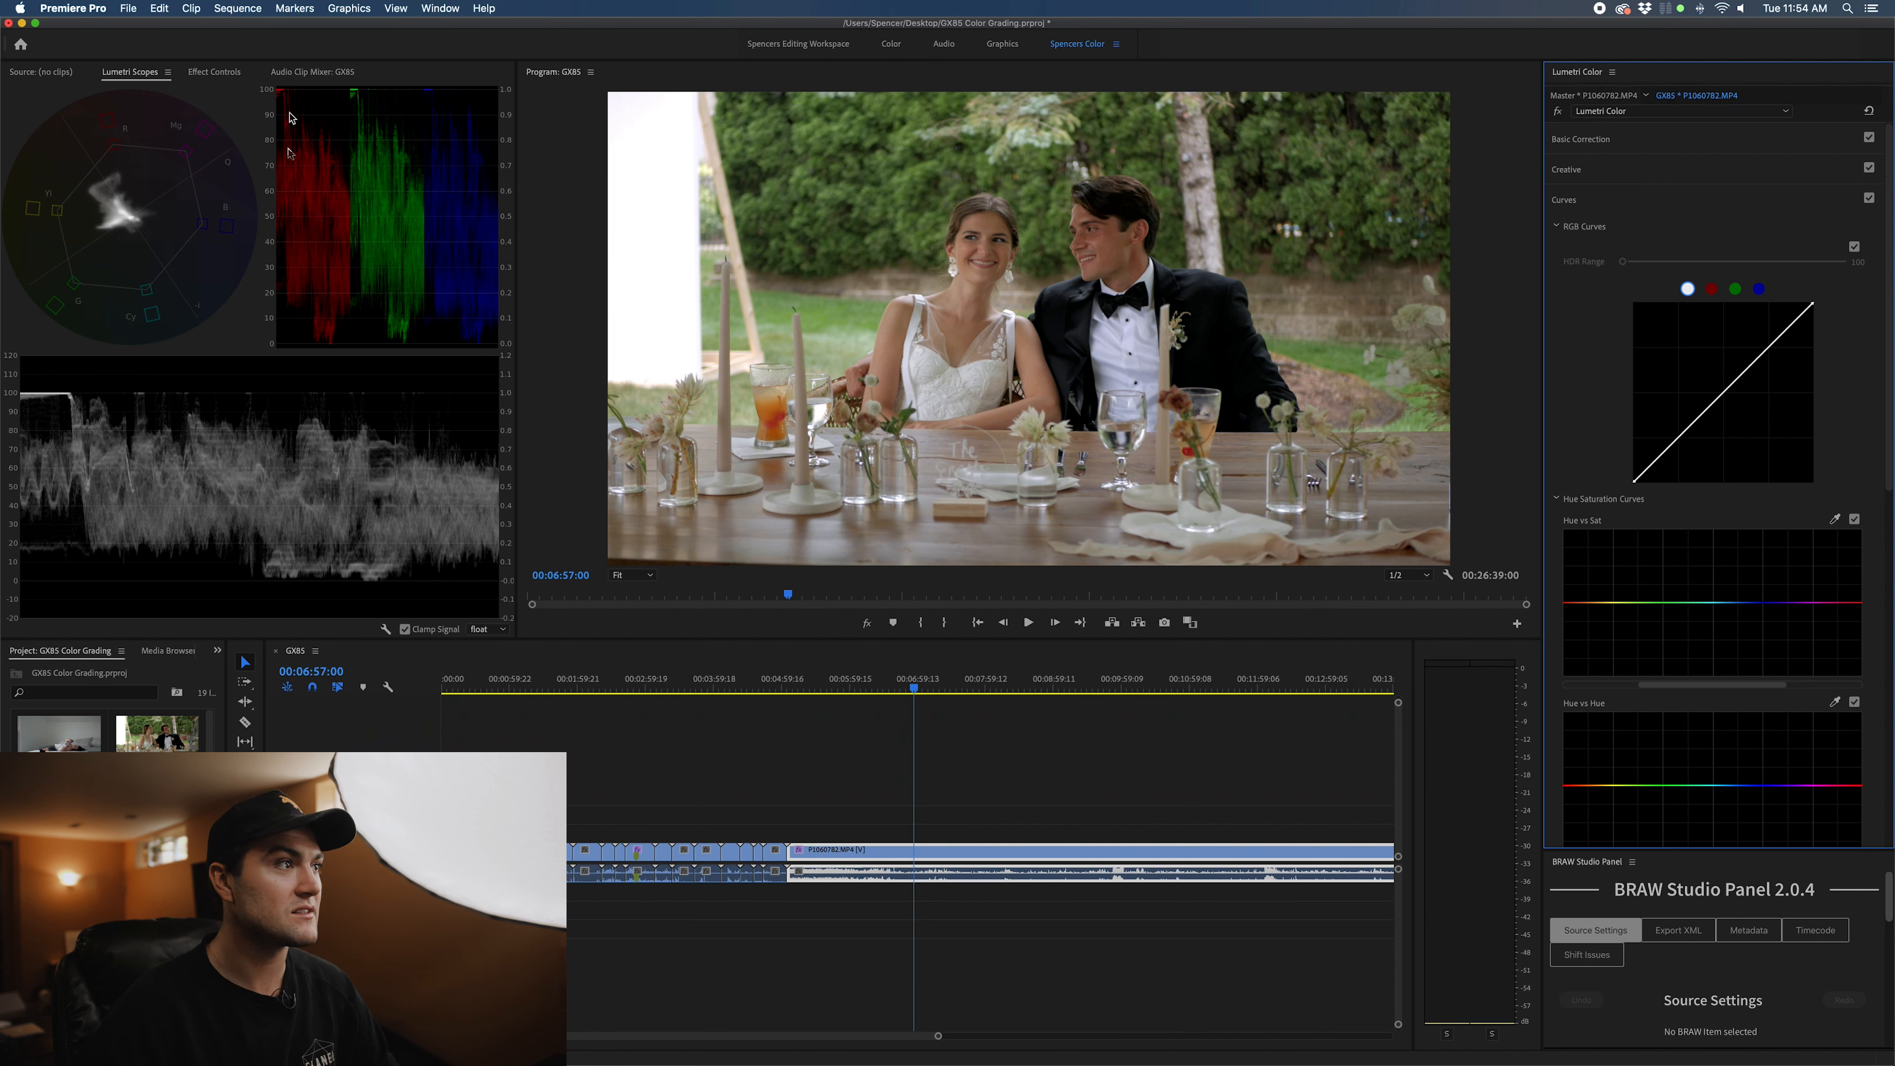
mouse_move(296, 157)
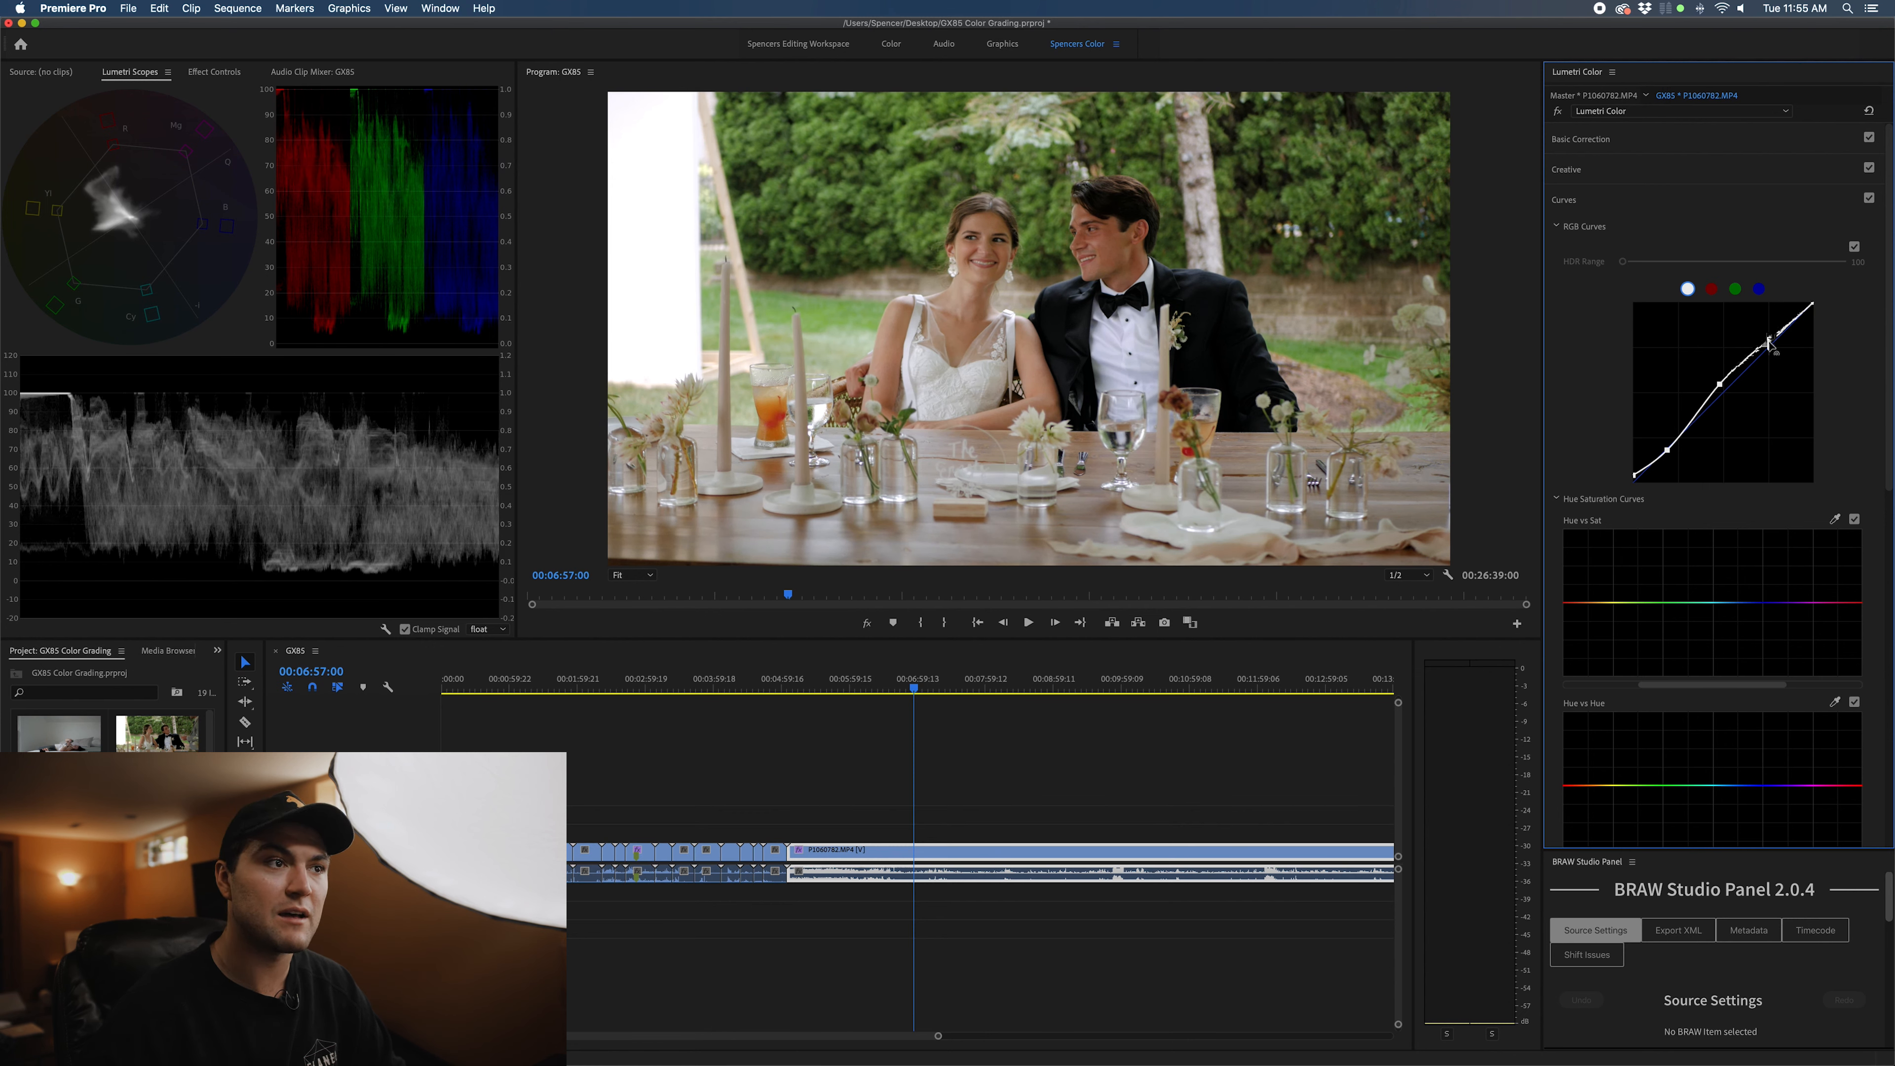
Shape the wedding shot's RGB curve into an S-curve, lifting the highlights
drag(1771, 342, 1813, 316)
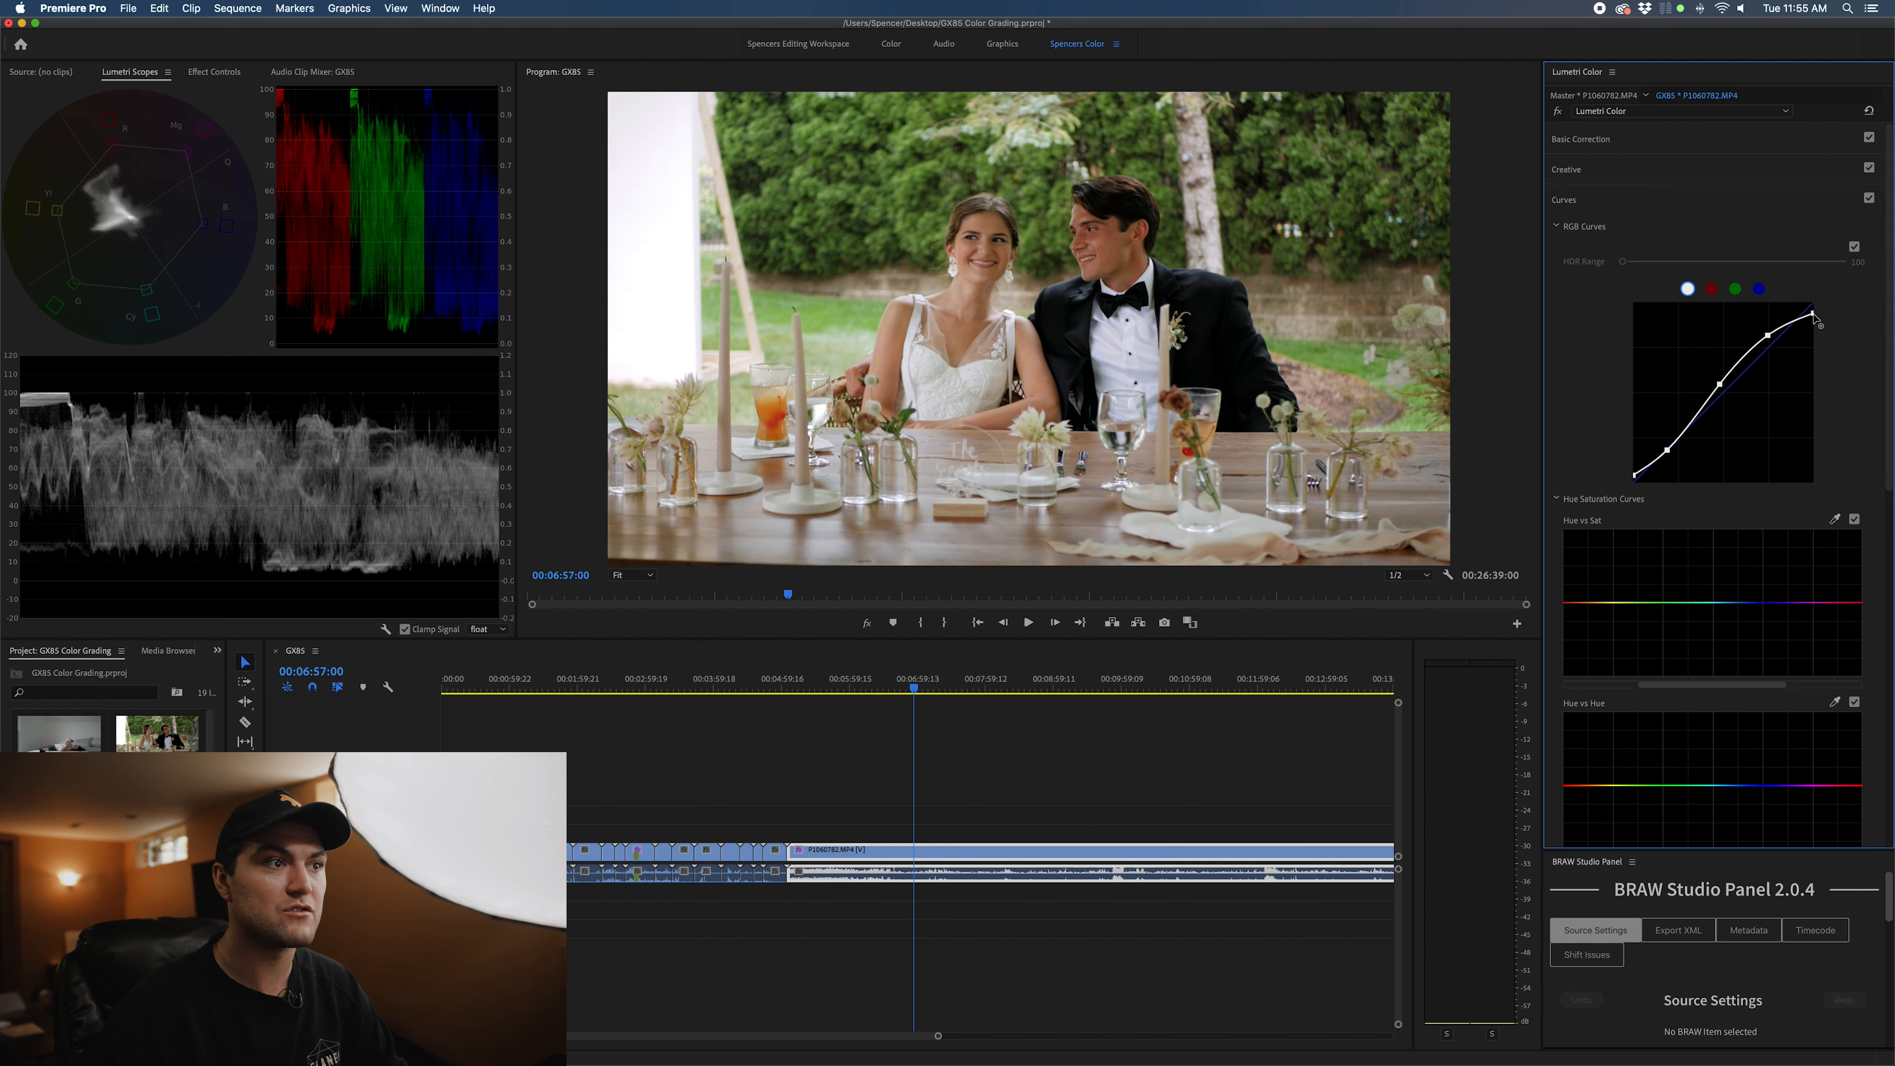
drag(1819, 317, 1809, 316)
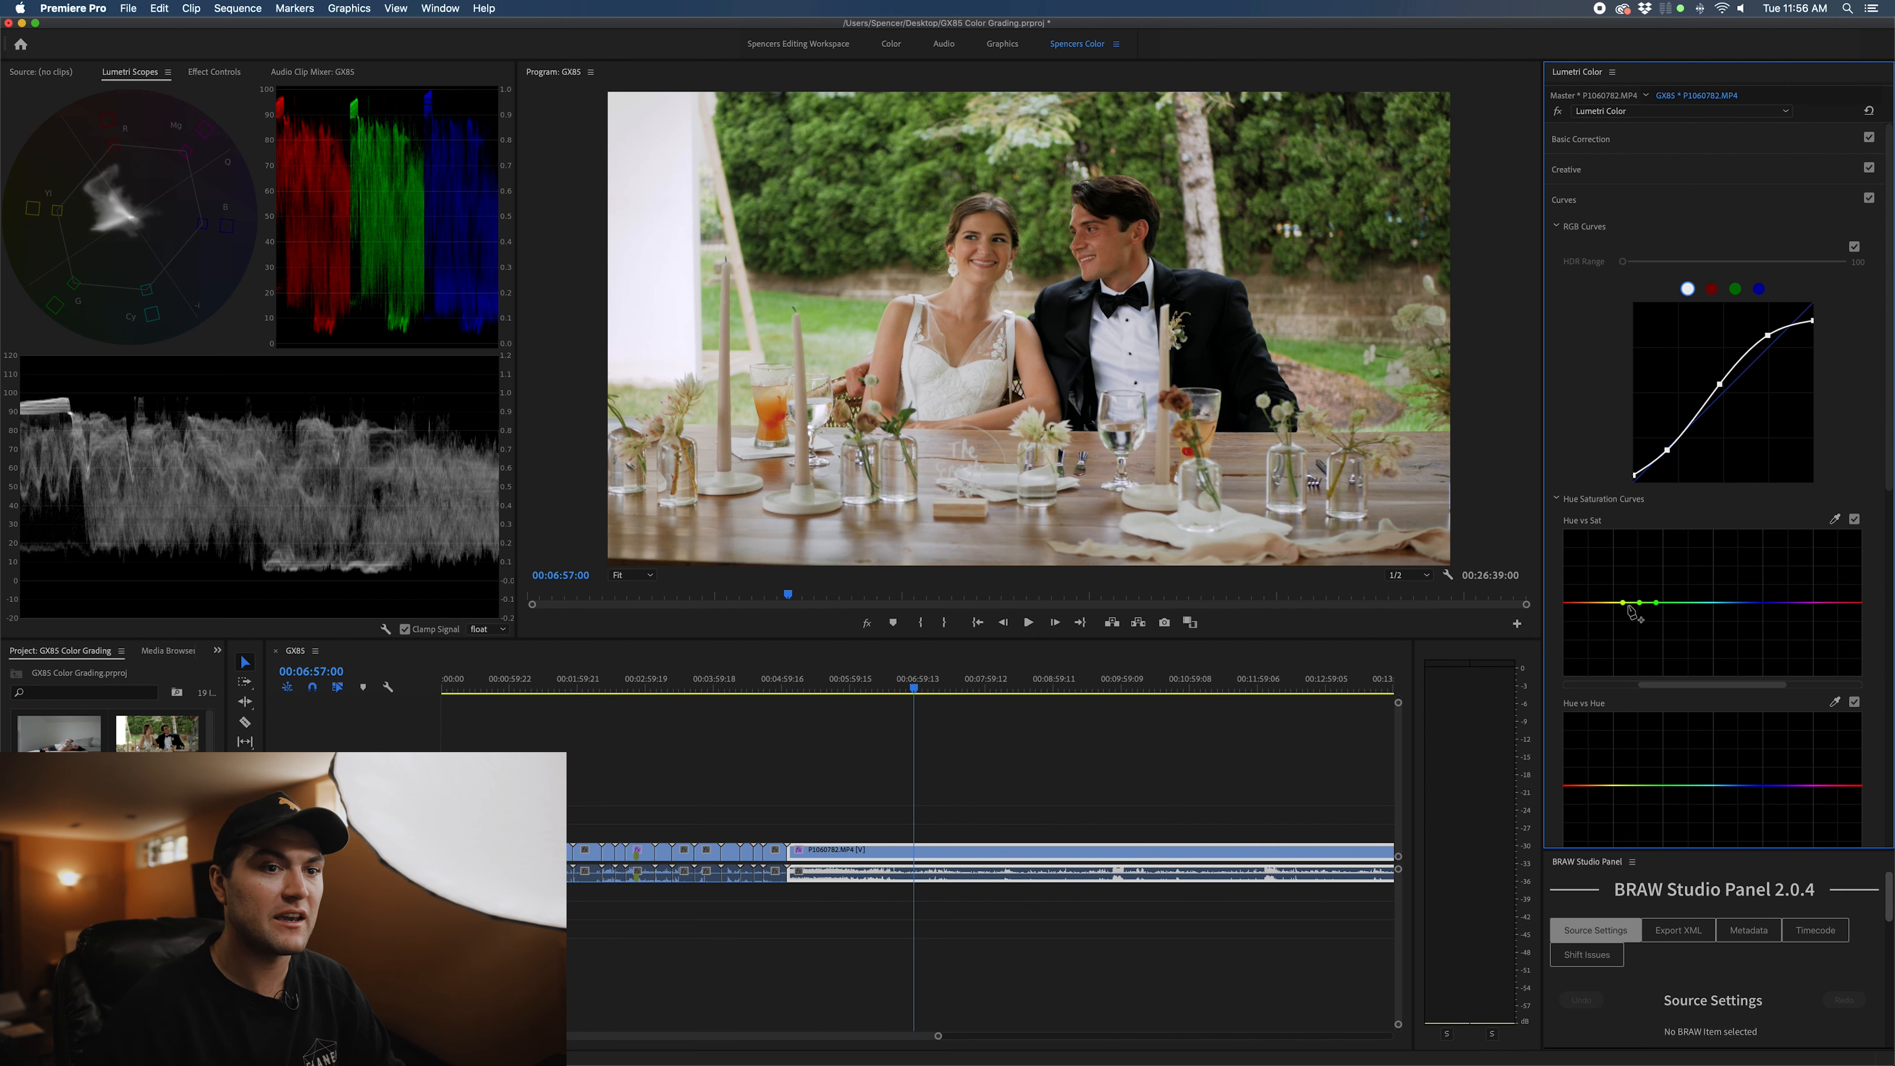
Pull down the greens on the Hue vs Sat curve and compare with the curve toggled
drag(1637, 601, 1637, 634)
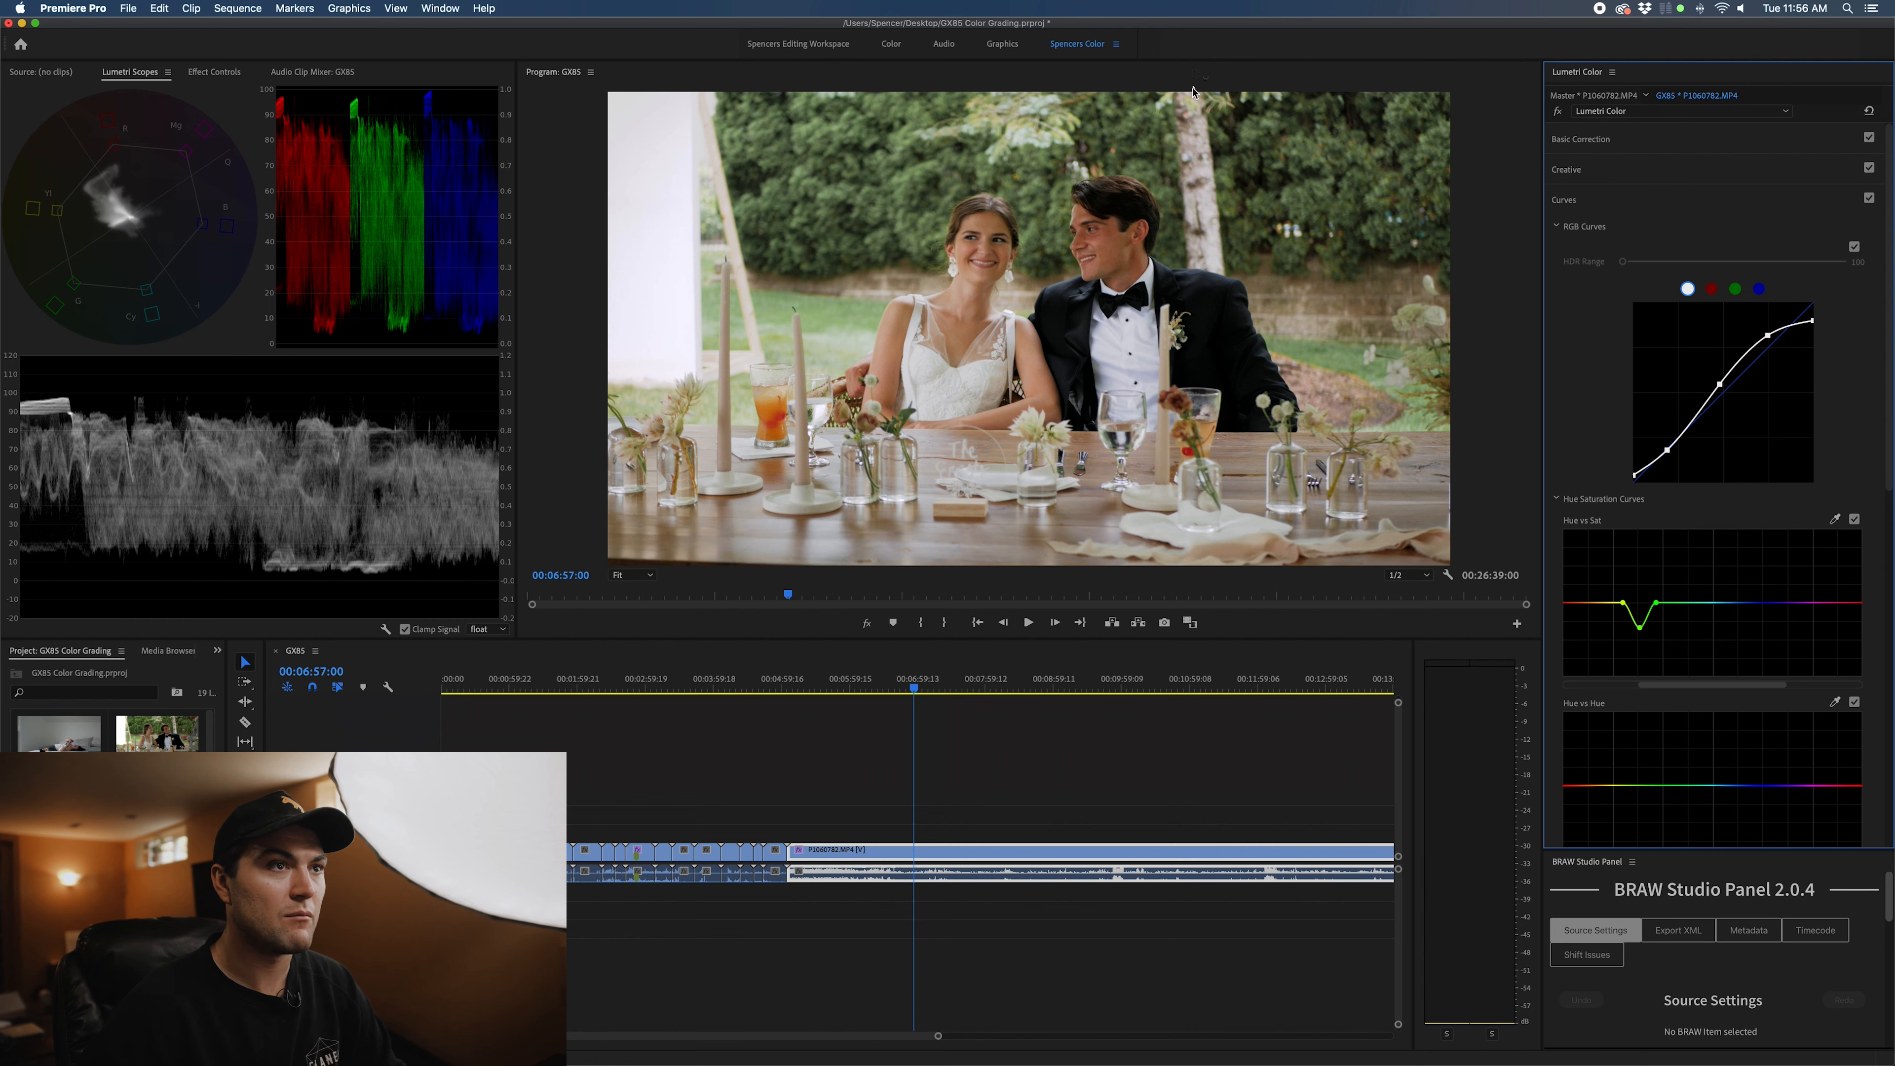
mouse_move(1322, 90)
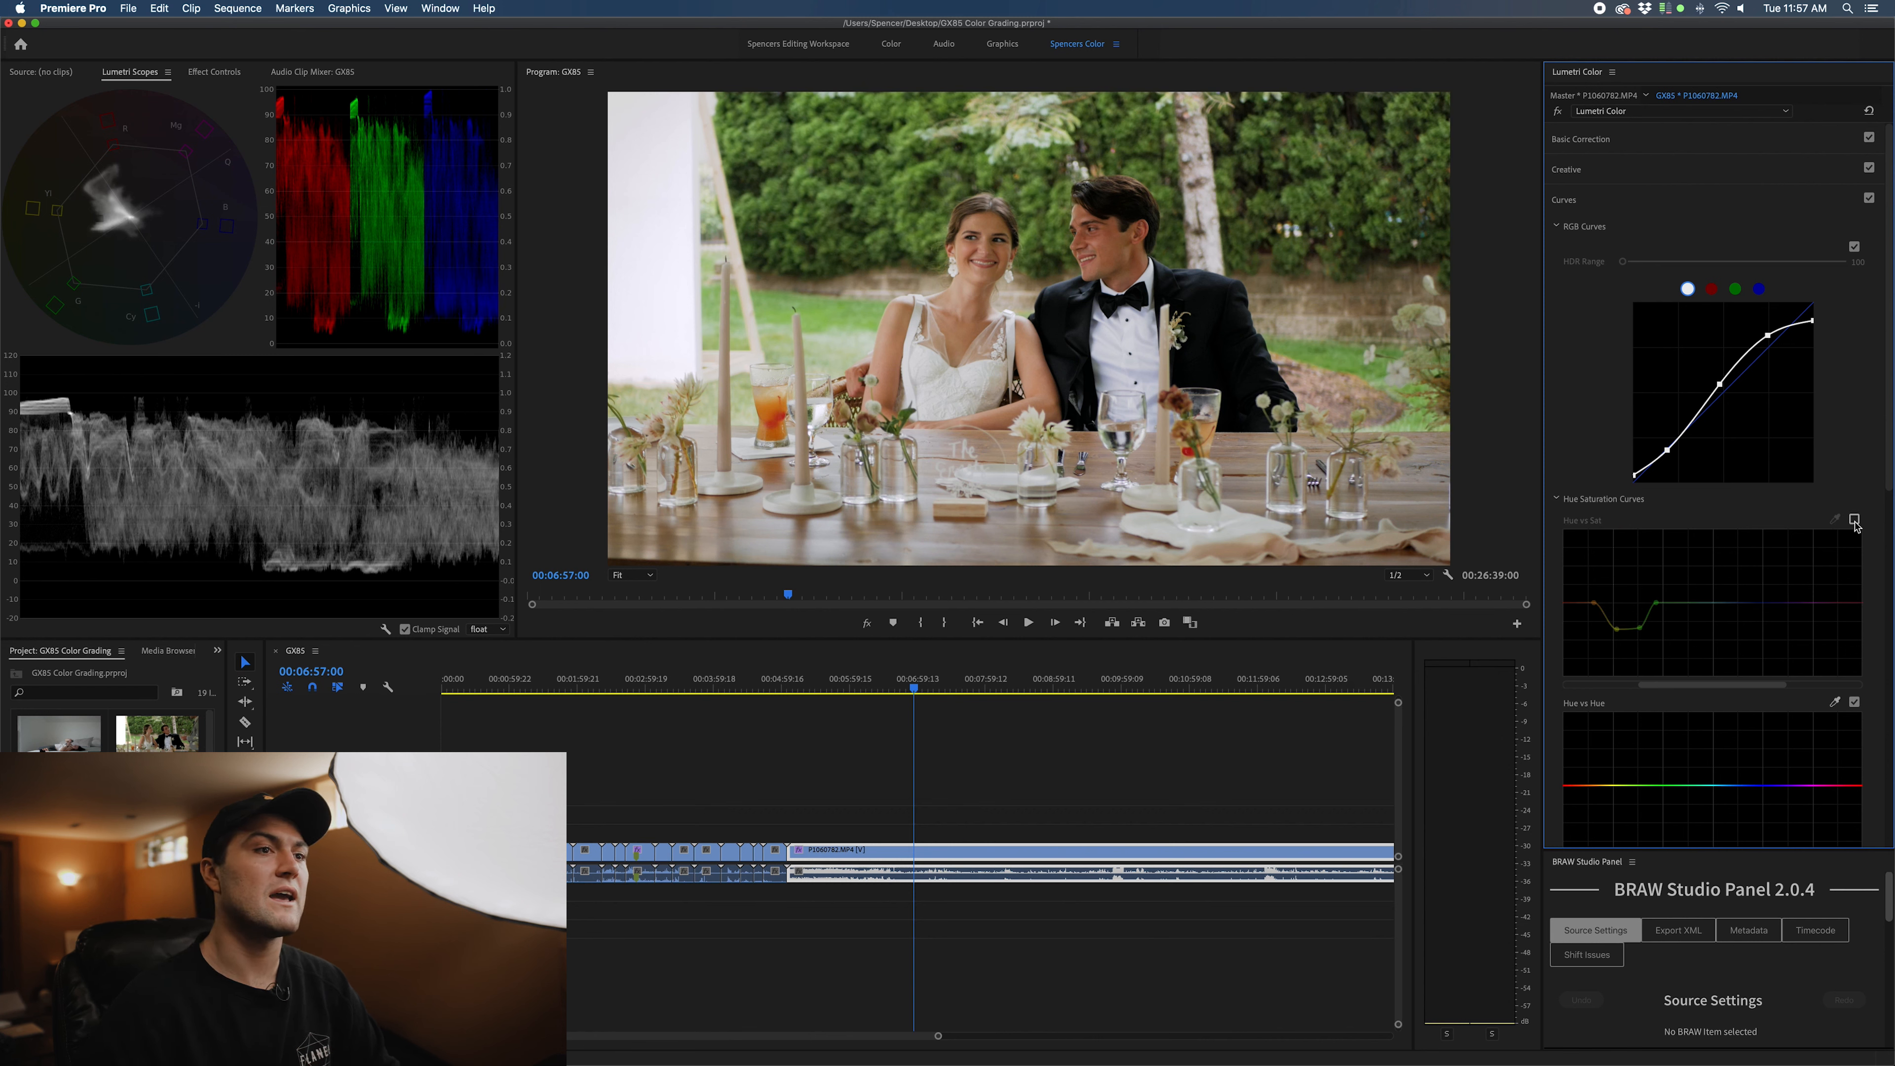
click(1853, 520)
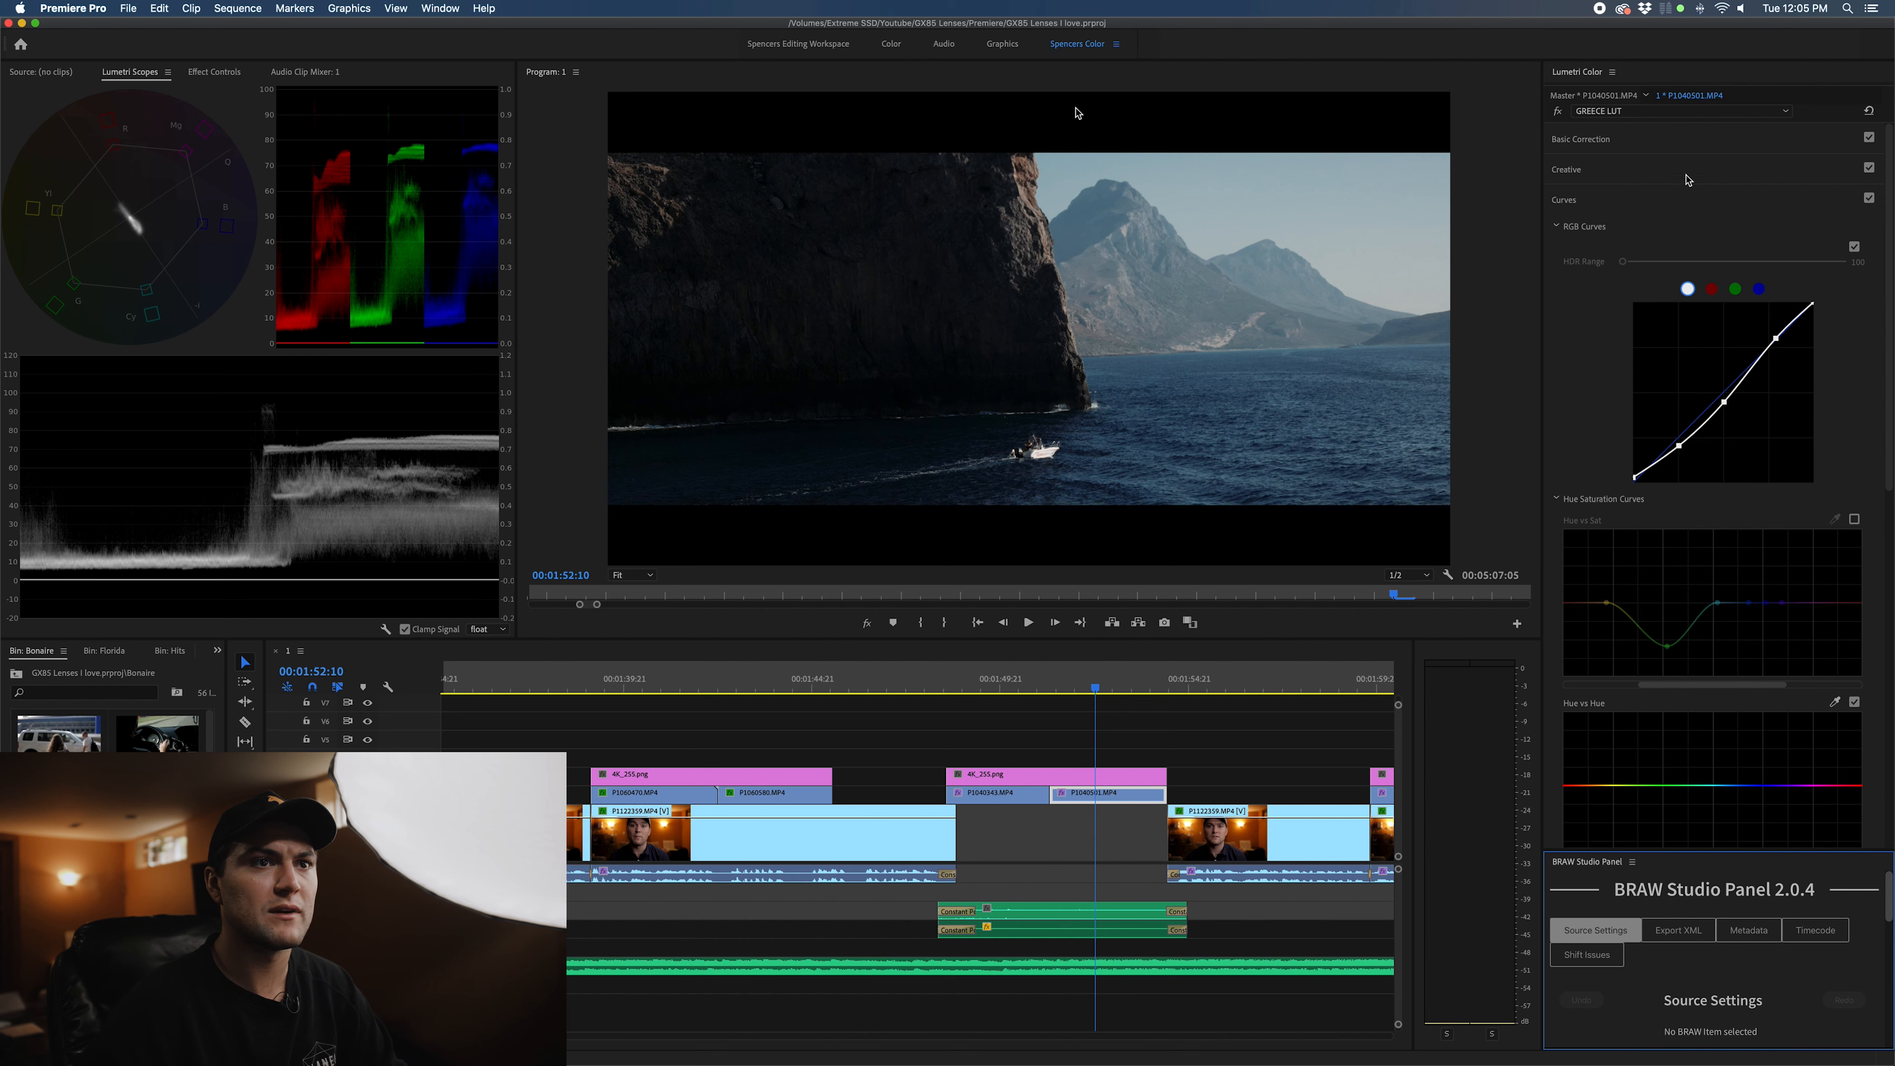
click(1579, 138)
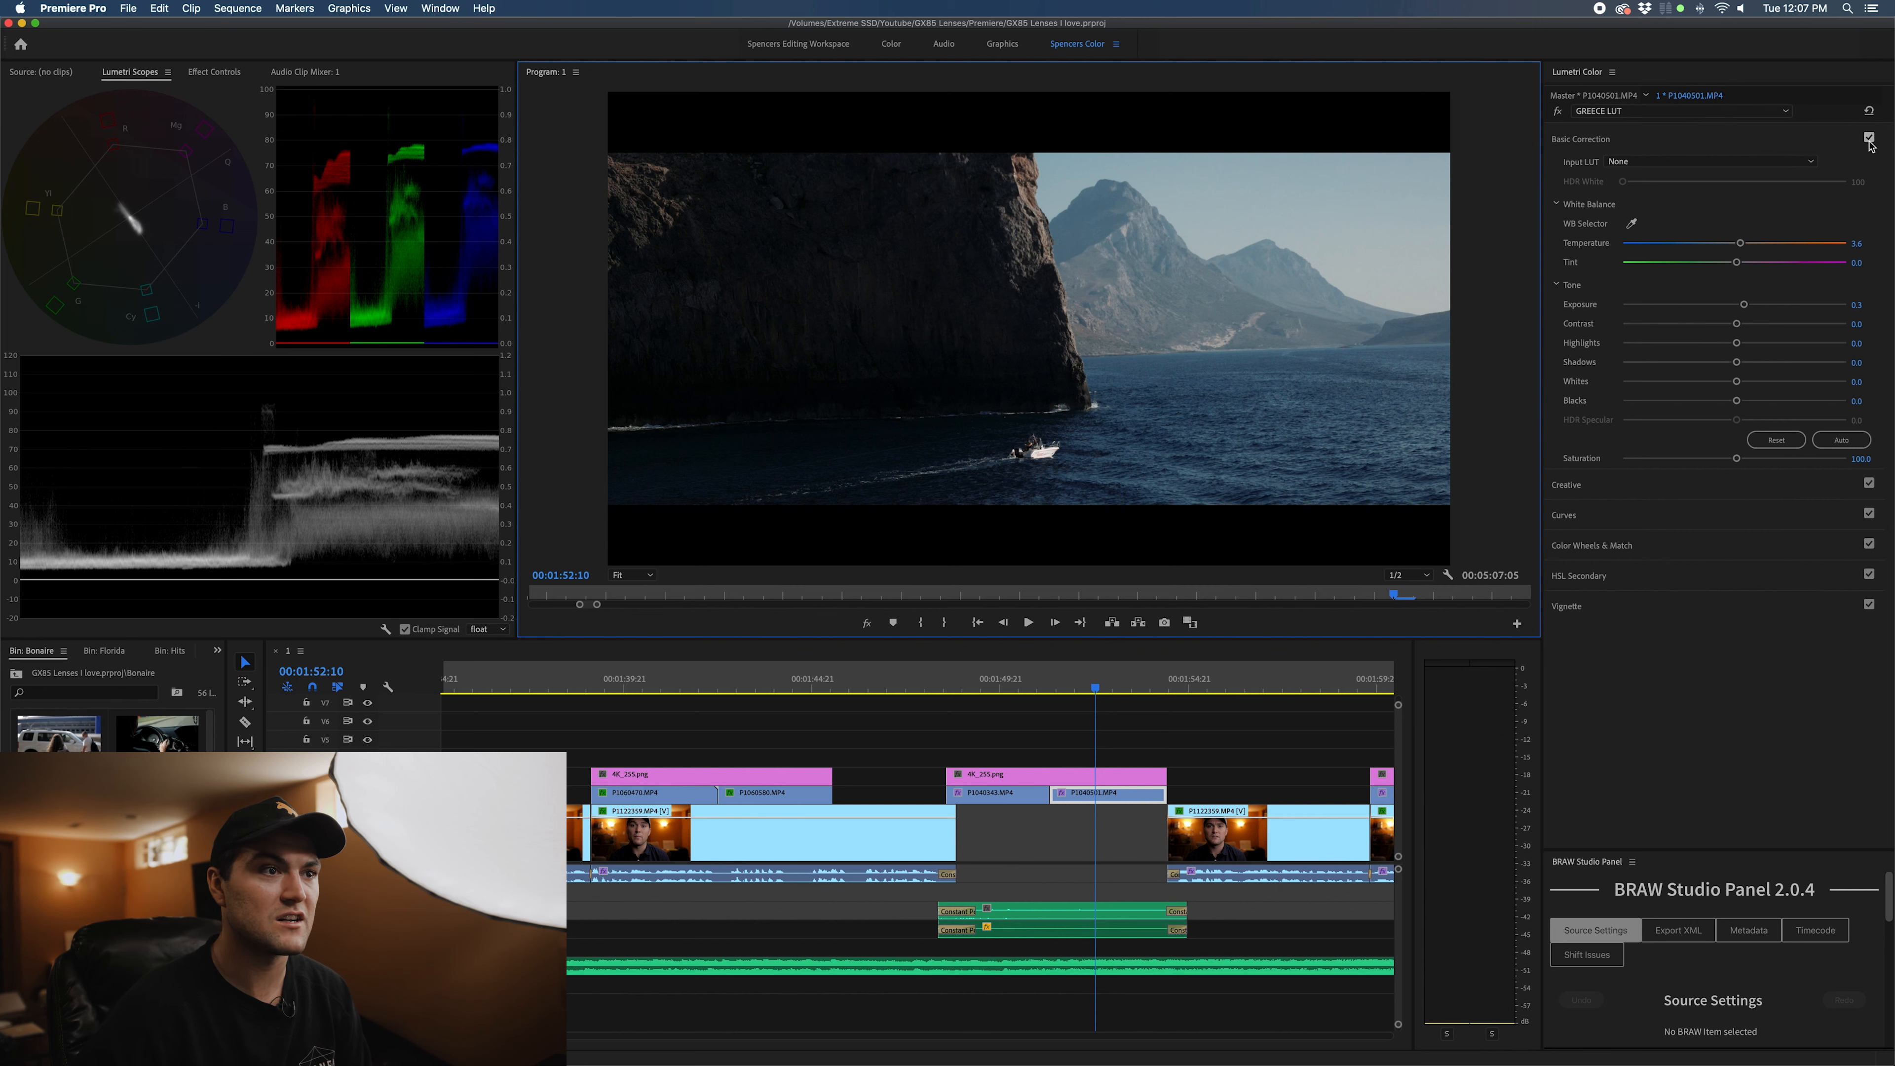
click(1868, 137)
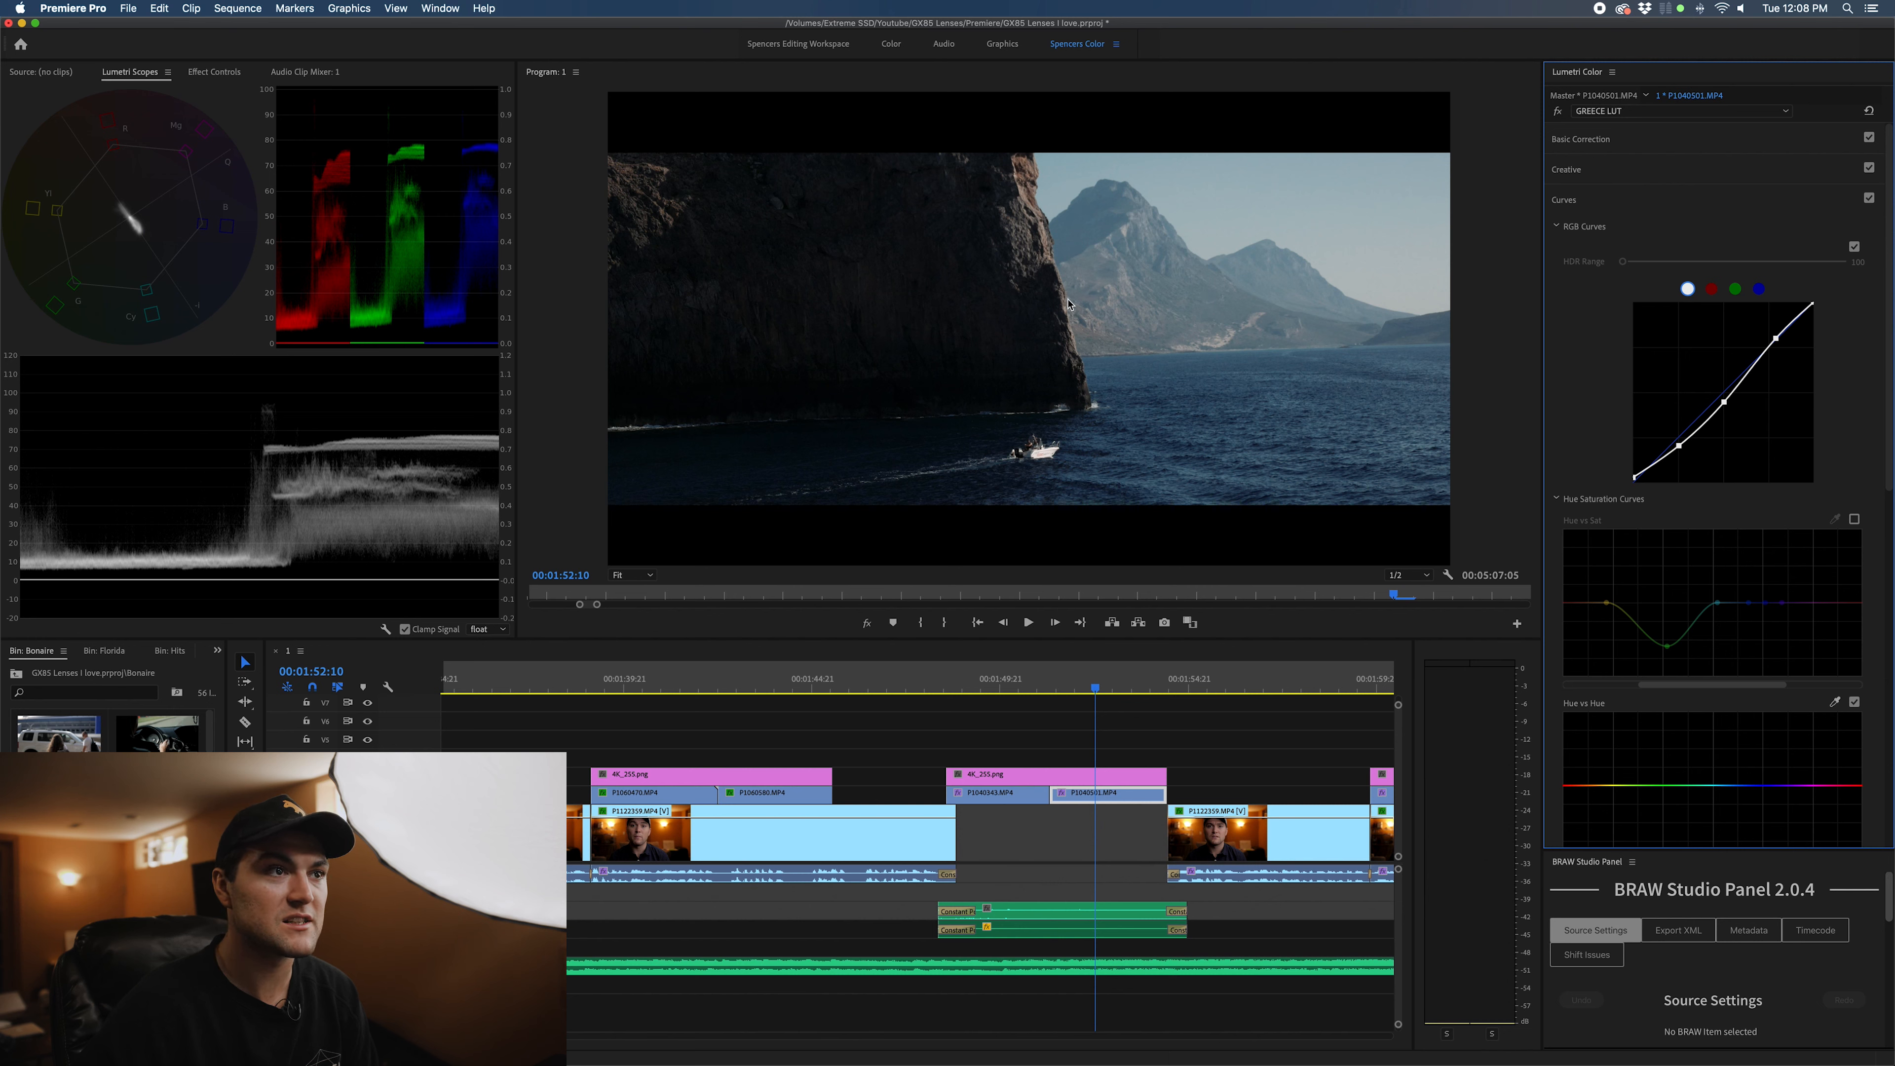
mouse_move(1615, 487)
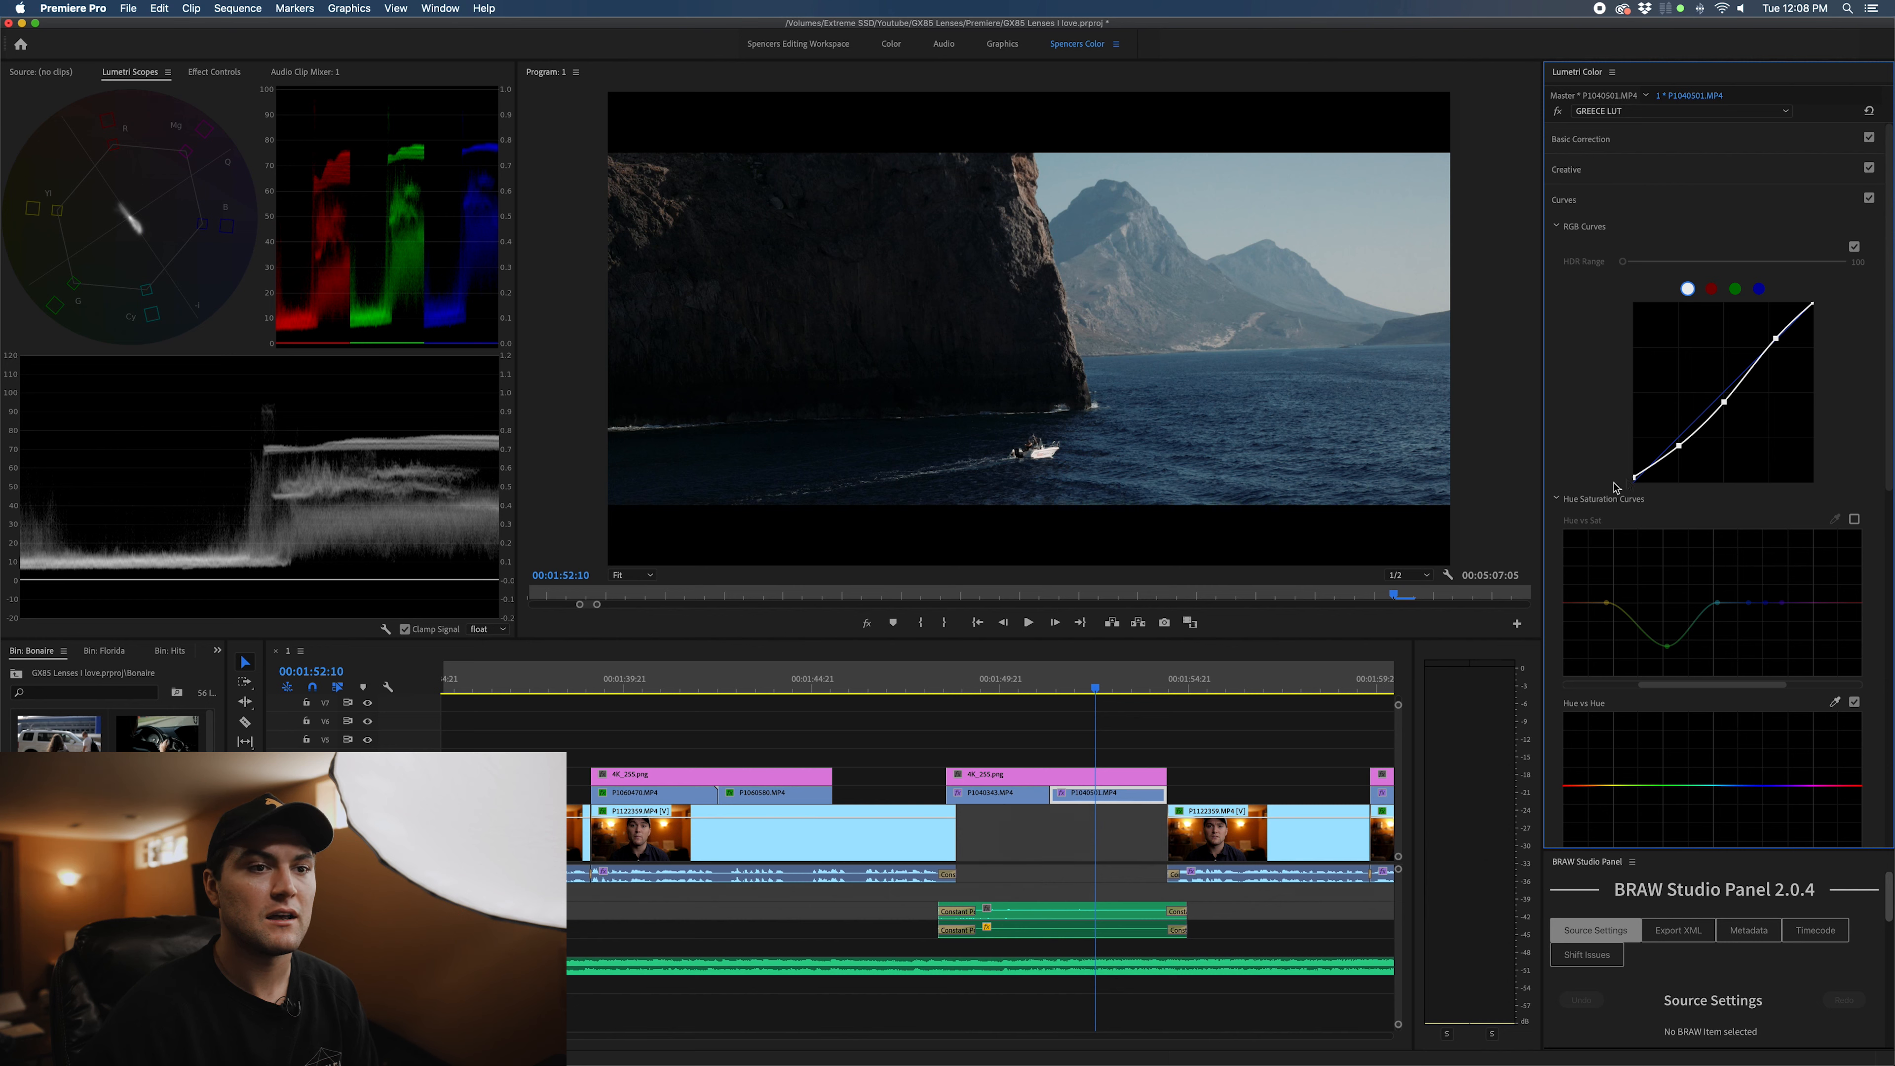